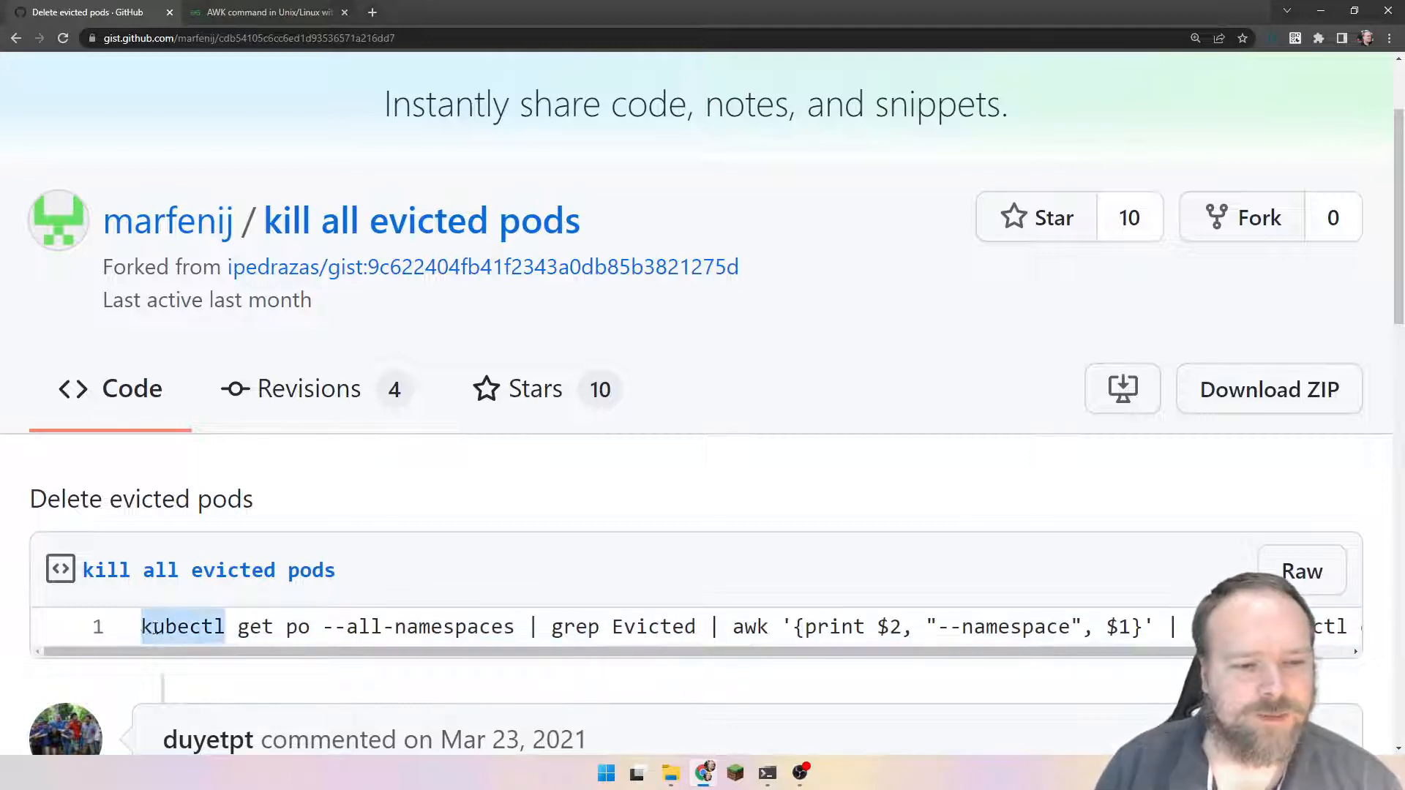
Highlight the kubectl get po and awk printing parts of the Gist one-liner
left_click_drag(141, 626, 309, 626)
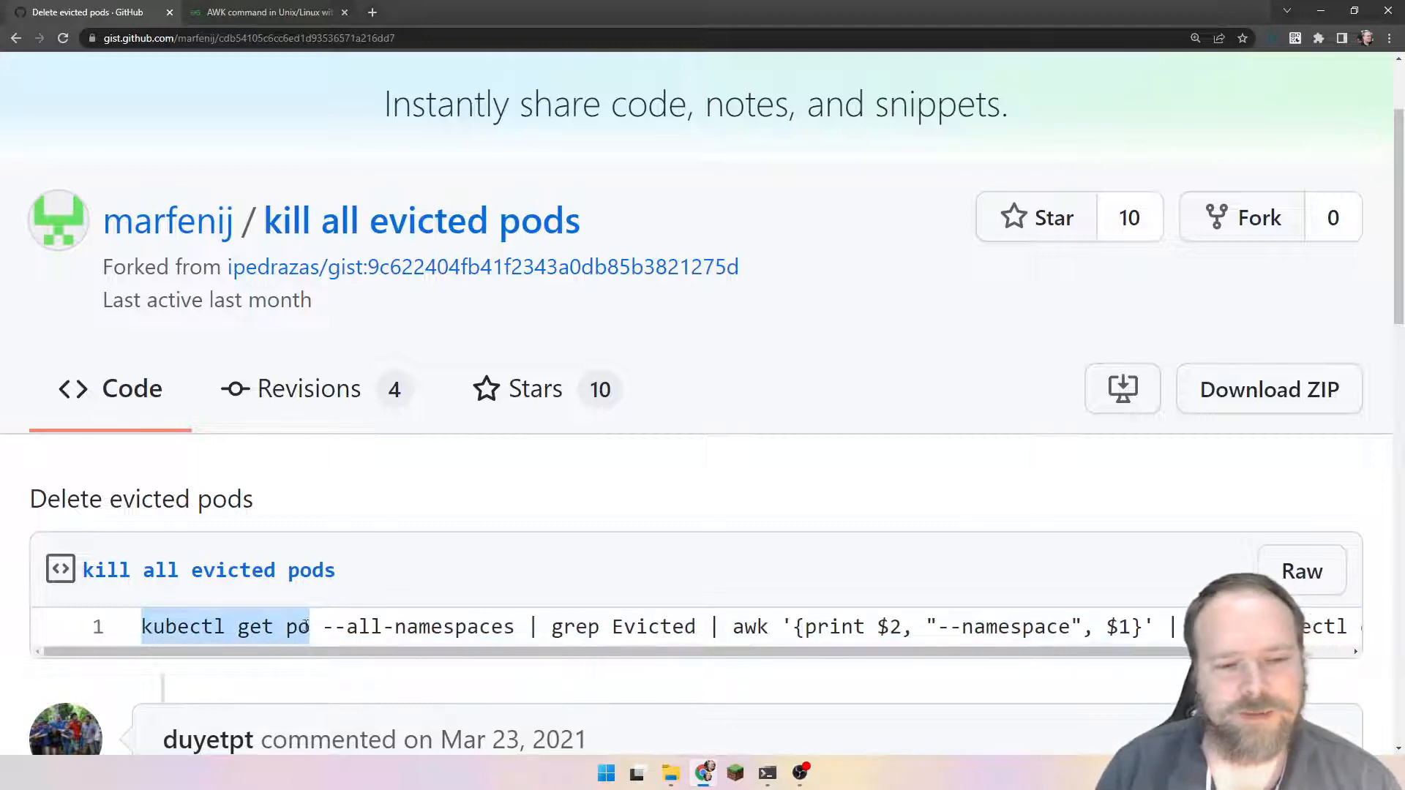
left_click_drag(309, 627, 524, 627)
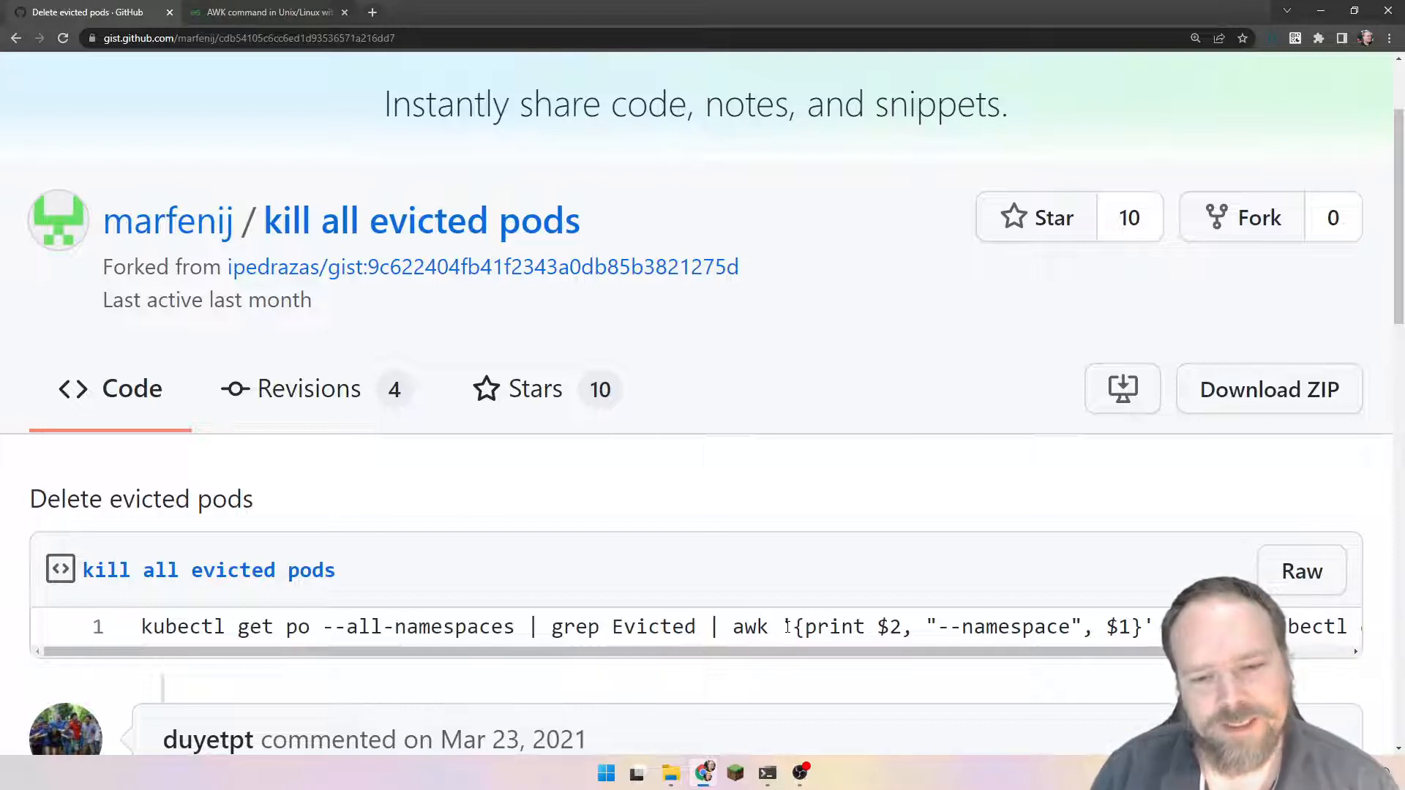
double_click(833, 626)
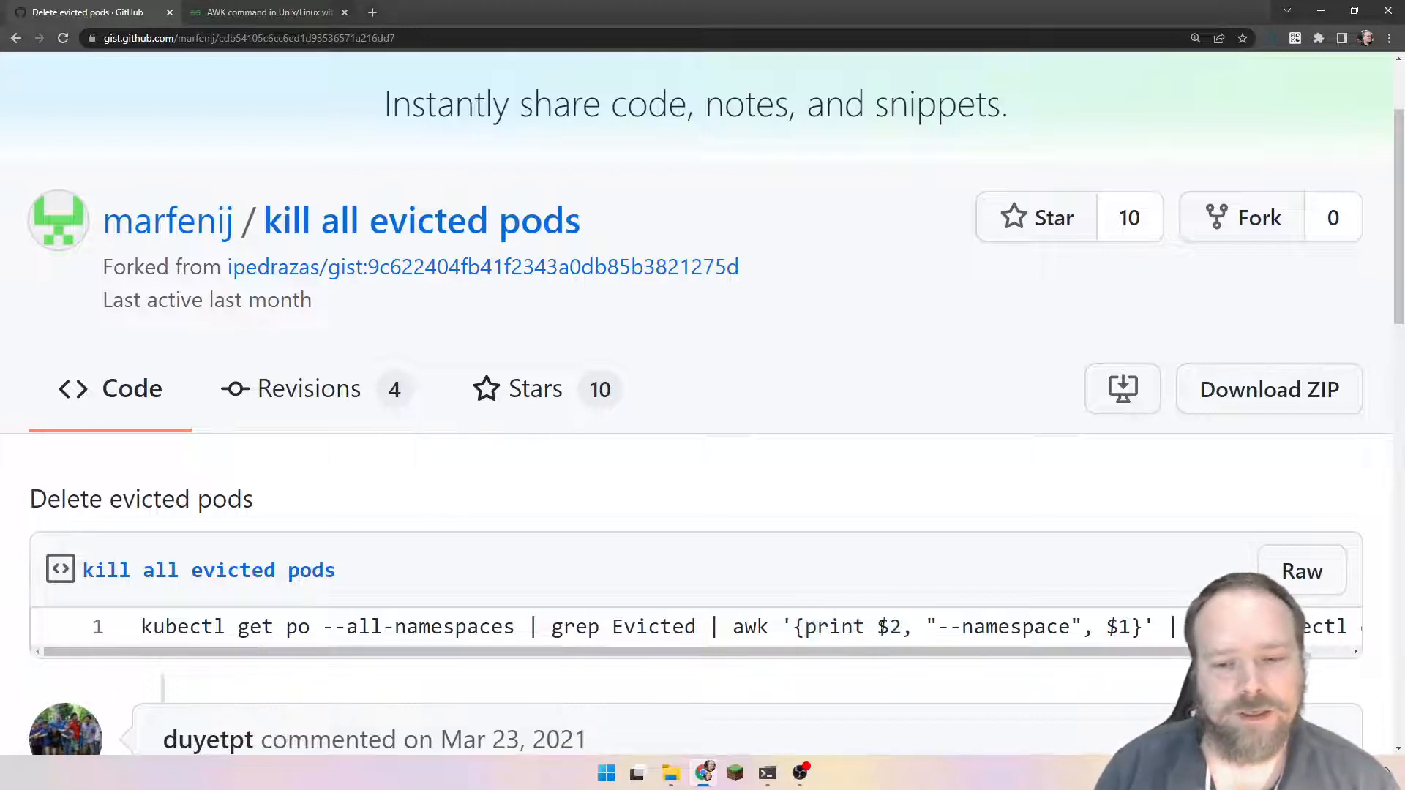
double_click(889, 626)
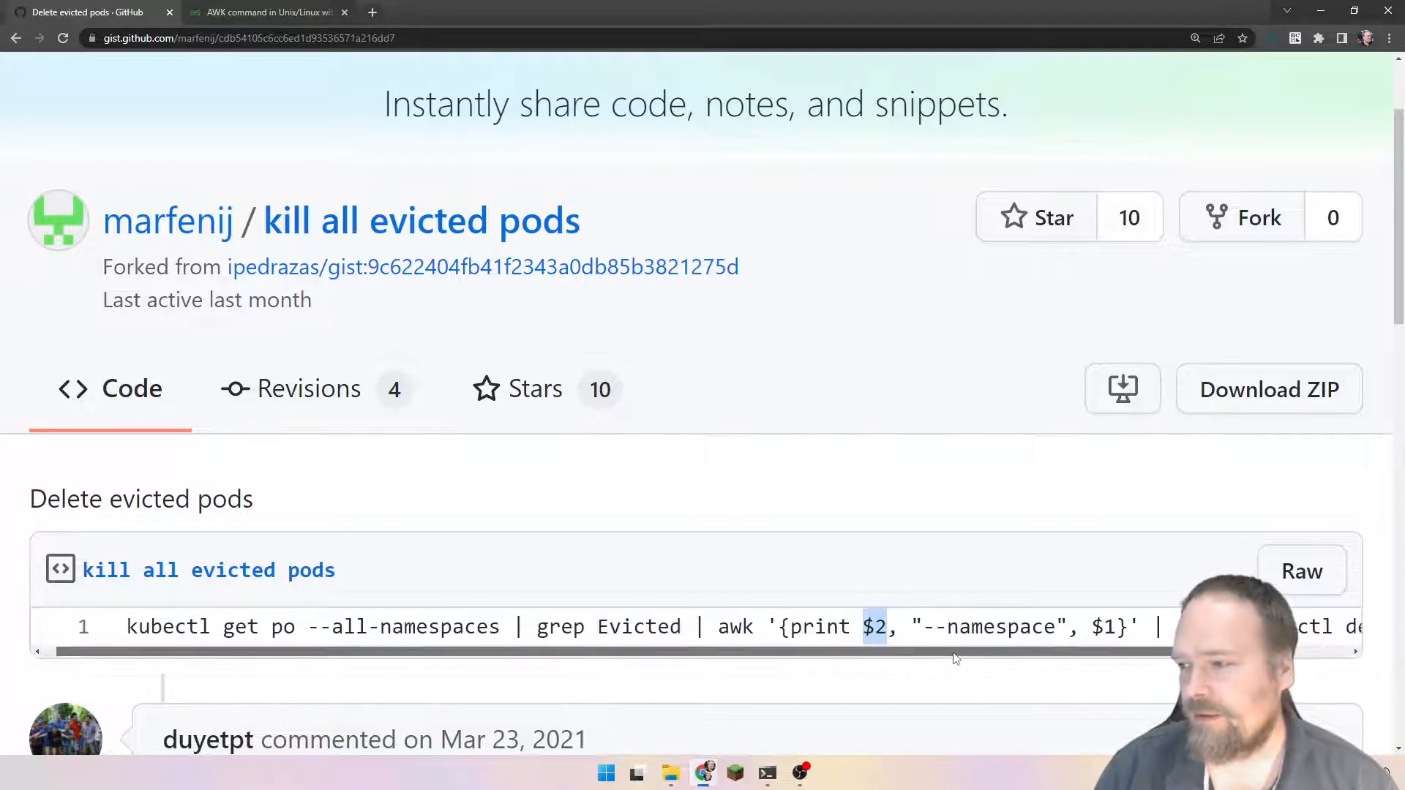
scroll("right", 3)
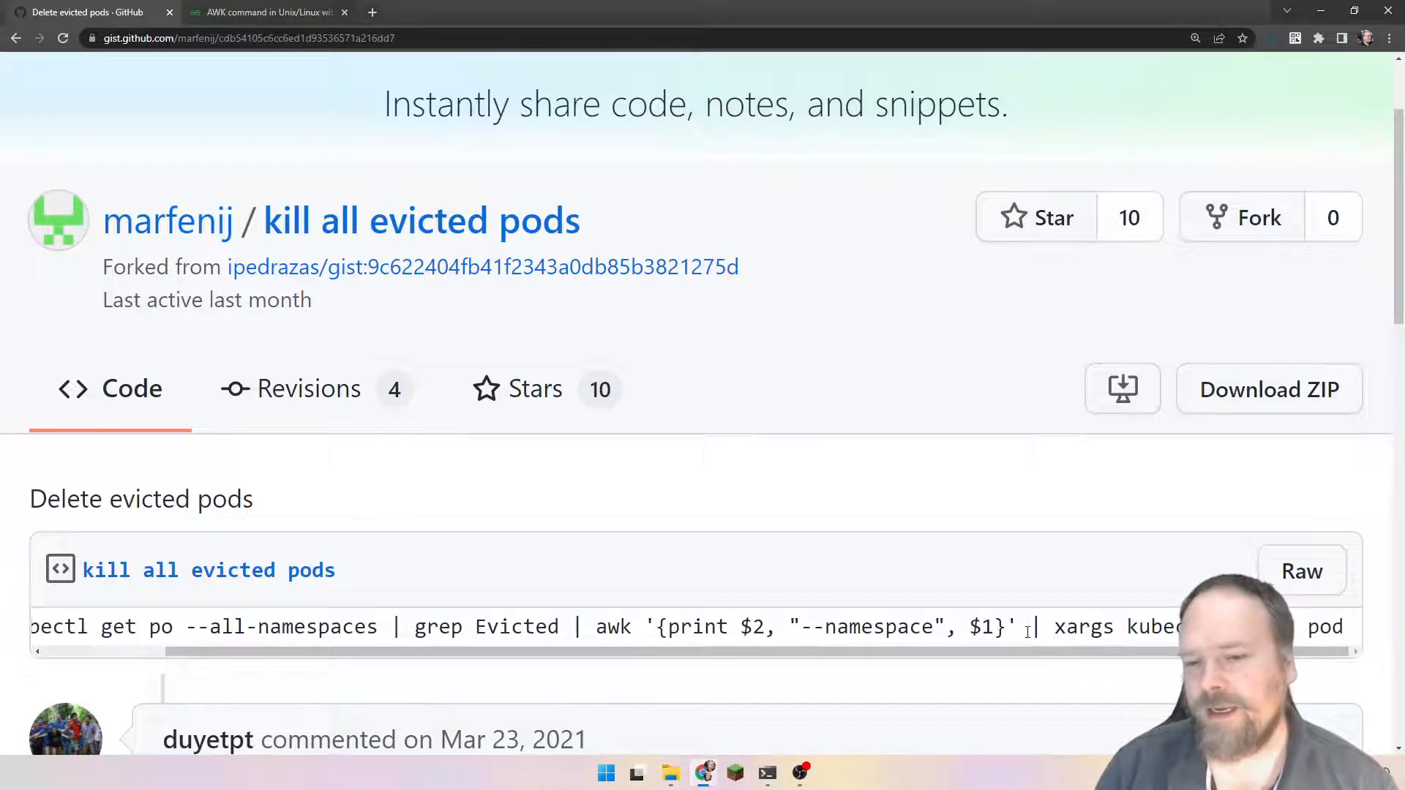
double_click(1082, 627)
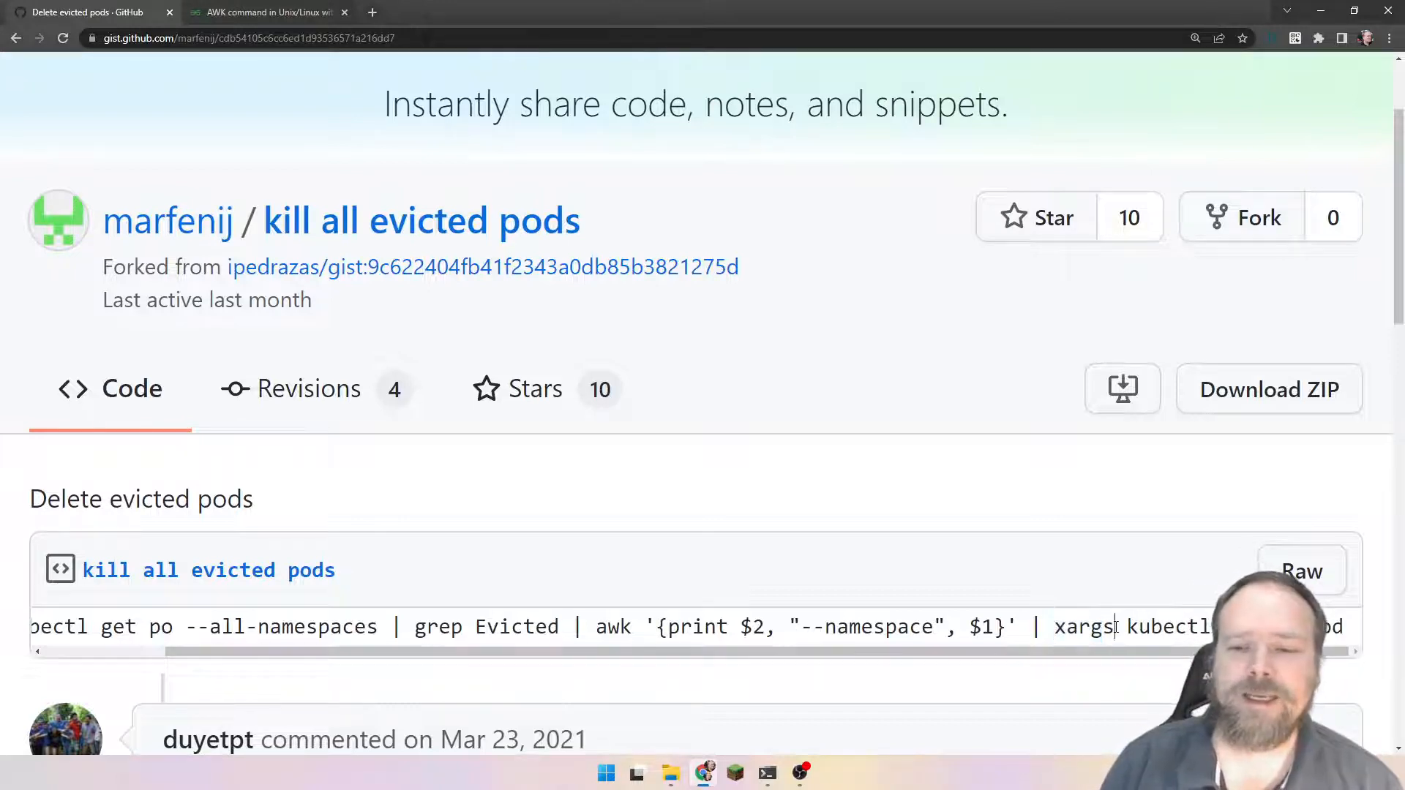
double_click(1161, 627)
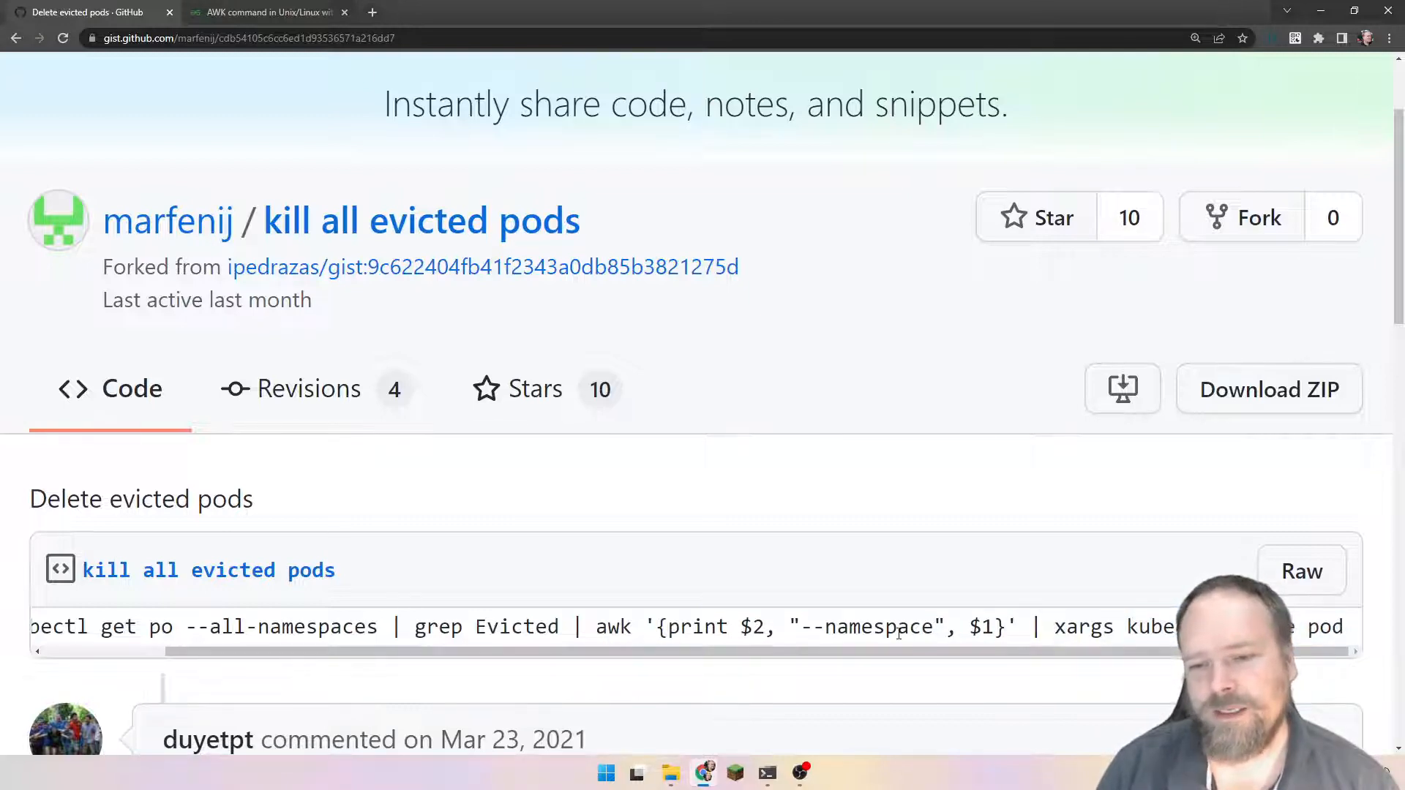
left_click_drag(596, 626, 1017, 626)
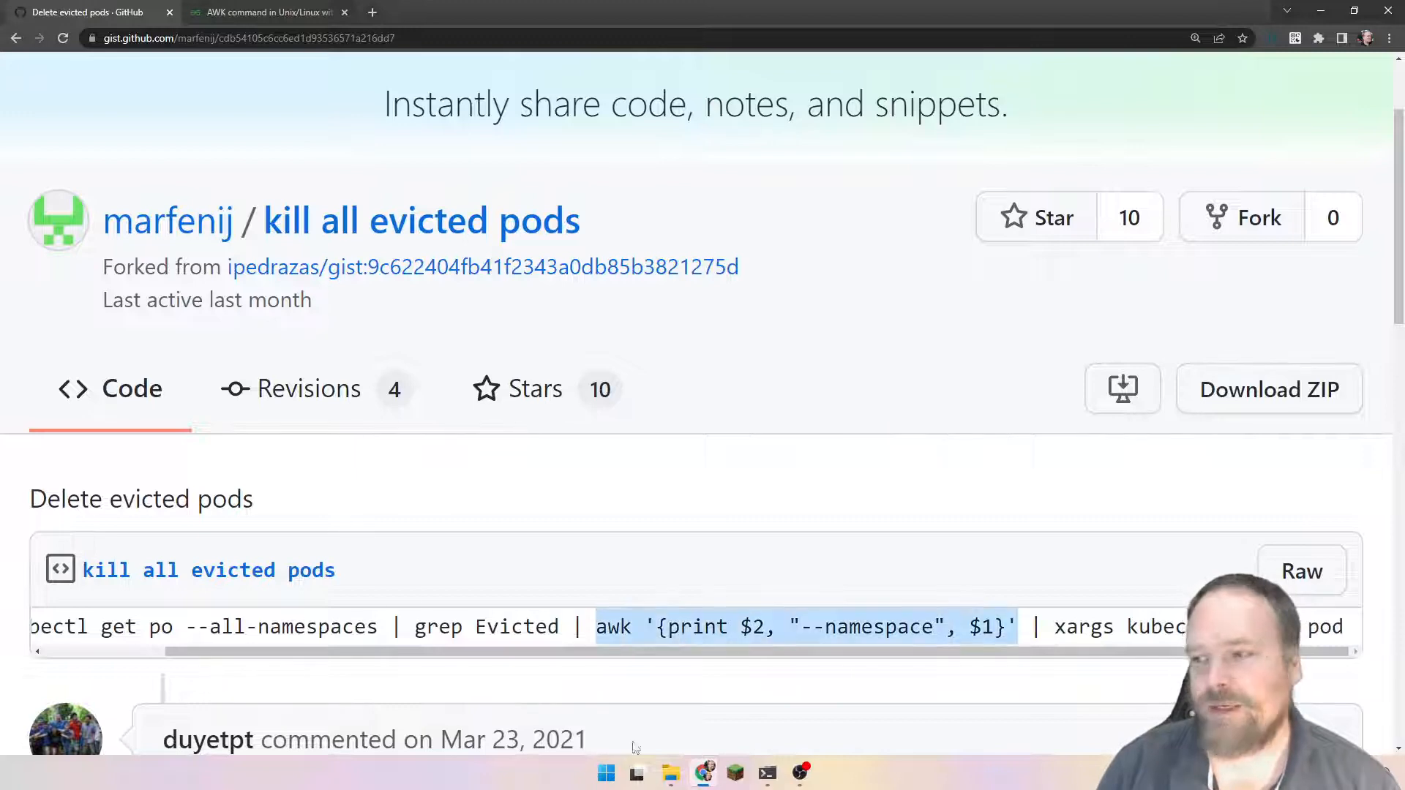
Run kubectl get pod --all-namespaces and scroll through the Evicted terraria pod rows
left_click(635, 773)
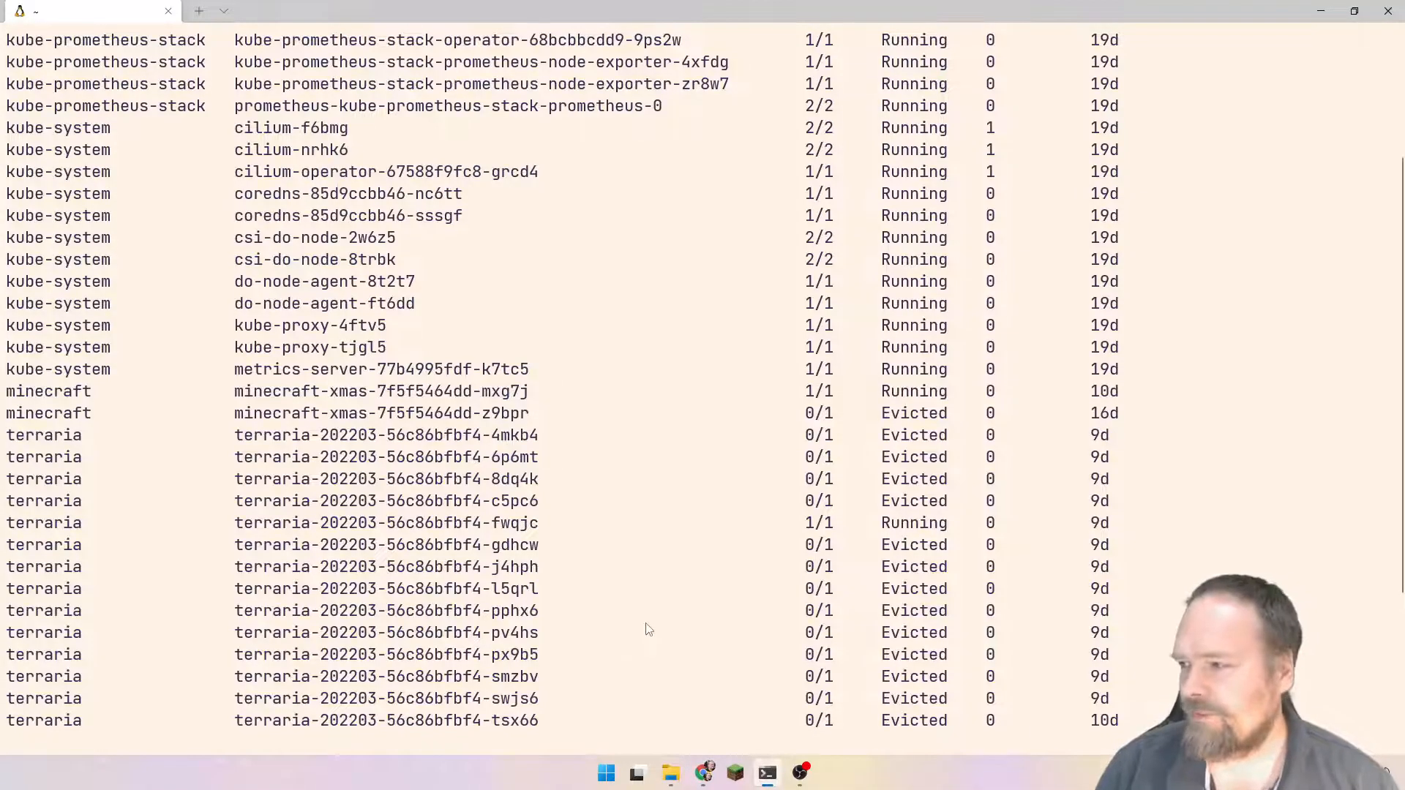
scroll("down", 3)
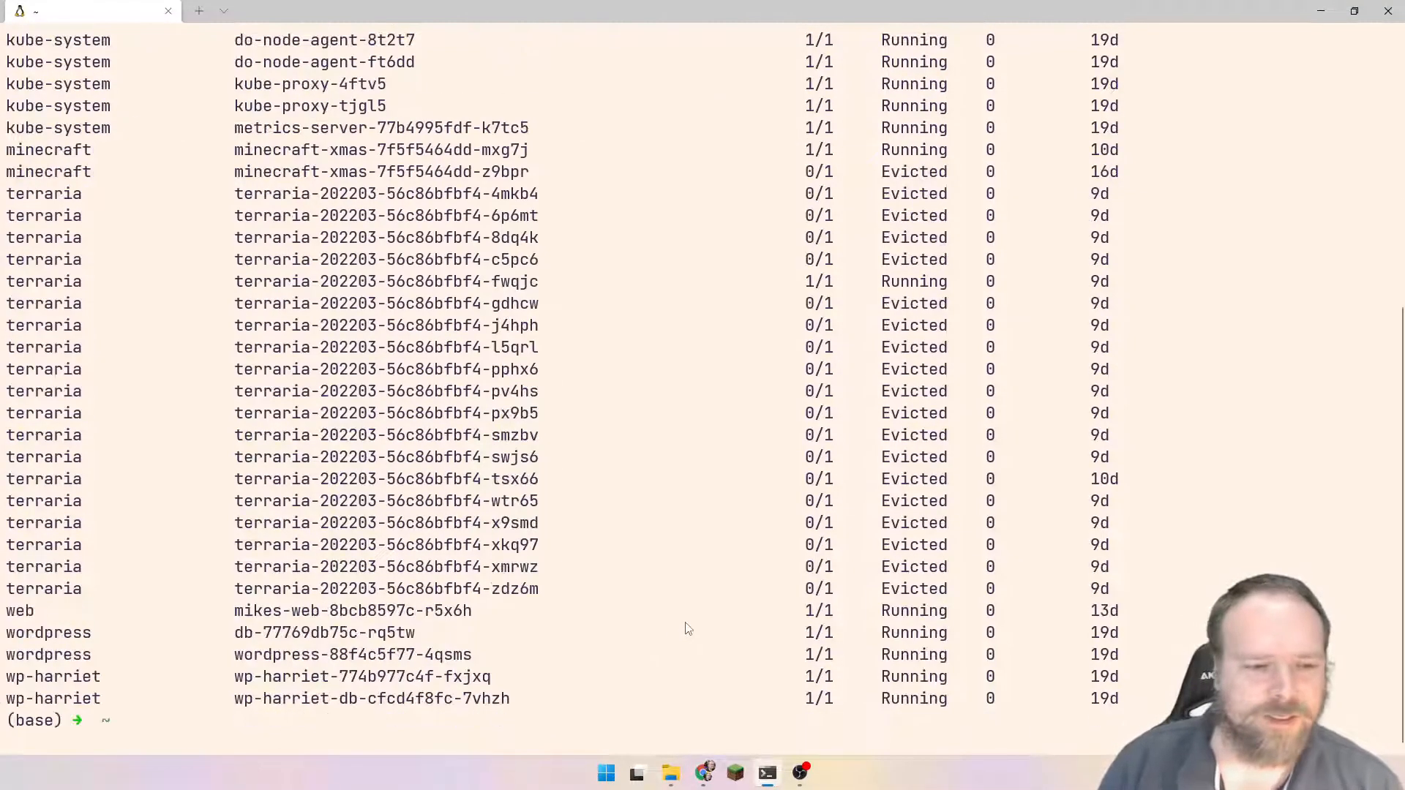
type("kubectl get pod --all-namespaces")
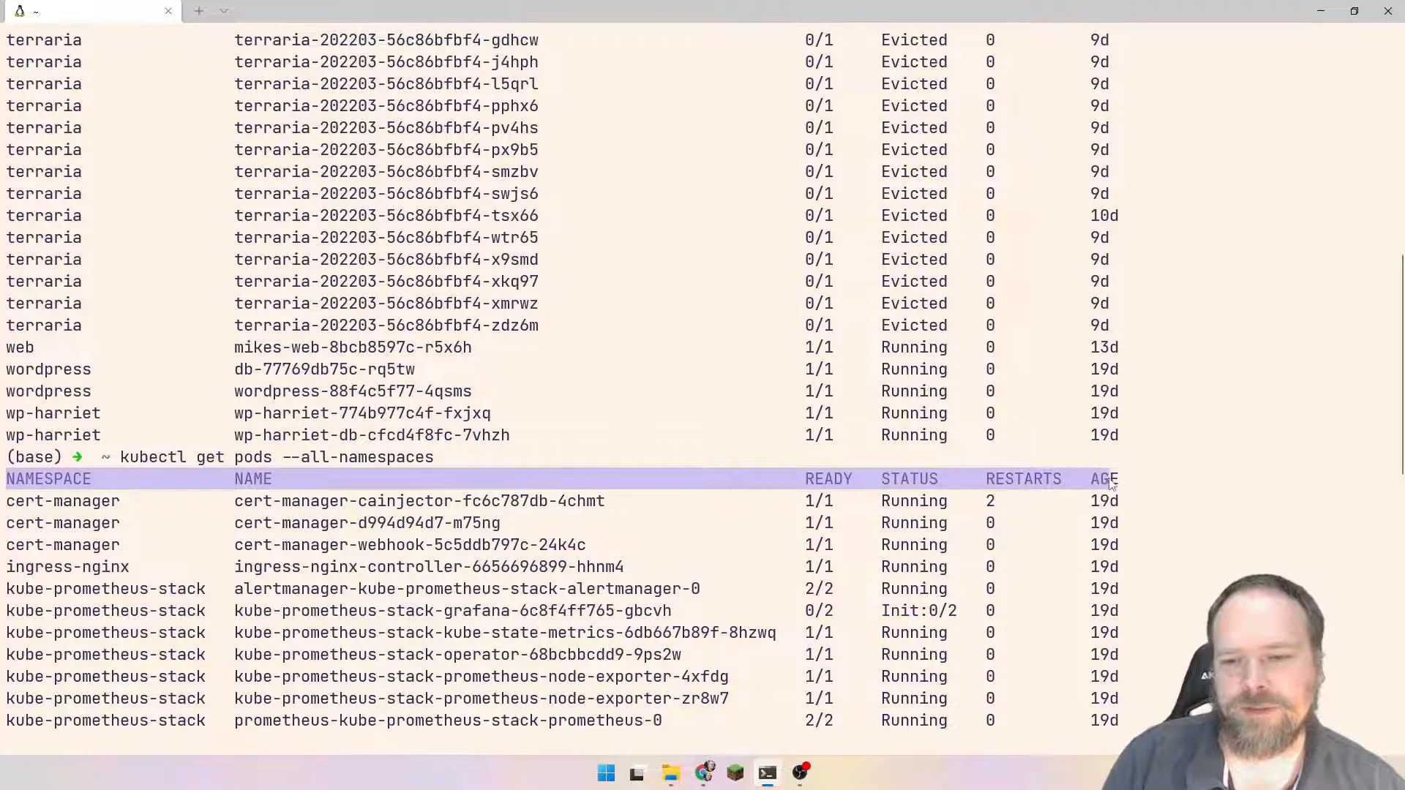
mouse_move(1131, 492)
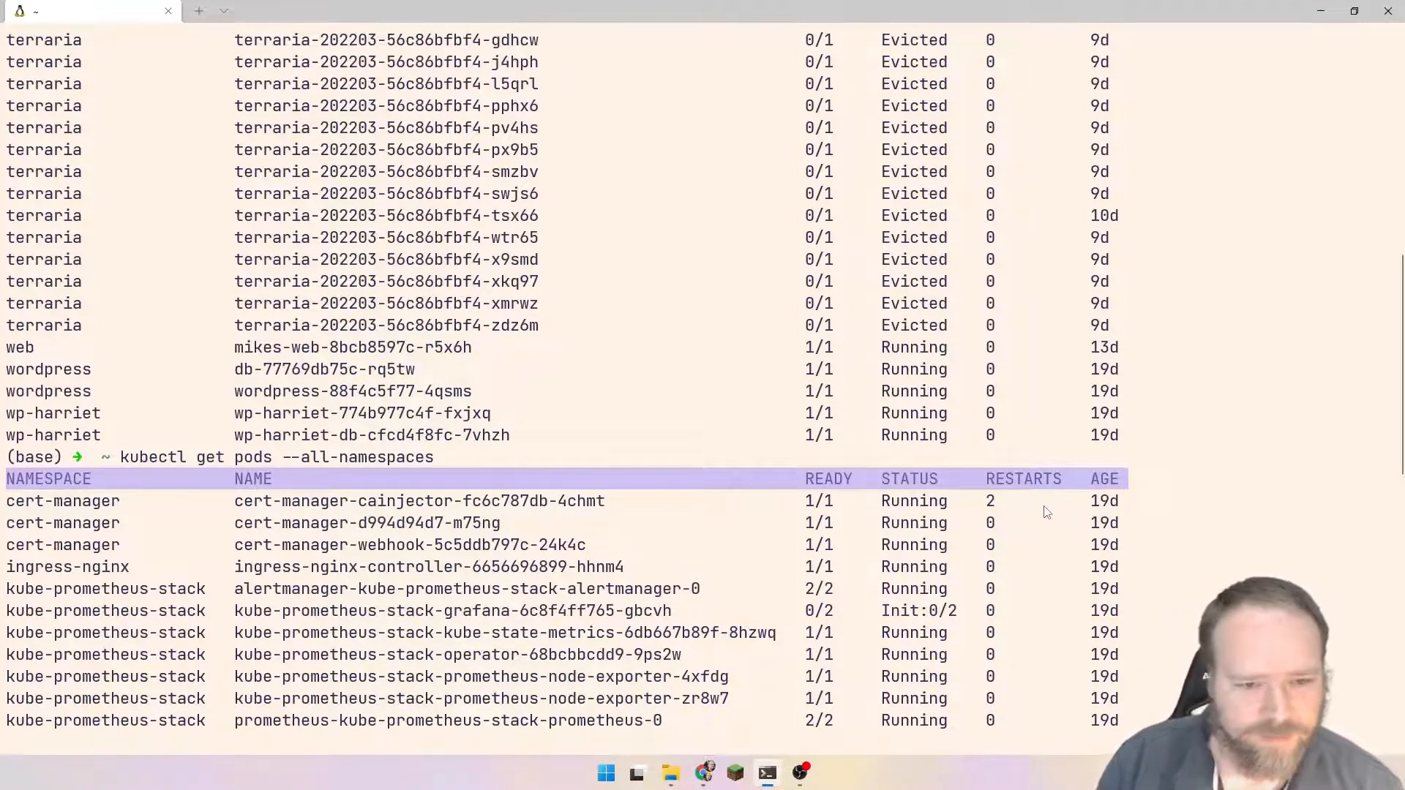
scroll("down", 3)
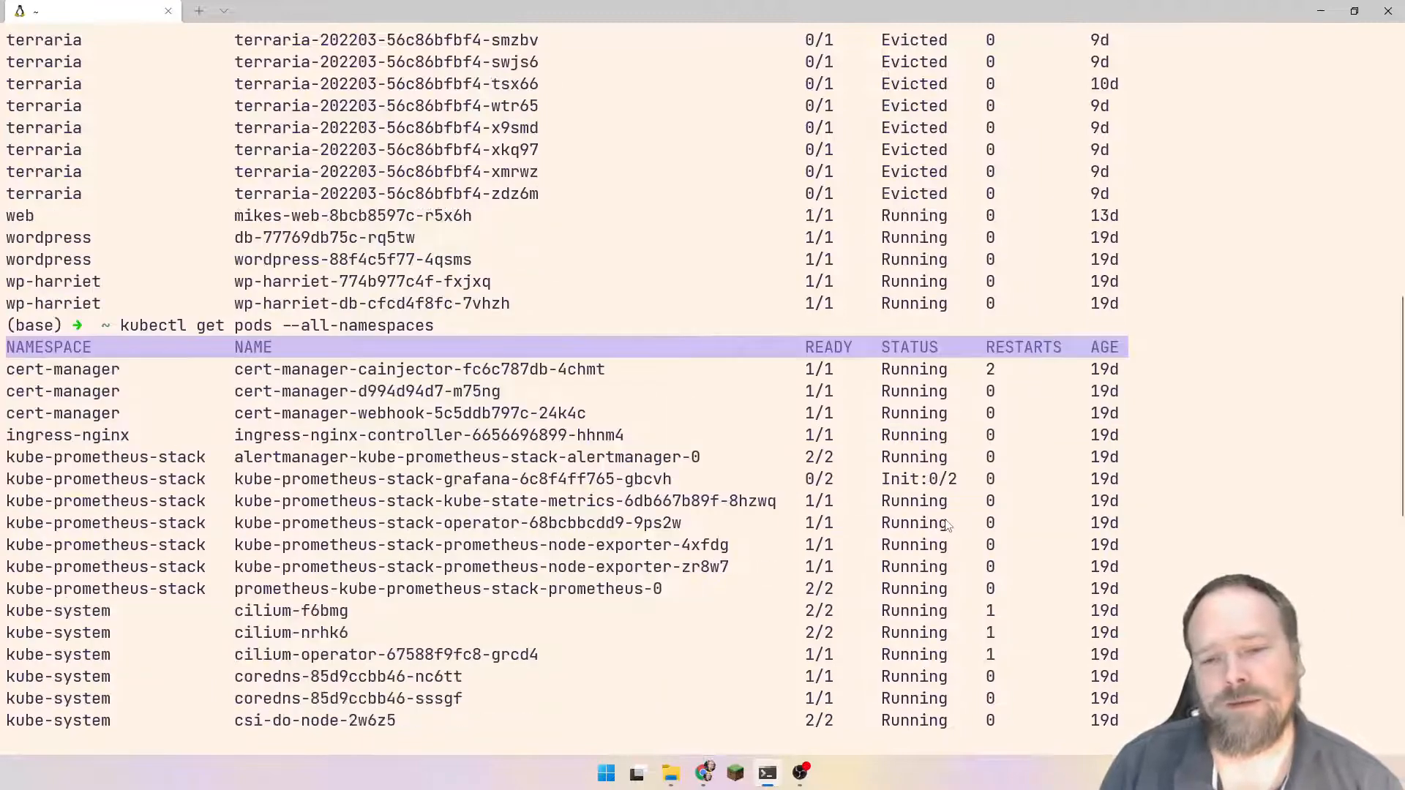
scroll("down", 3)
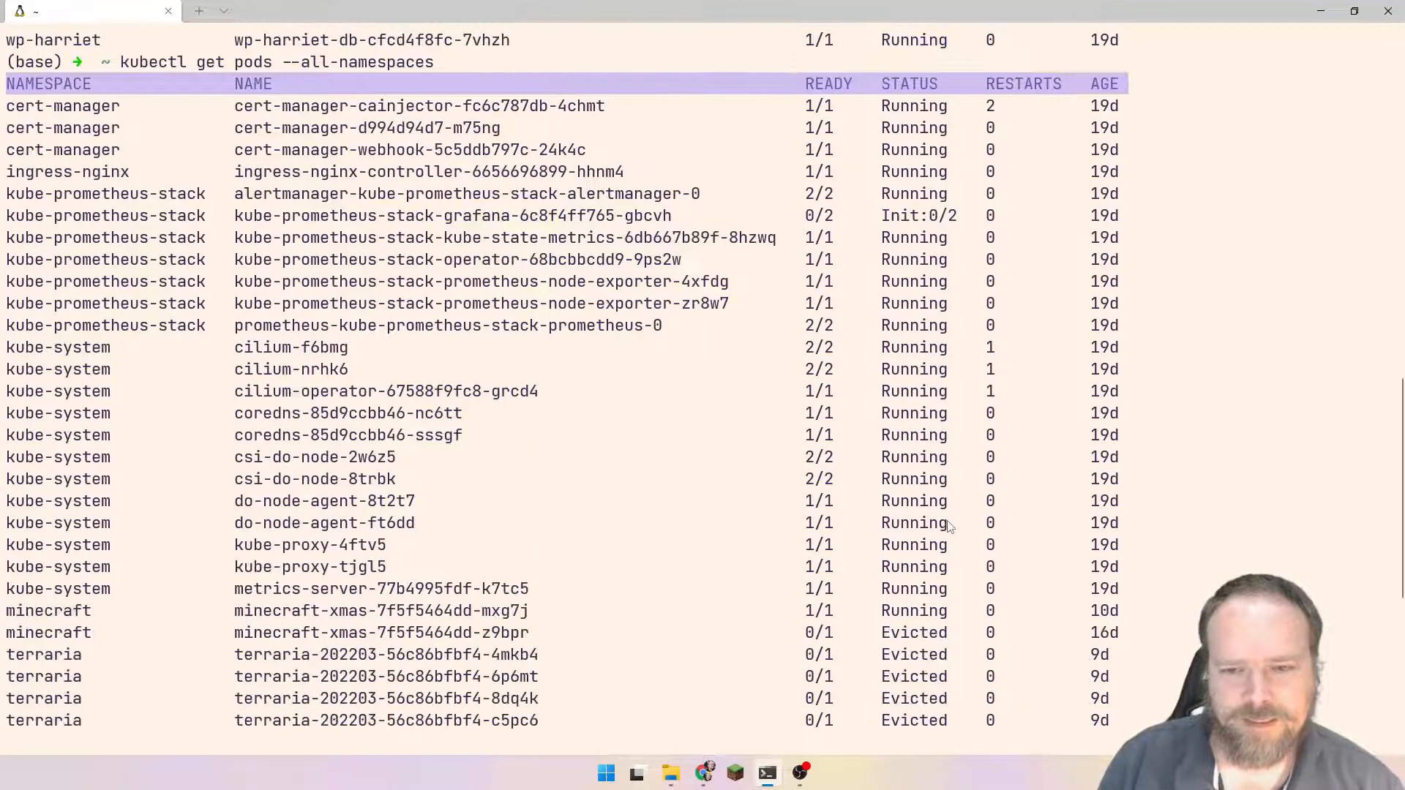
scroll("down", 3)
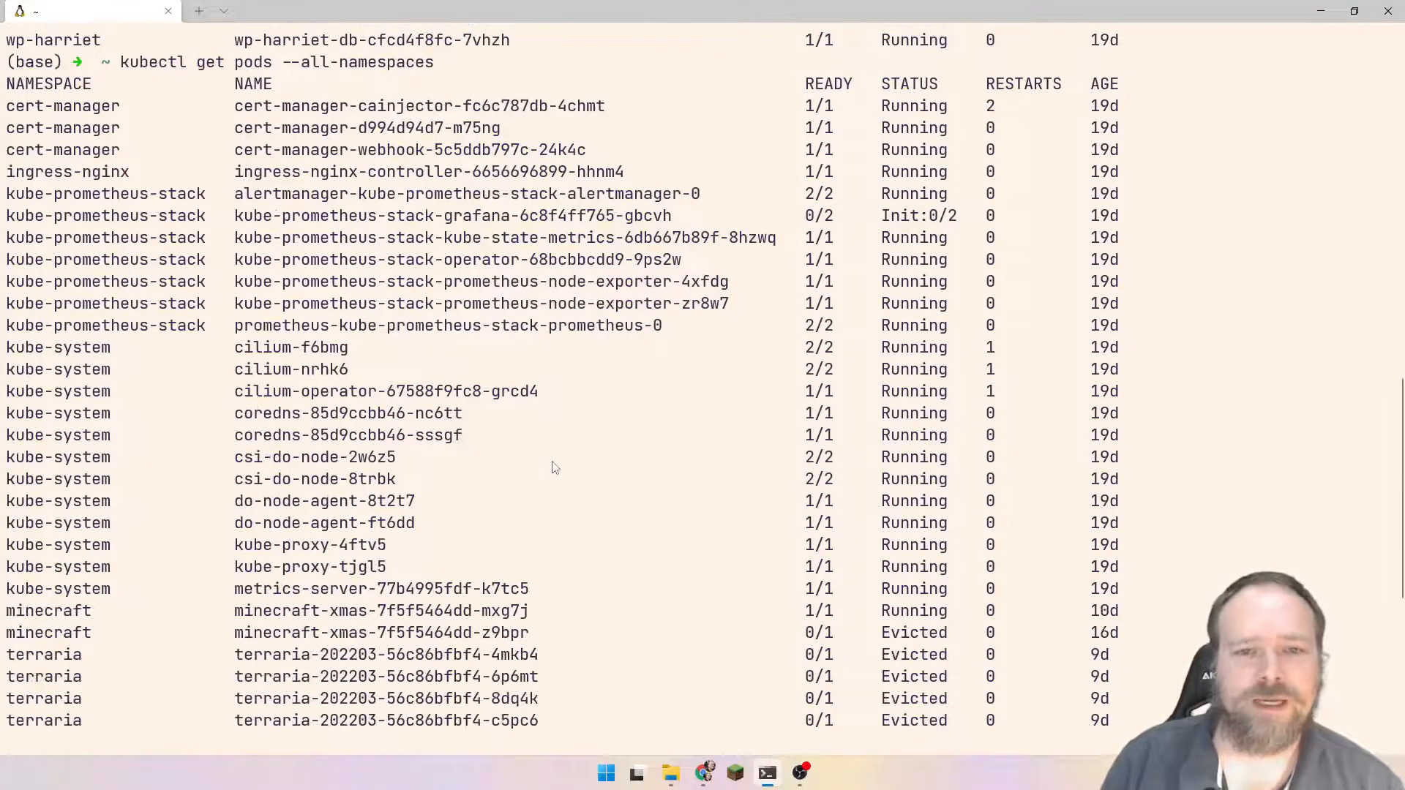
scroll("down", 3)
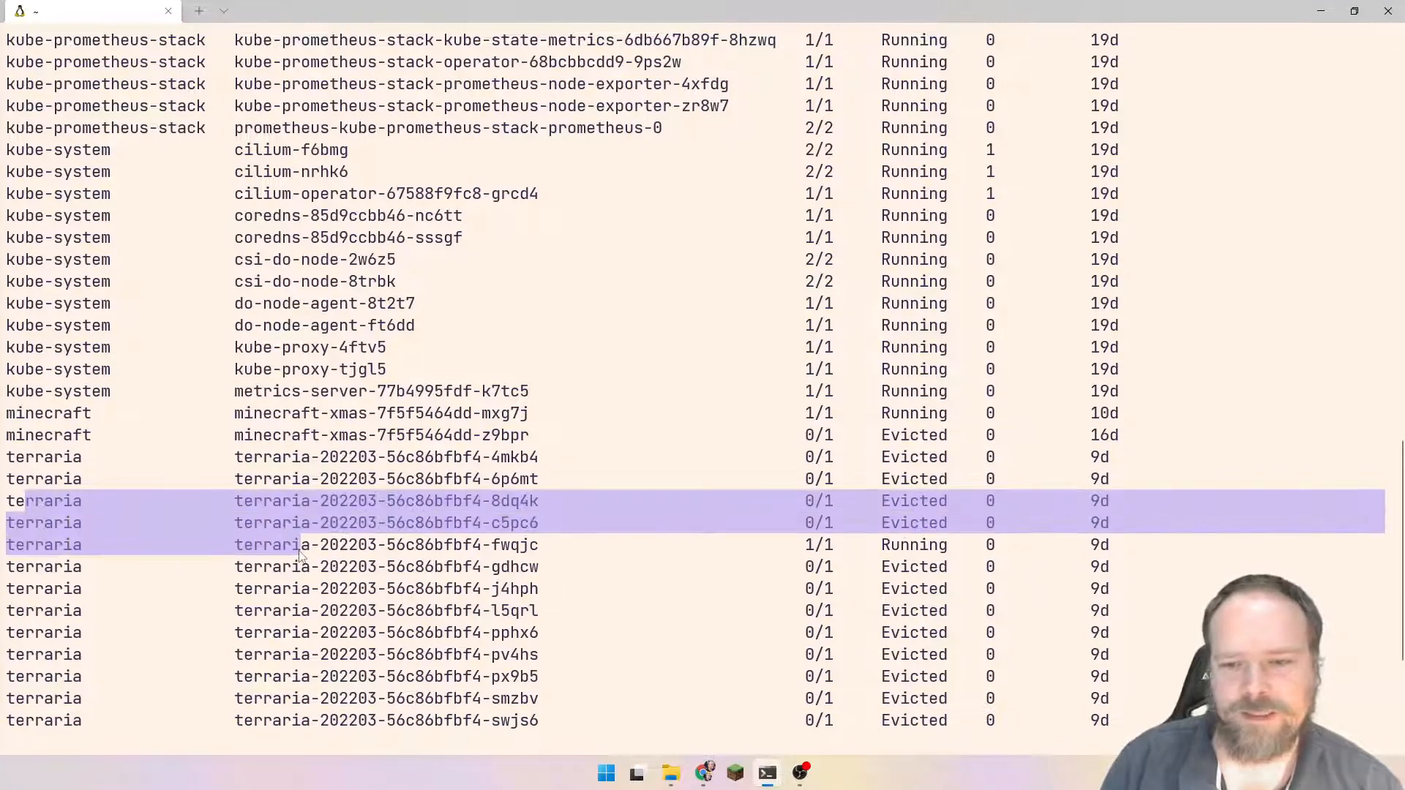
left_click_drag(300, 545, 422, 676)
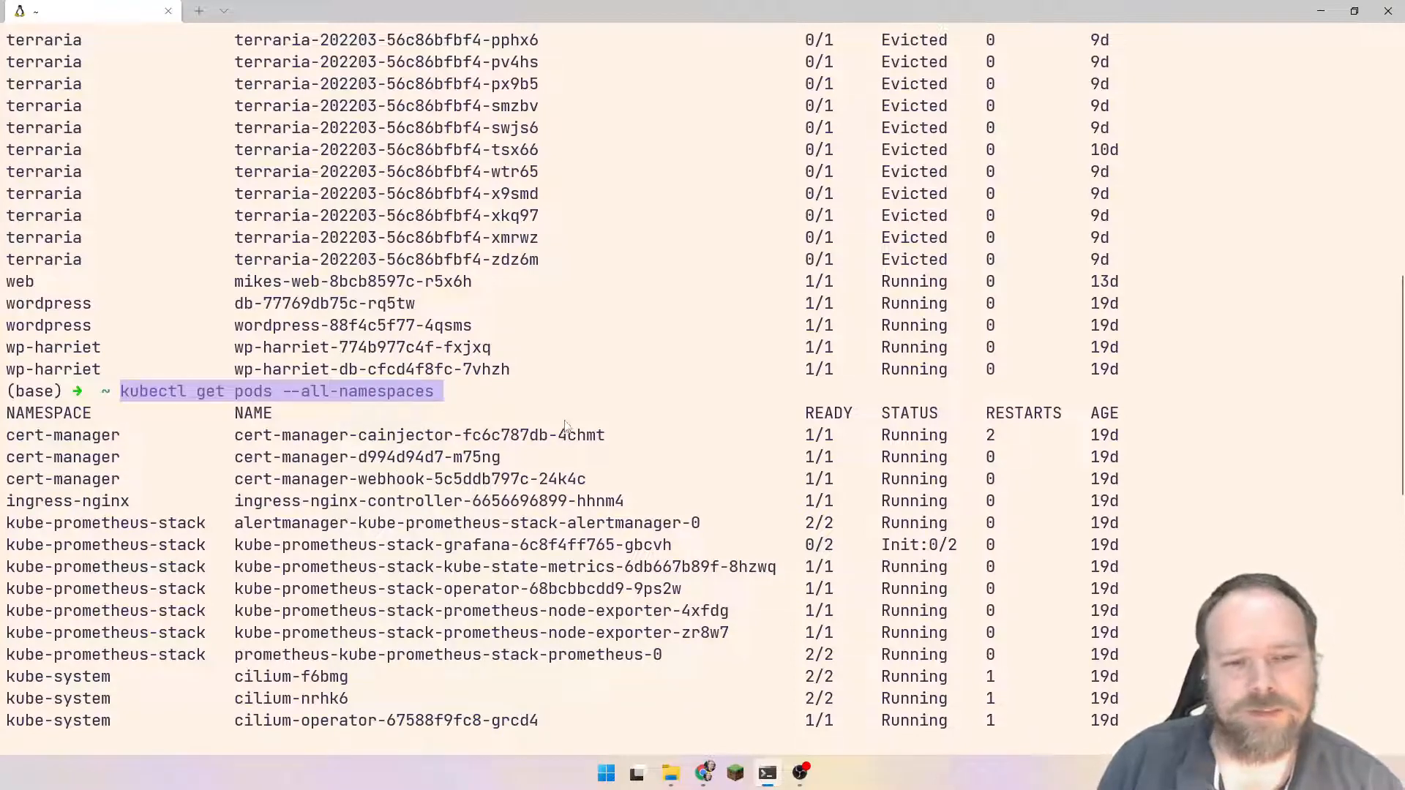
scroll("down", 3)
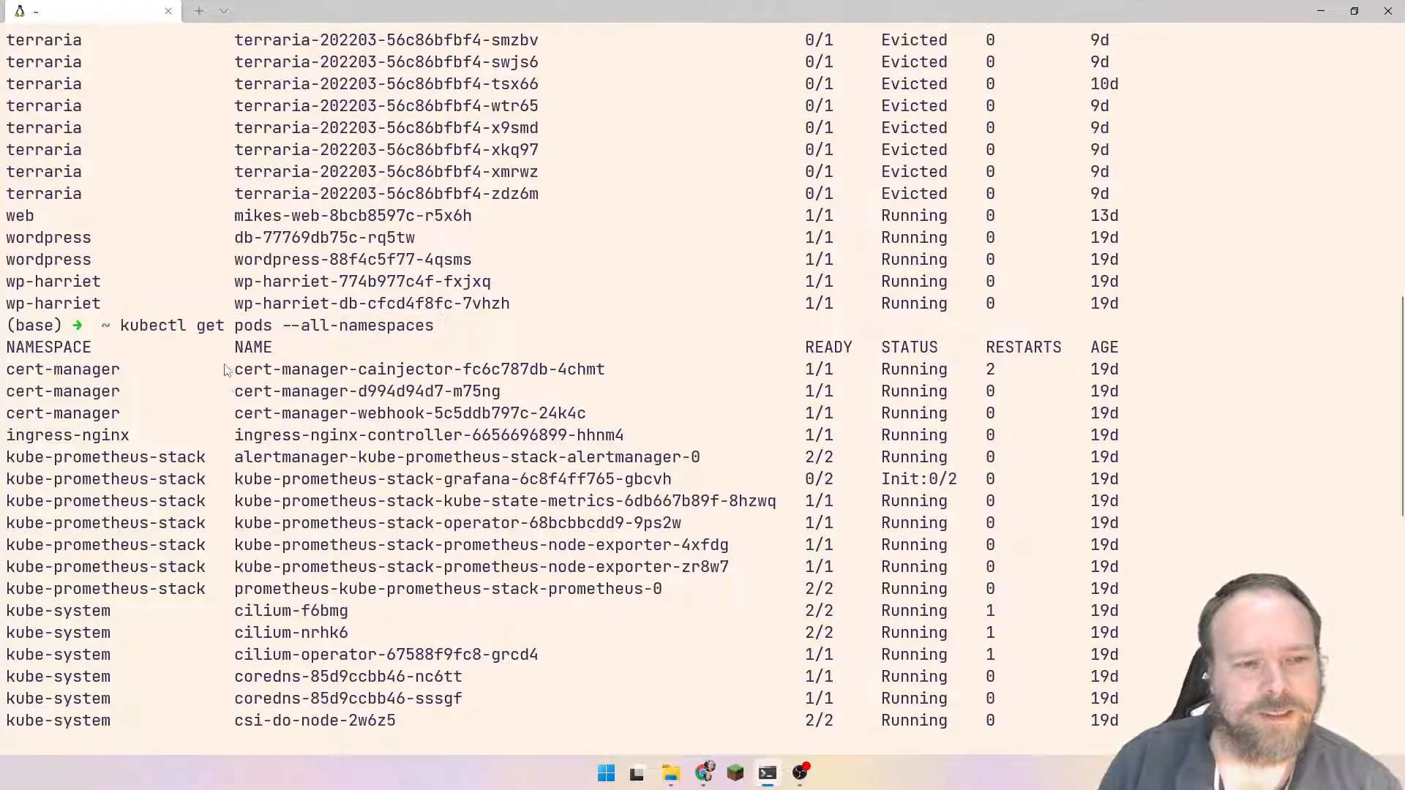
scroll("down", 3)
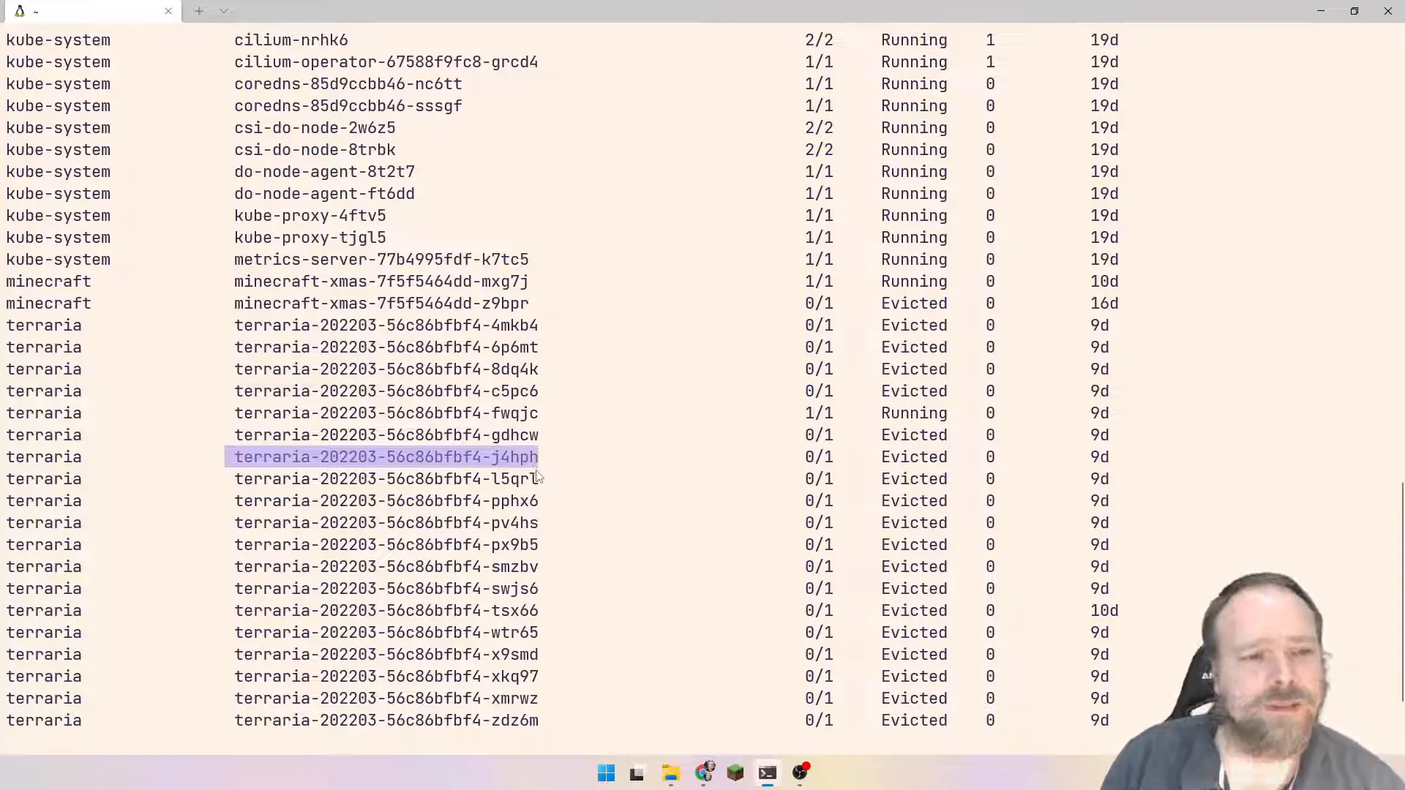
scroll("down", 3)
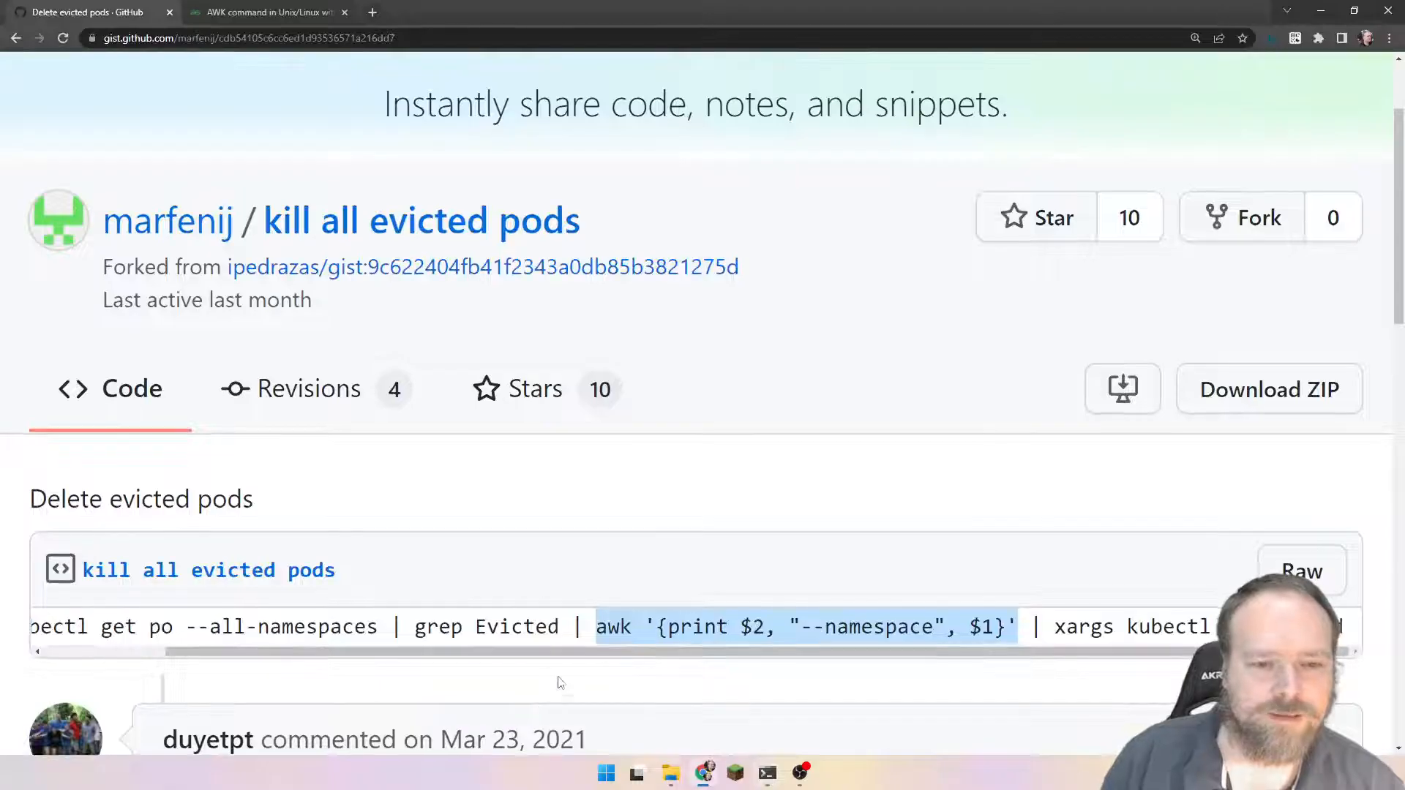
Pipe the all-namespaces pod listing through grep Evicted
left_click(391, 626)
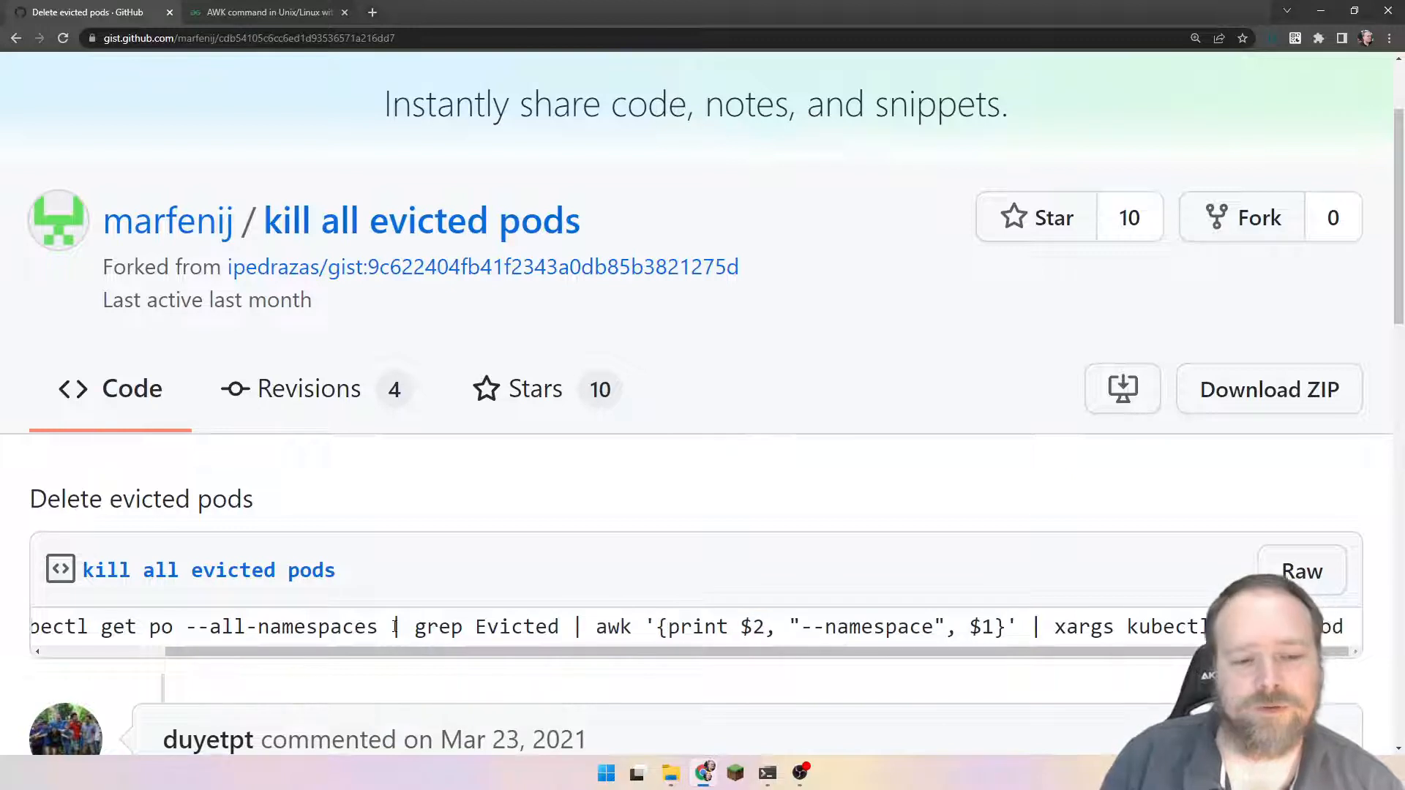
double_click(486, 626)
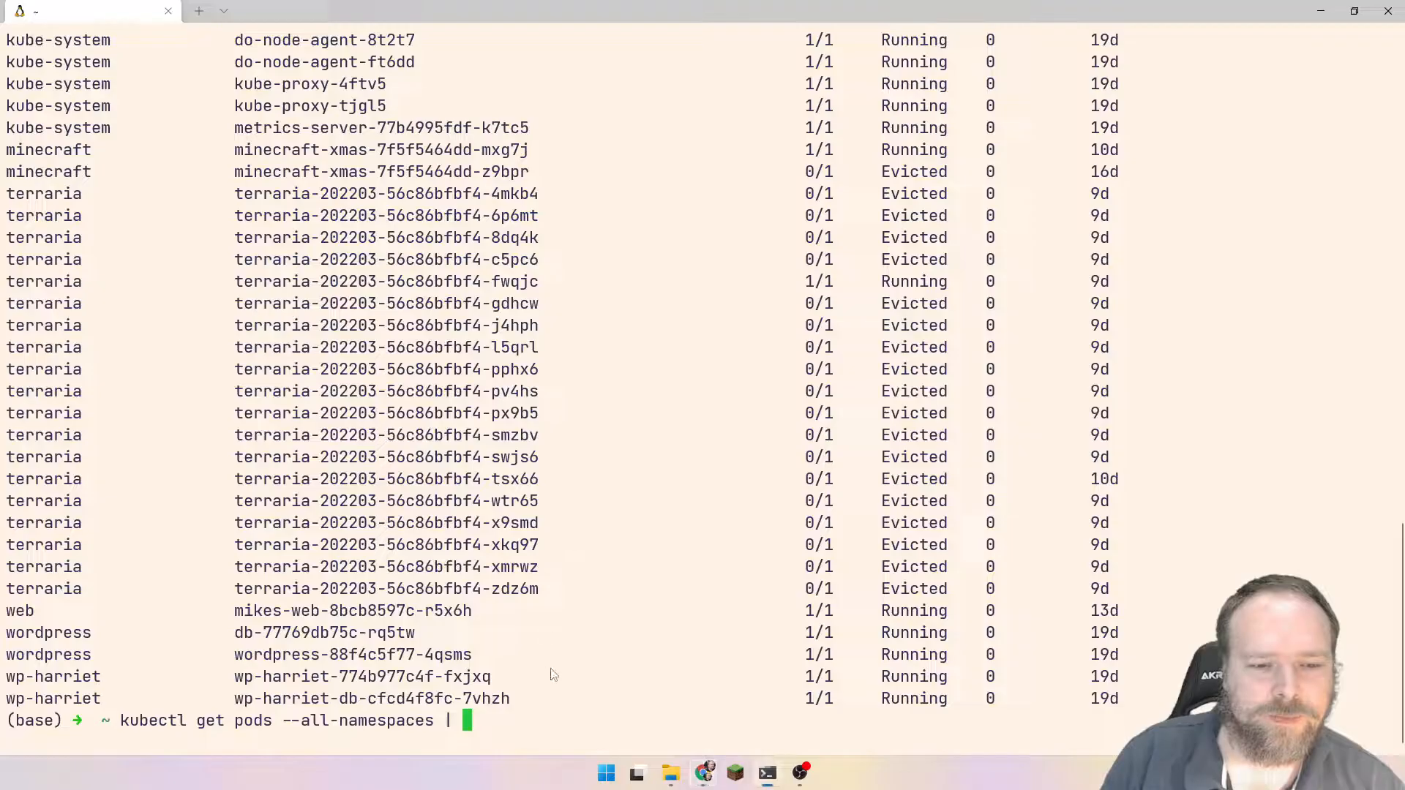
type("grep Evicted")
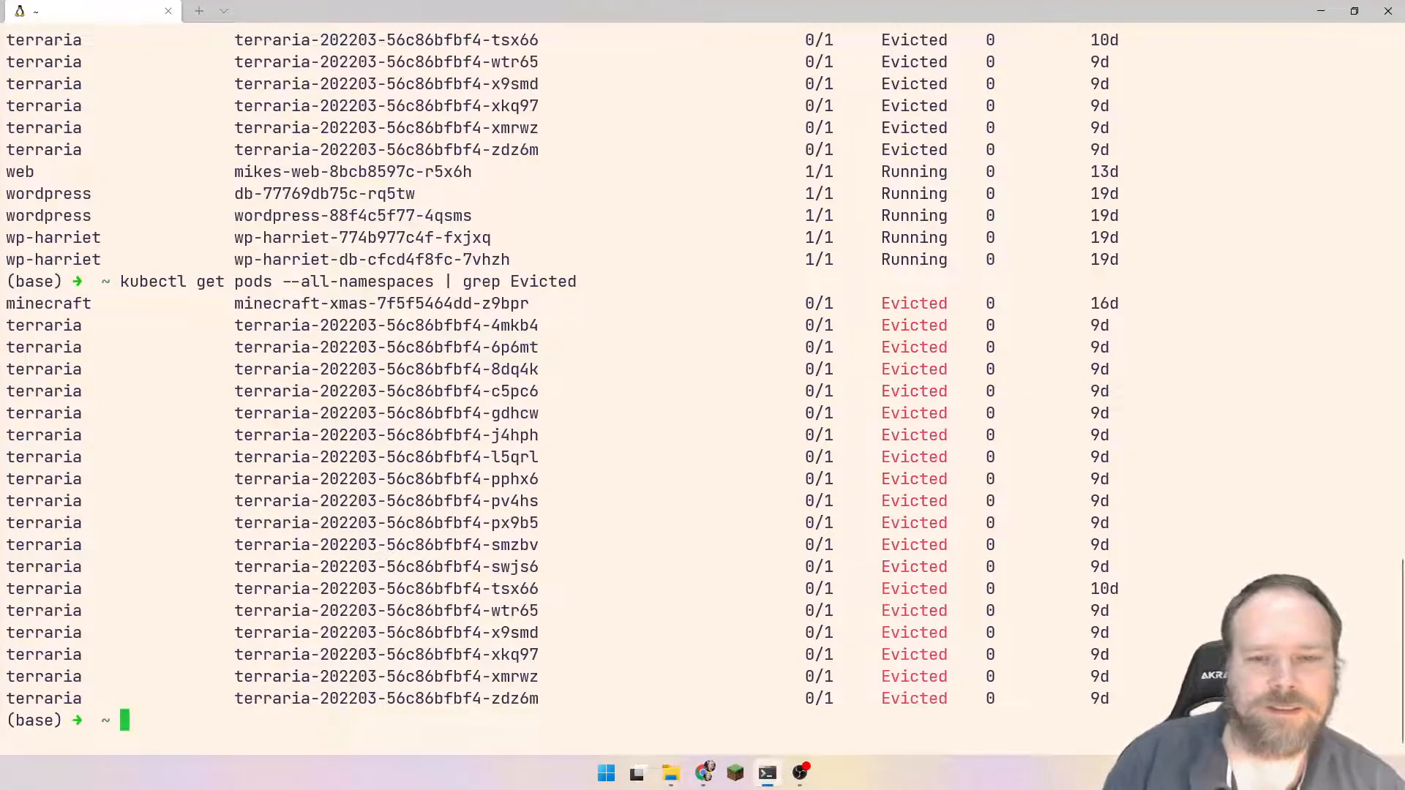
double_click(913, 303)
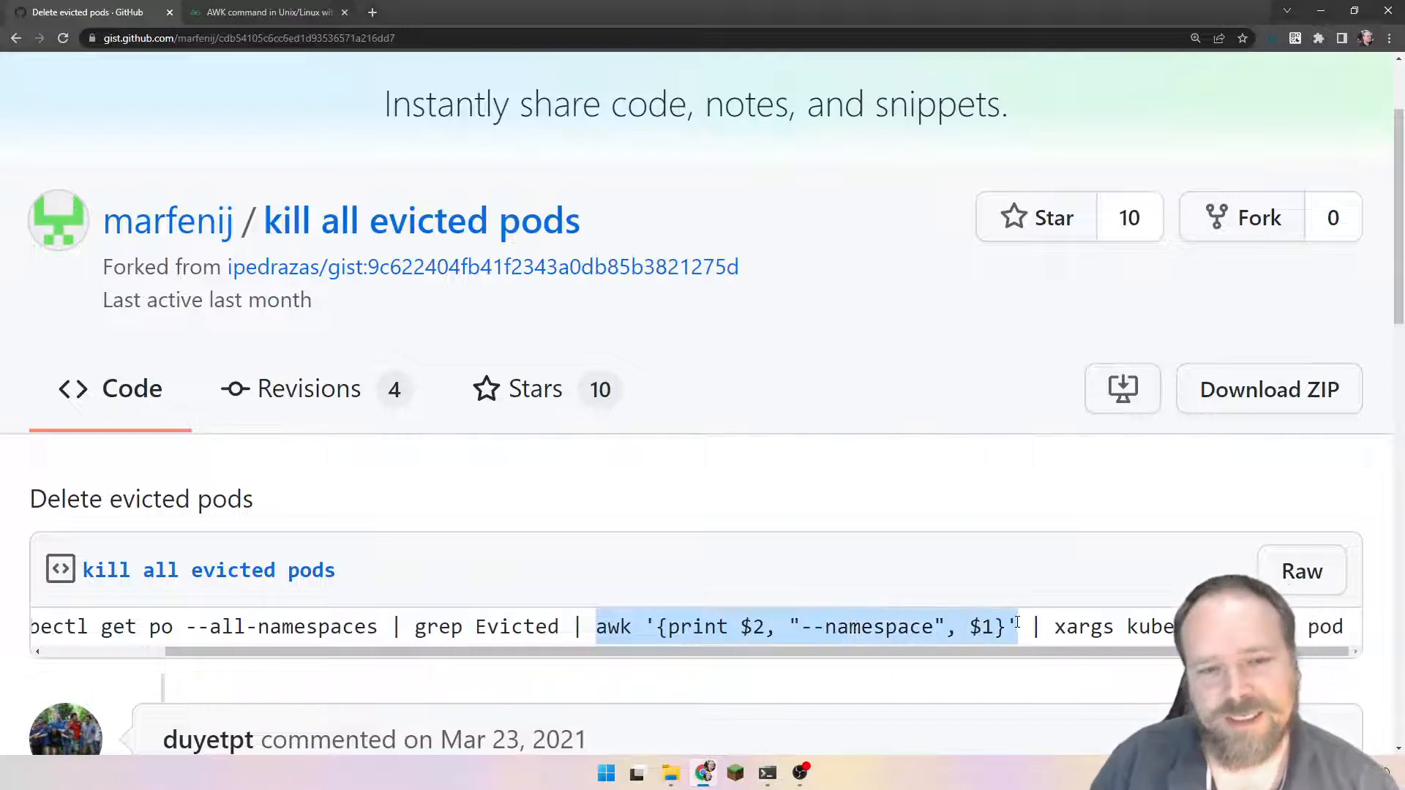
Copy the Gist's awk '{print $2, "--namespace", $1}' step after the grep in the terminal
right_click(682, 626)
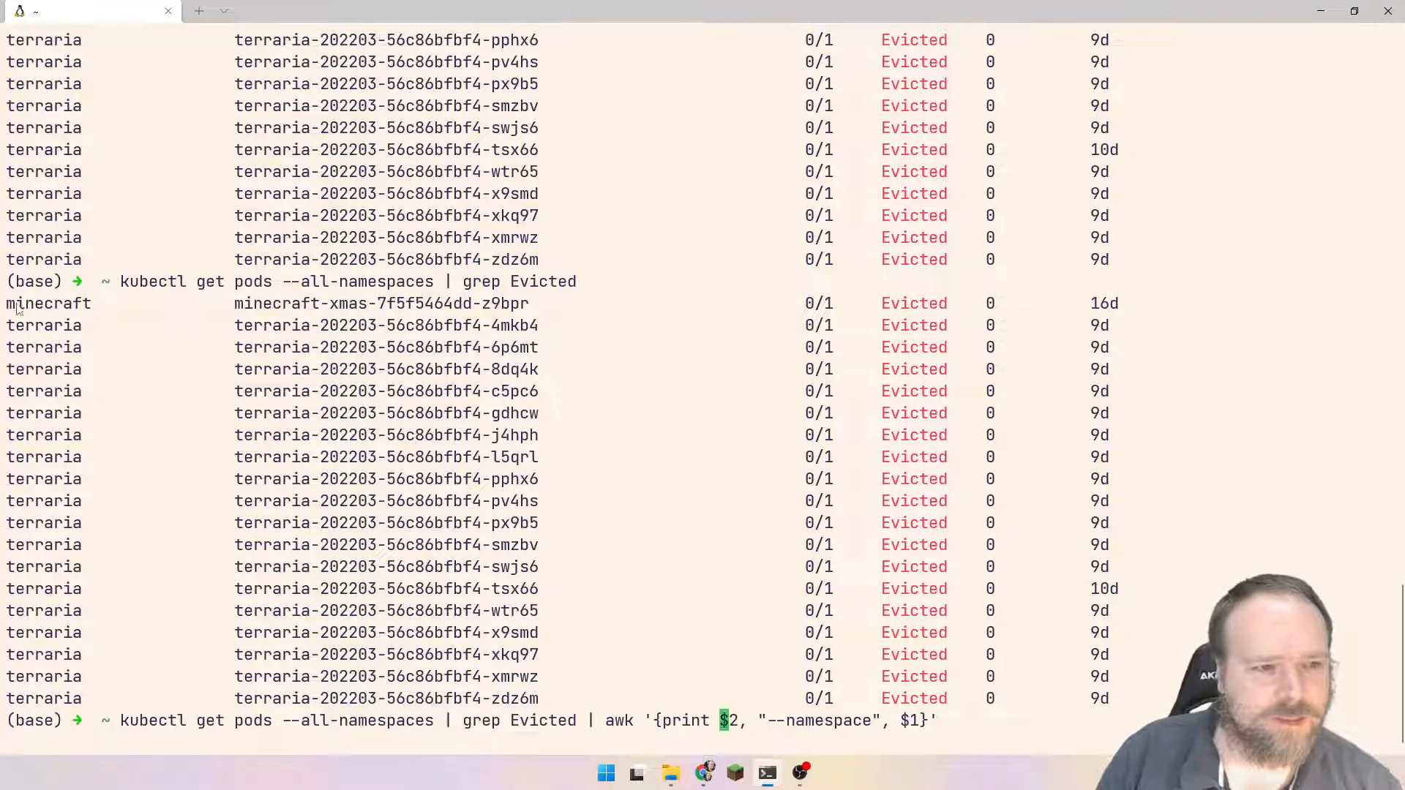
Run the kubectl | grep Evicted | awk pipeline and review the pod name/namespace output
double_click(48, 303)
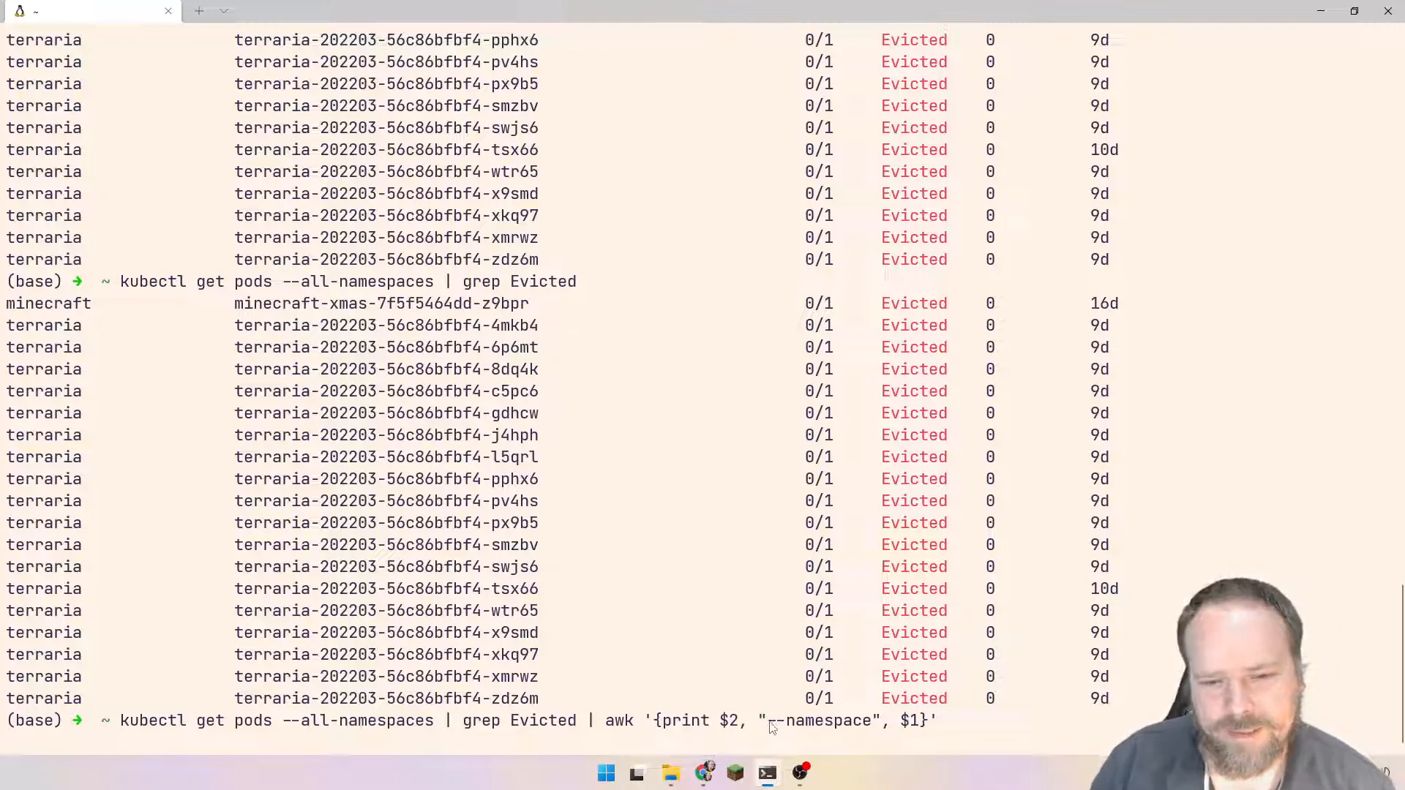
double_click(819, 720)
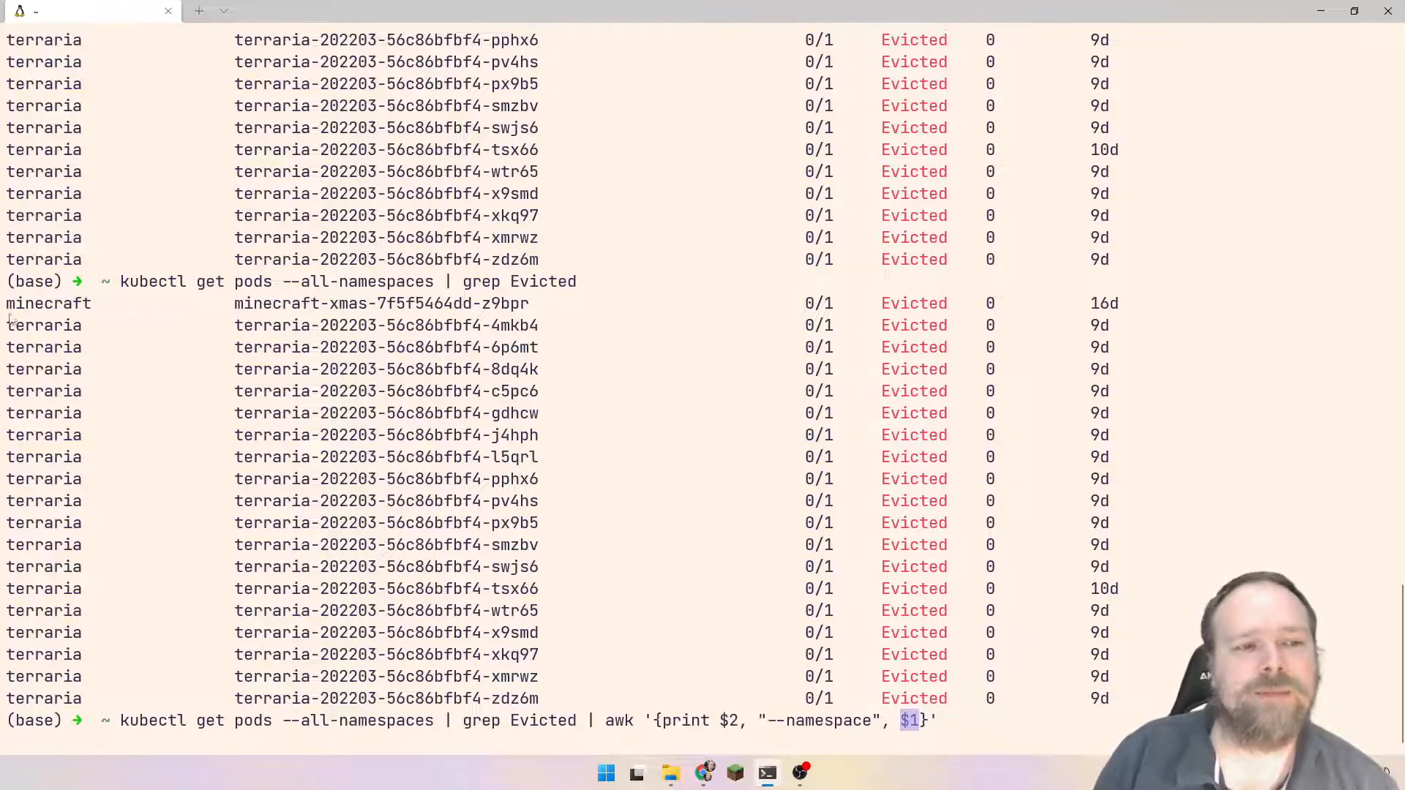
double_click(48, 303)
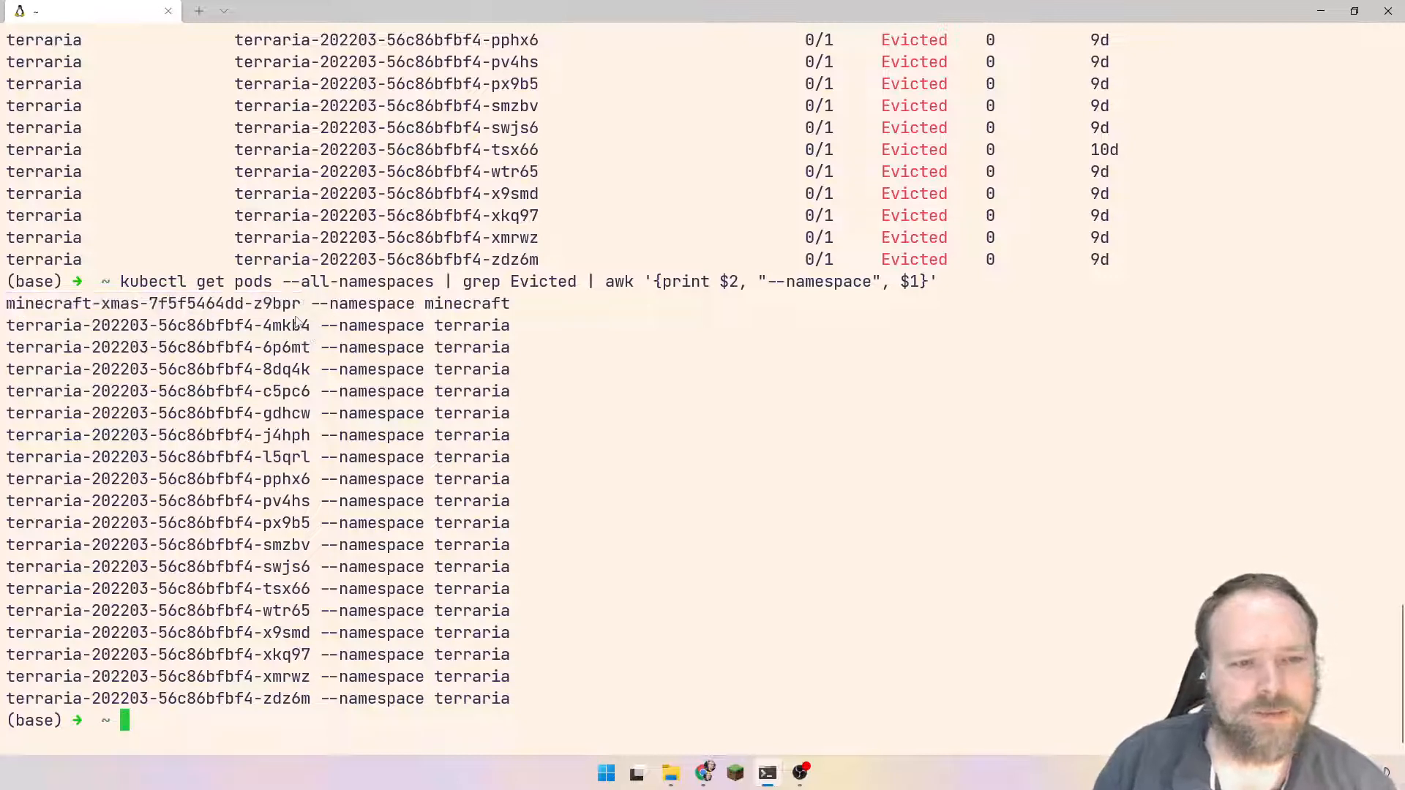
Delete pod terraria-202203-56c86bfbf4-6p6mt in namespace terraria, then rerun the evicted listing
double_click(220, 303)
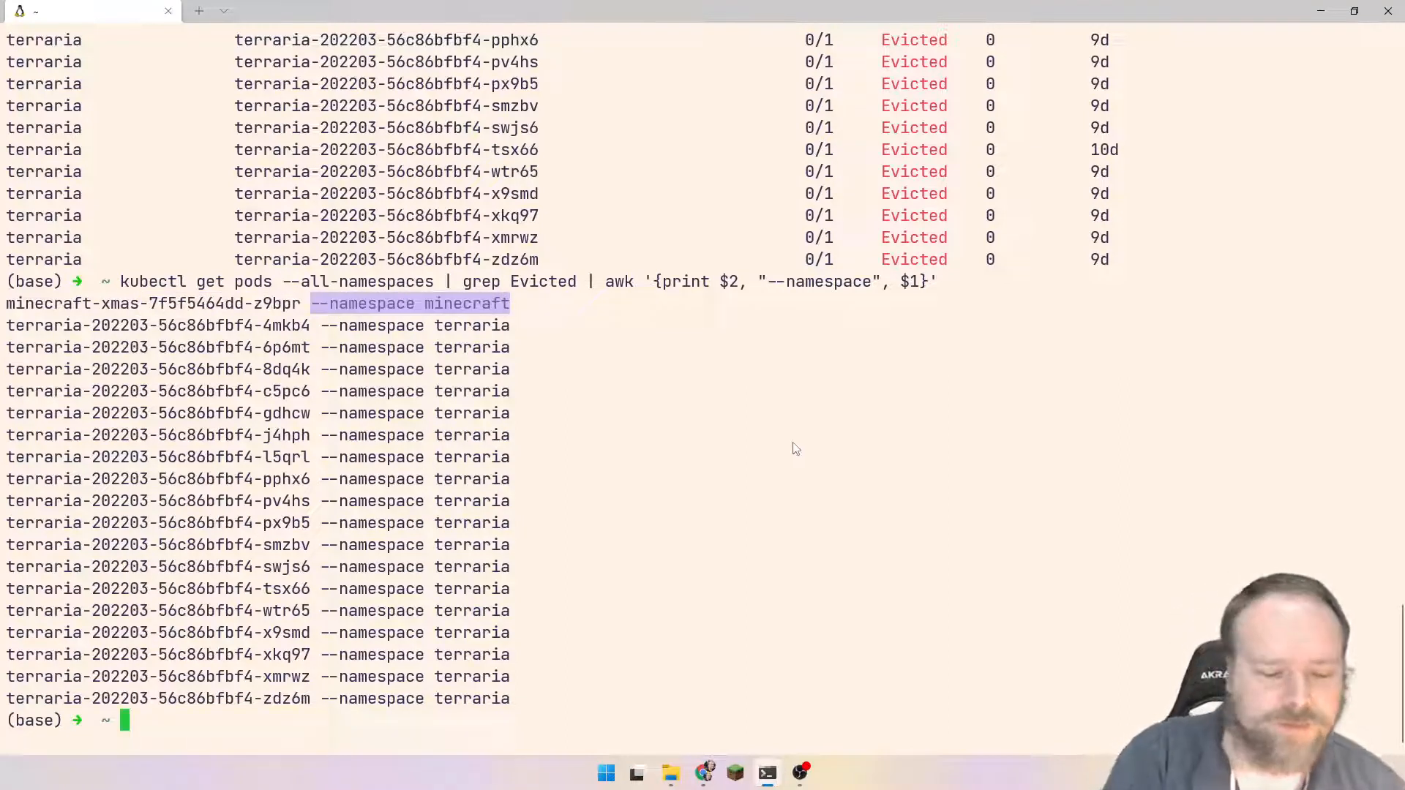
type("kubectl delete pod terraria-202203-56c86bfbf4-6p6mt --namespace terraria")
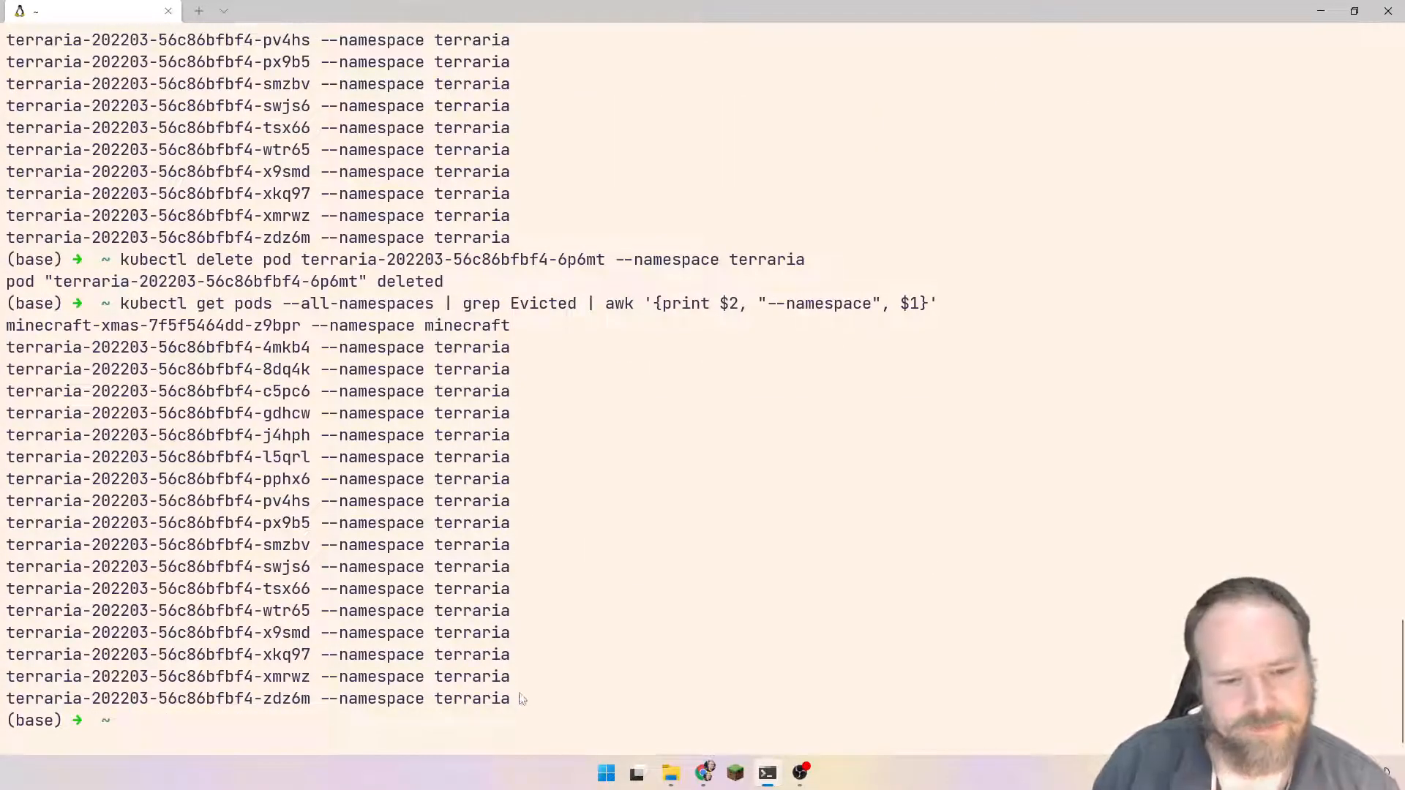
left_click_drag(7, 346, 528, 707)
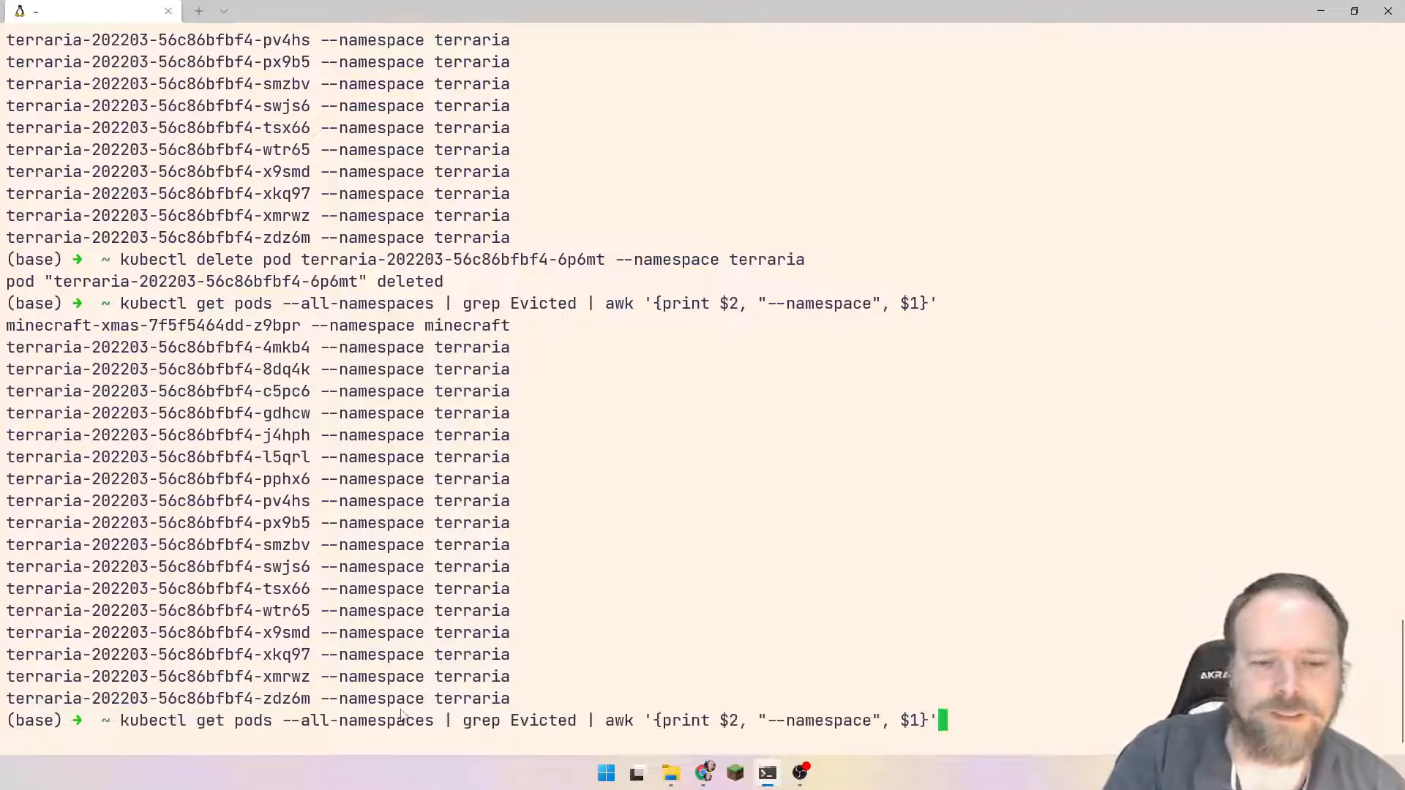
type("| xargs")
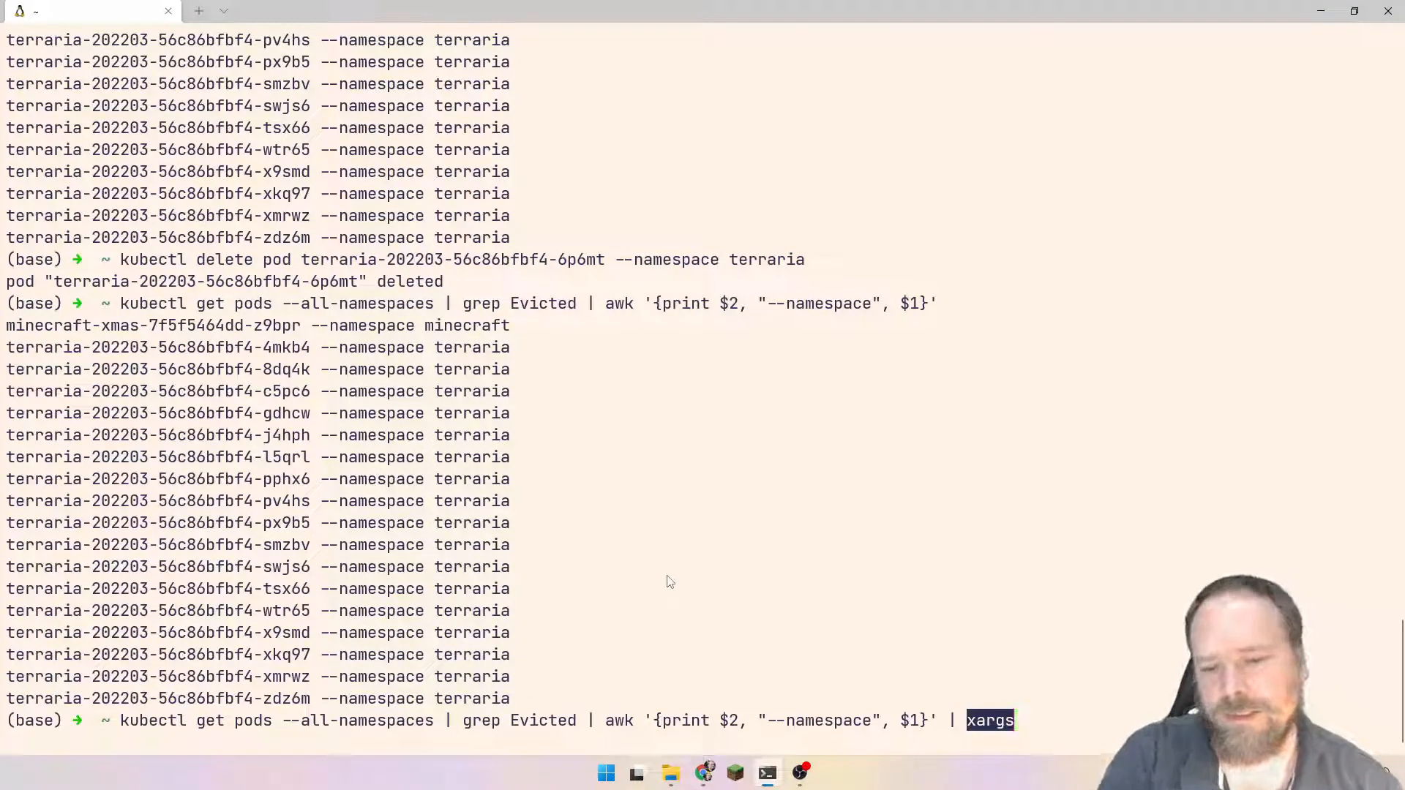
Append | xargs kubectl delete to the evicted-pod listing pipeline
type("kubectl delete")
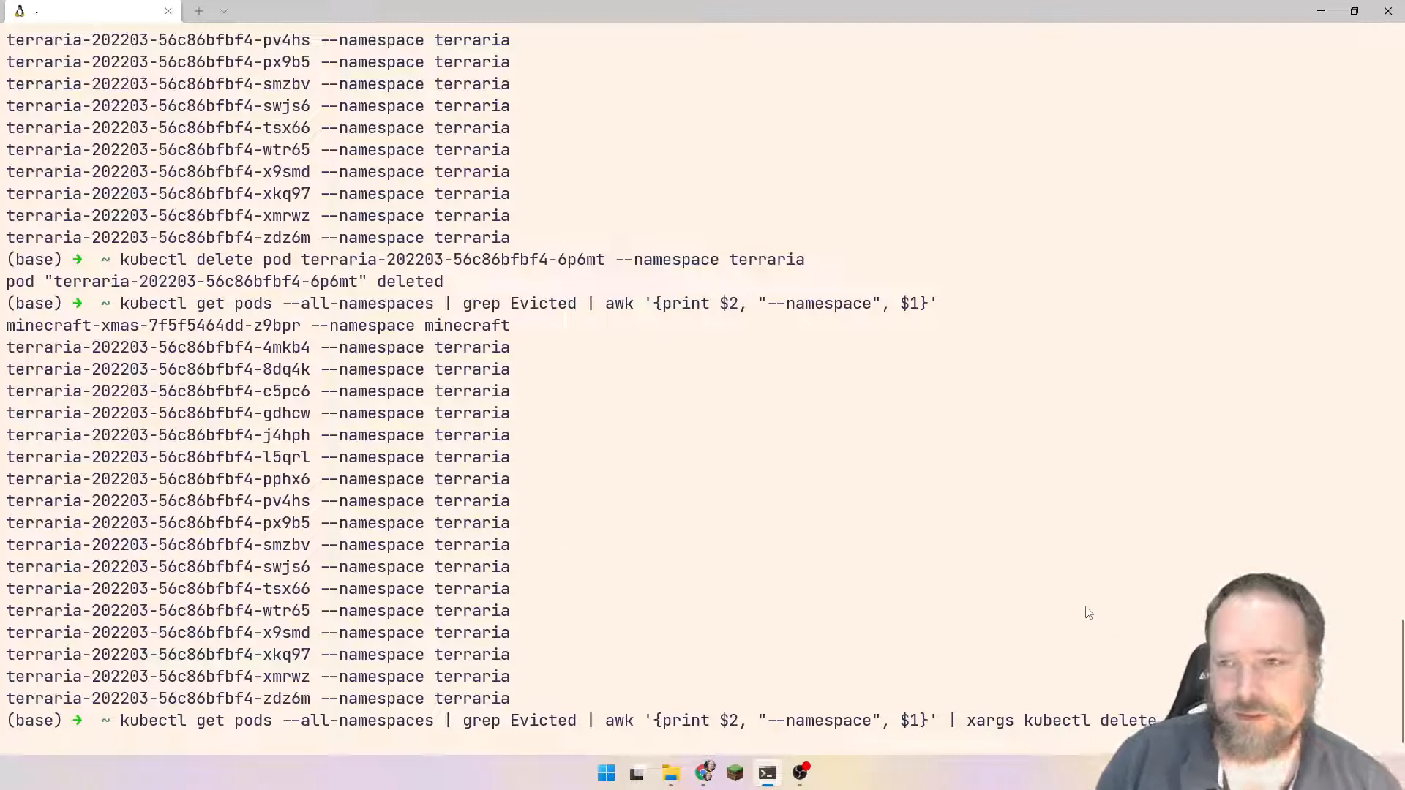
mouse_move(1325, 39)
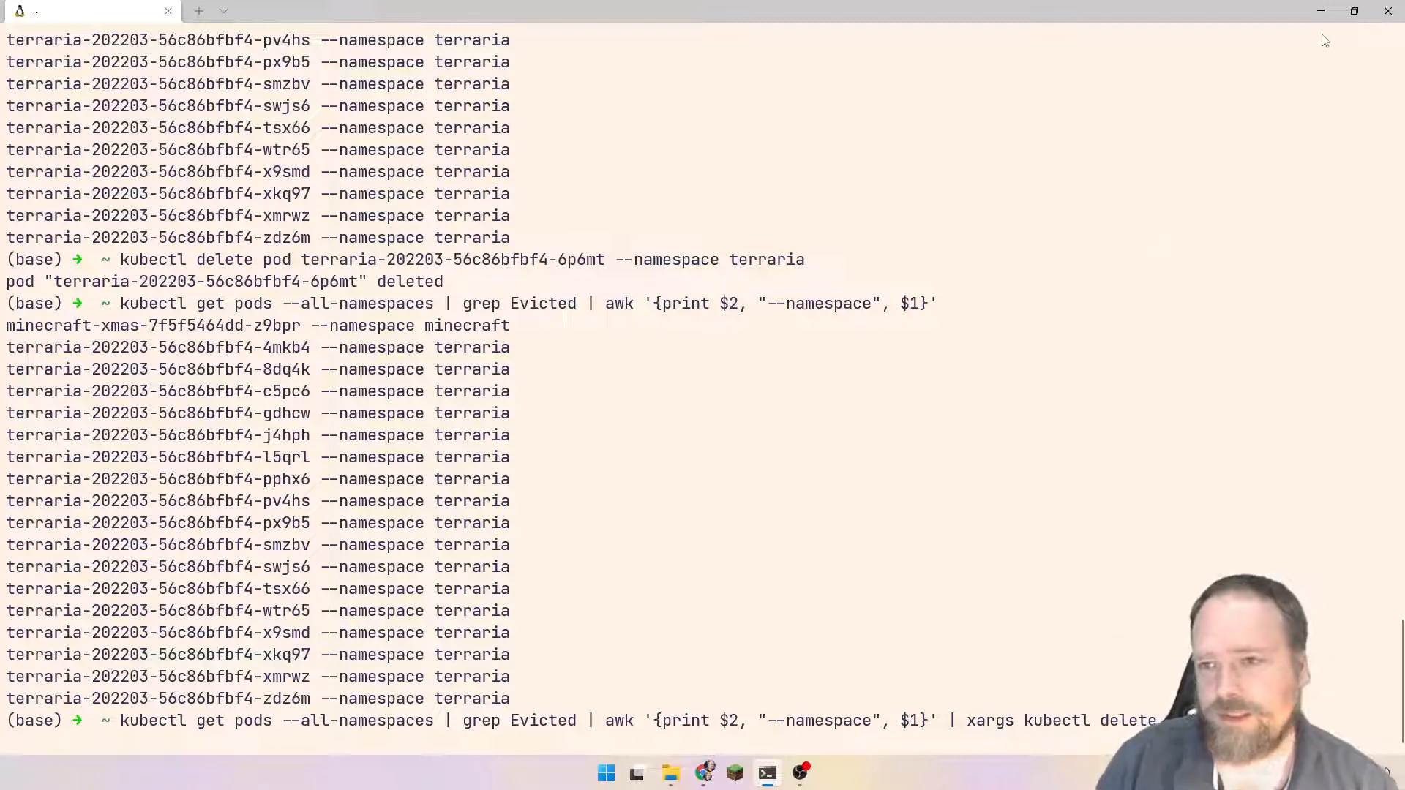
mouse_move(1162, 191)
type("kgp")
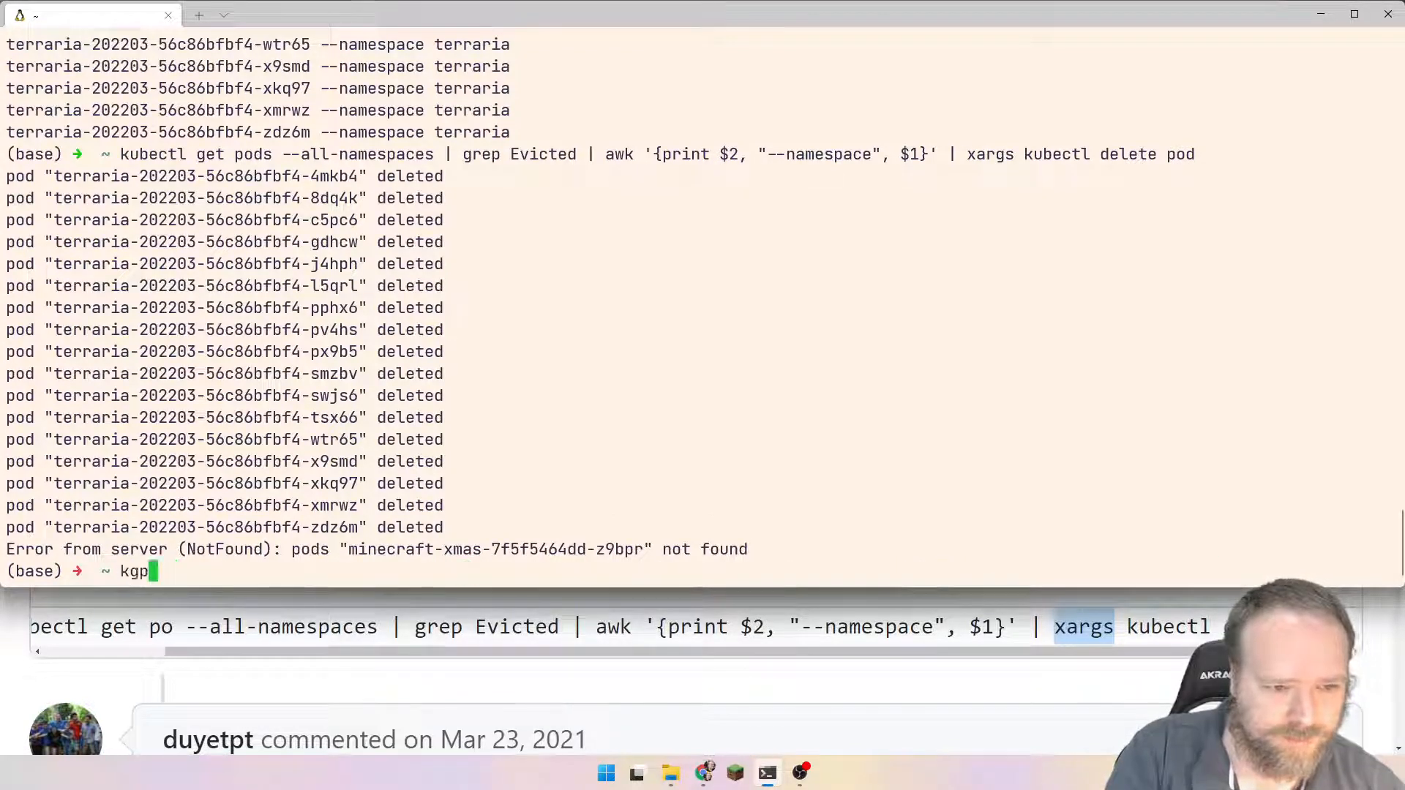
Run kubens and kubectl get pods --all-namespaces, spotting the remaining evicted minecraft pod
type("kubens")
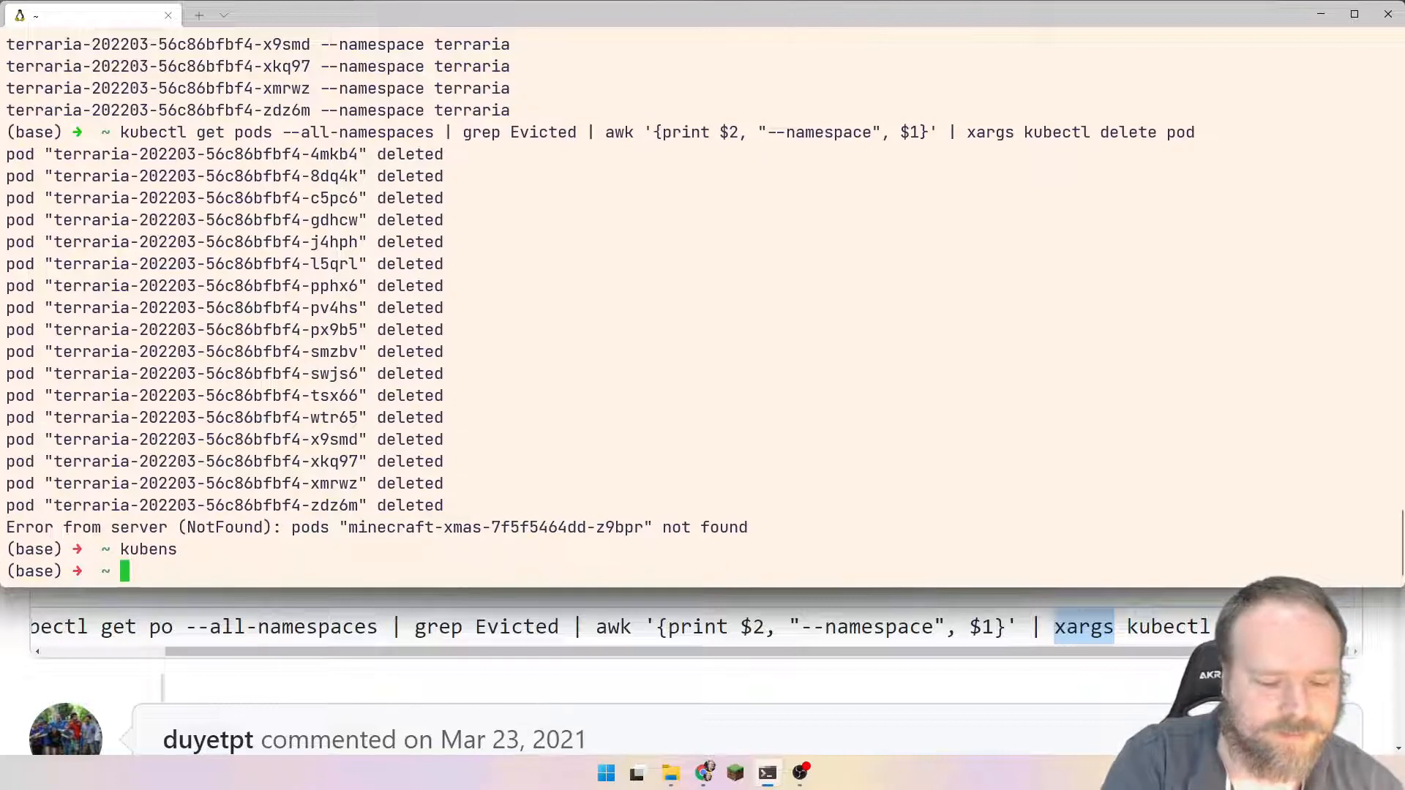
type("kubectl")
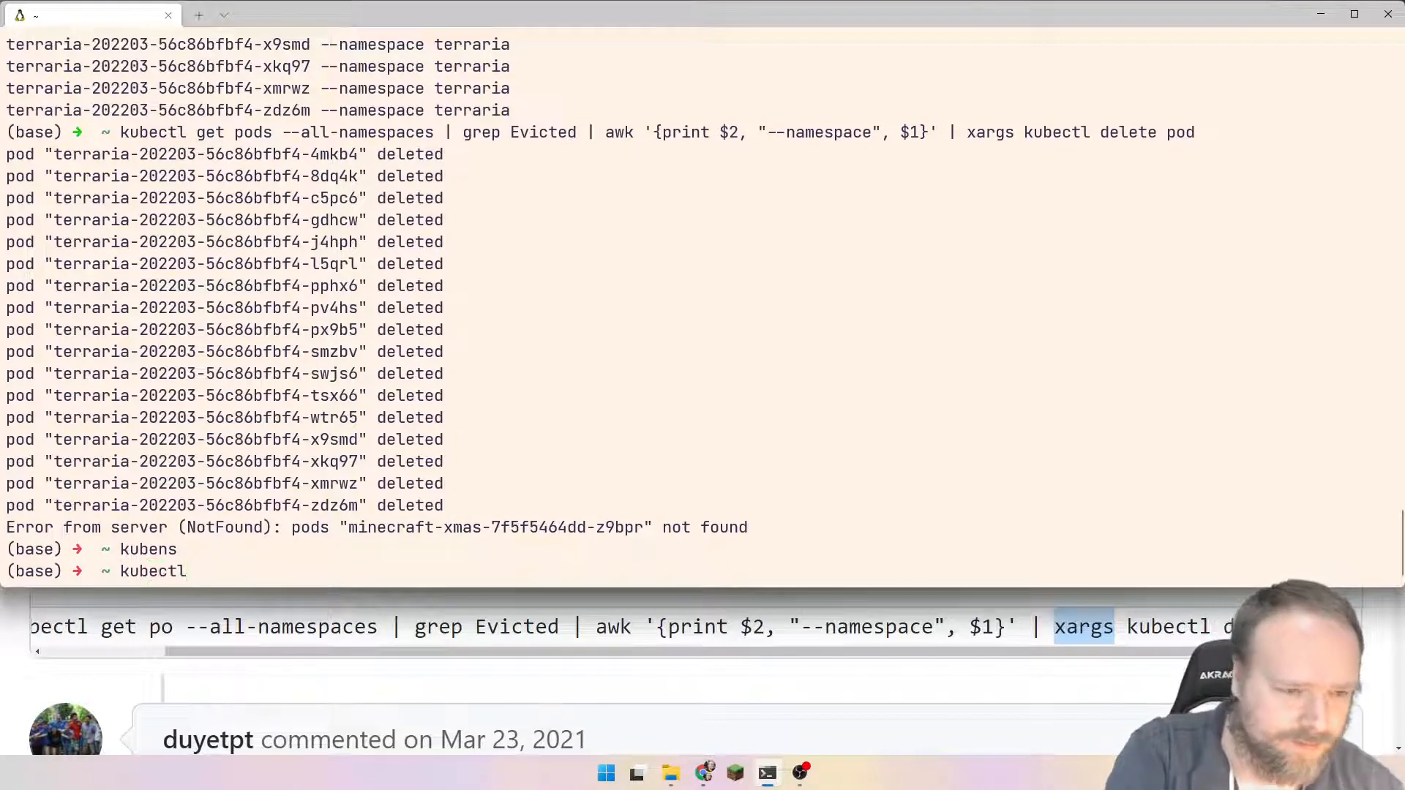
type("get pods")
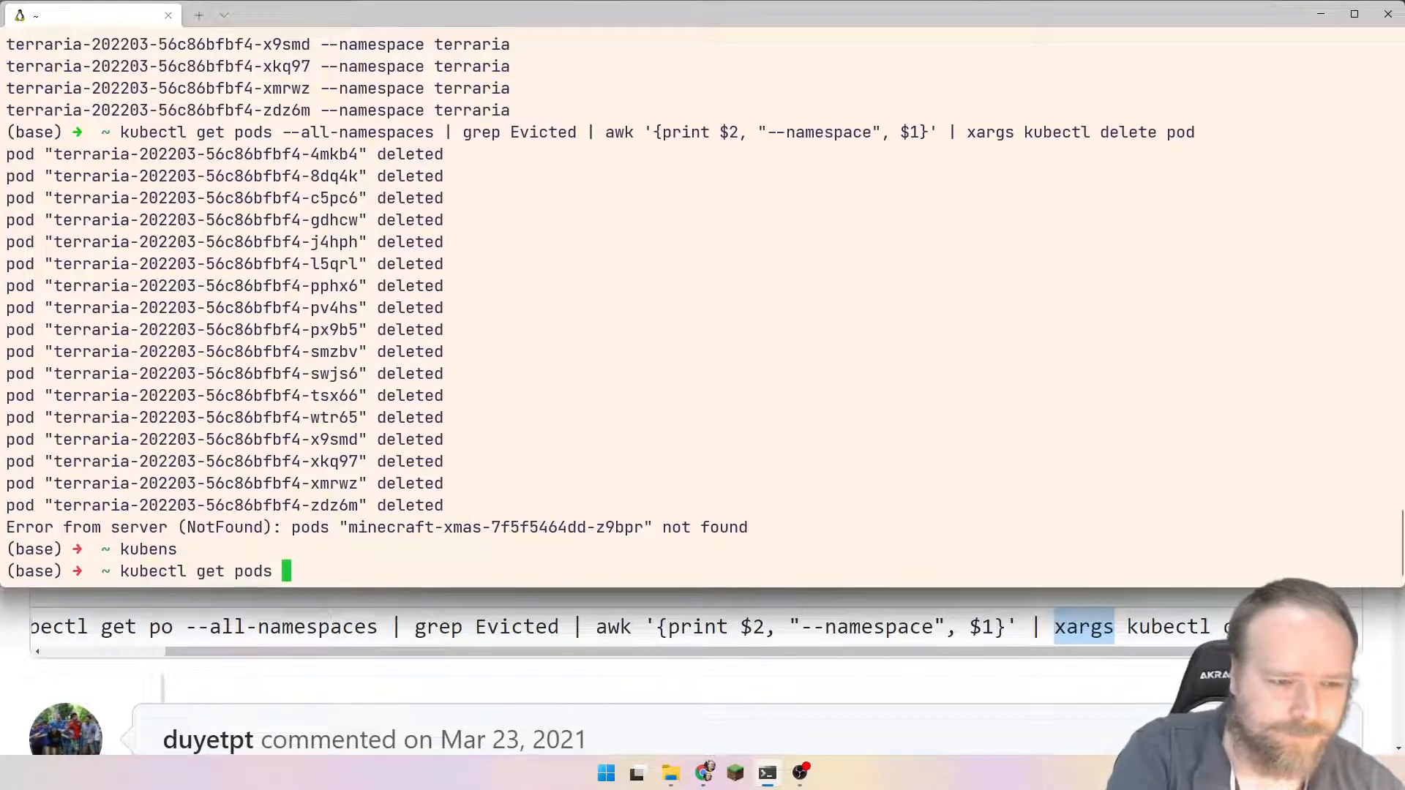
type("--al")
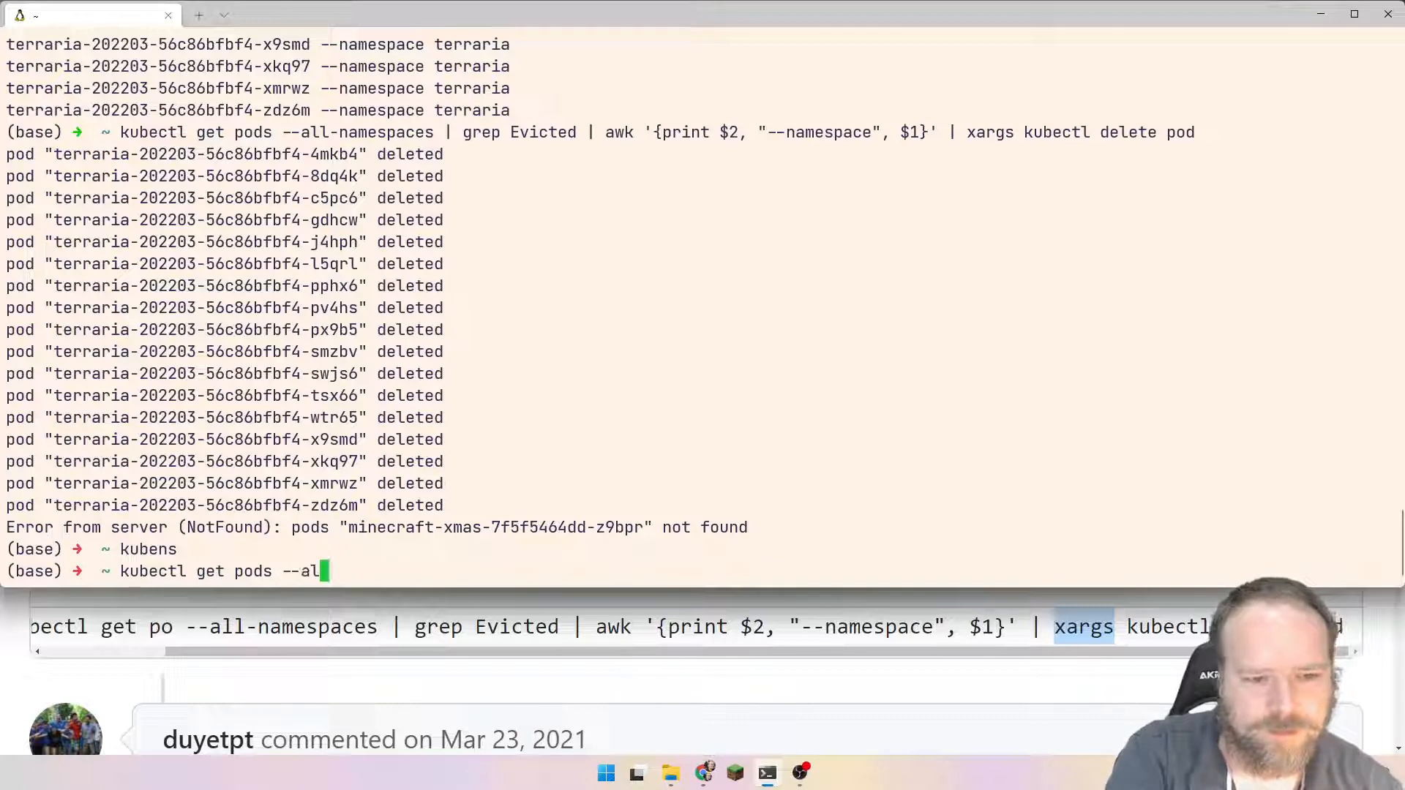
type("l-namespaces")
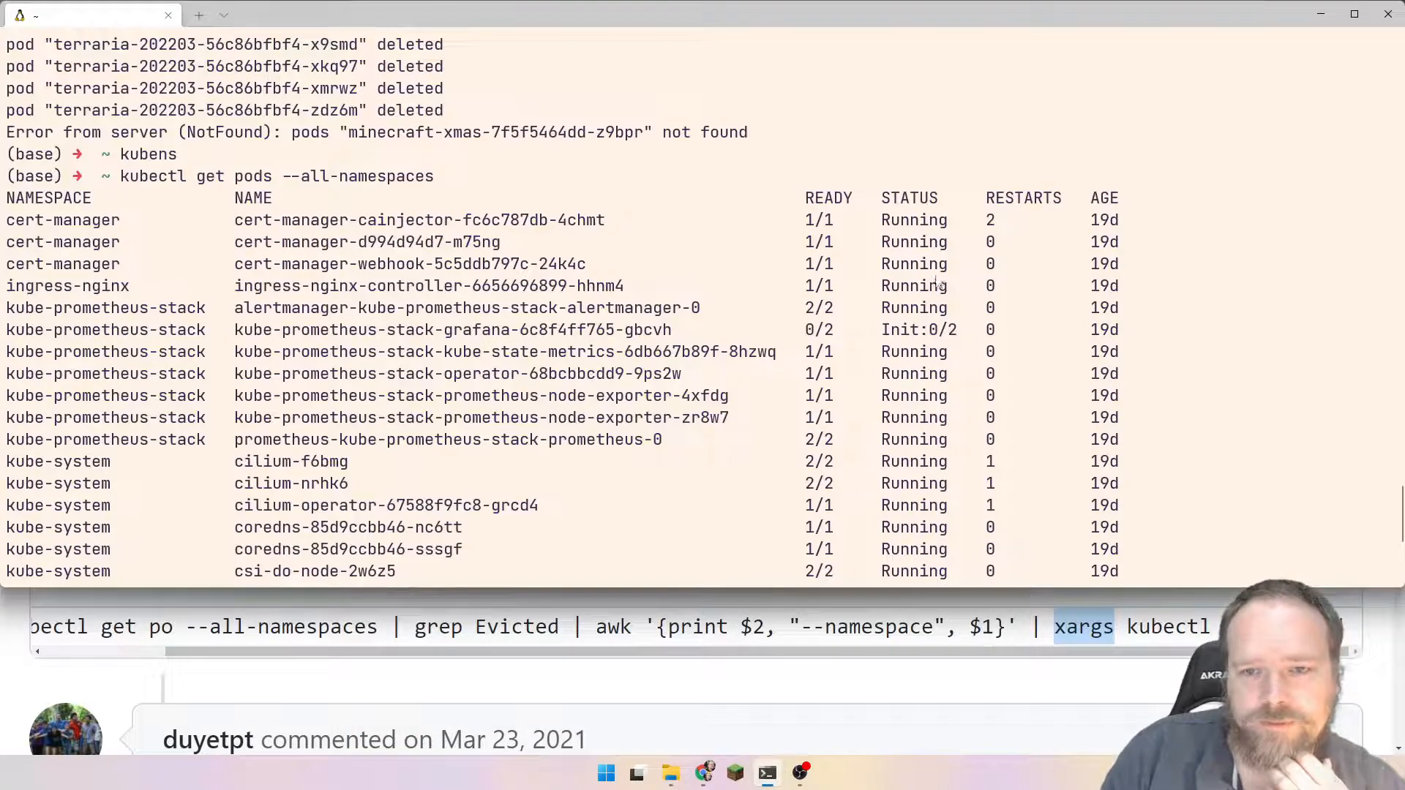
scroll("down", 3)
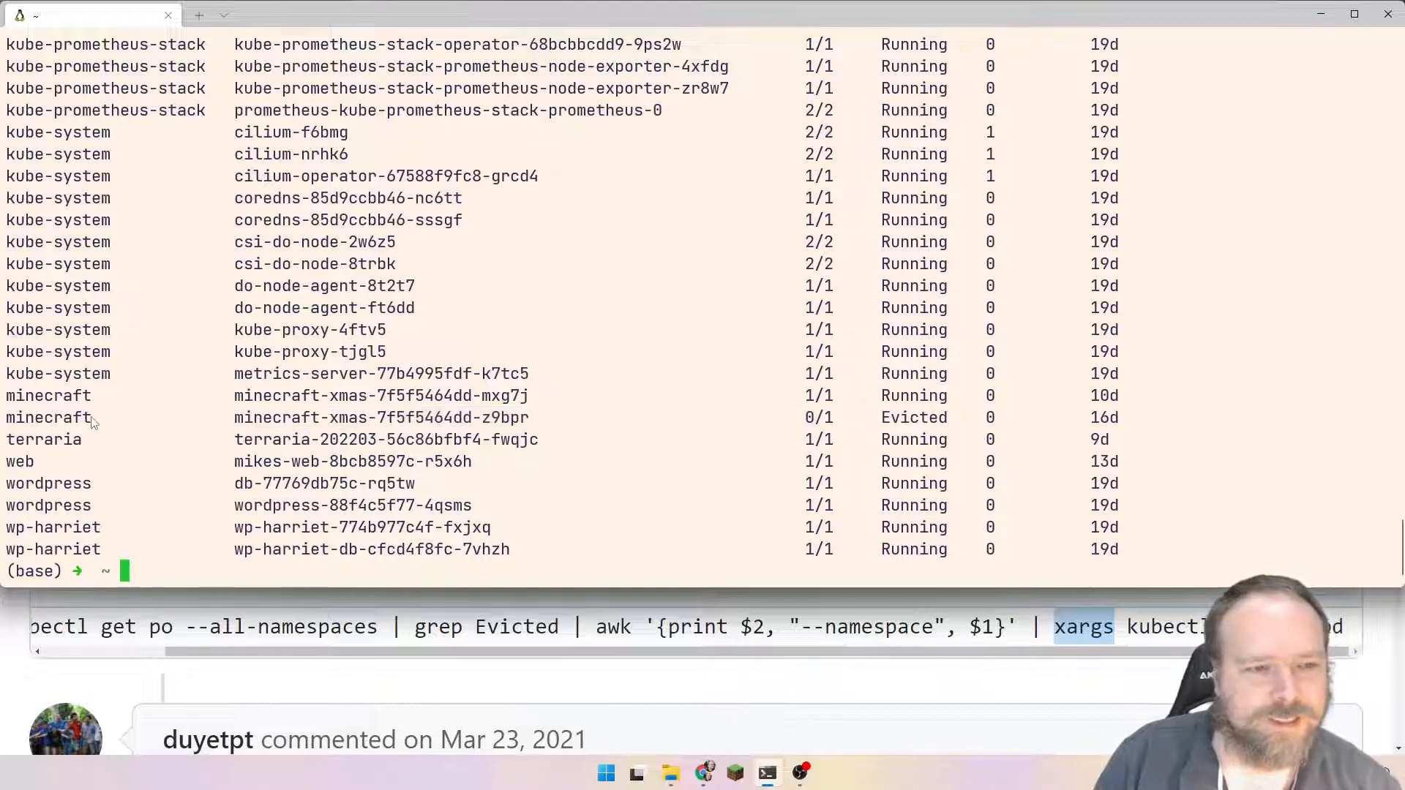
double_click(380, 418)
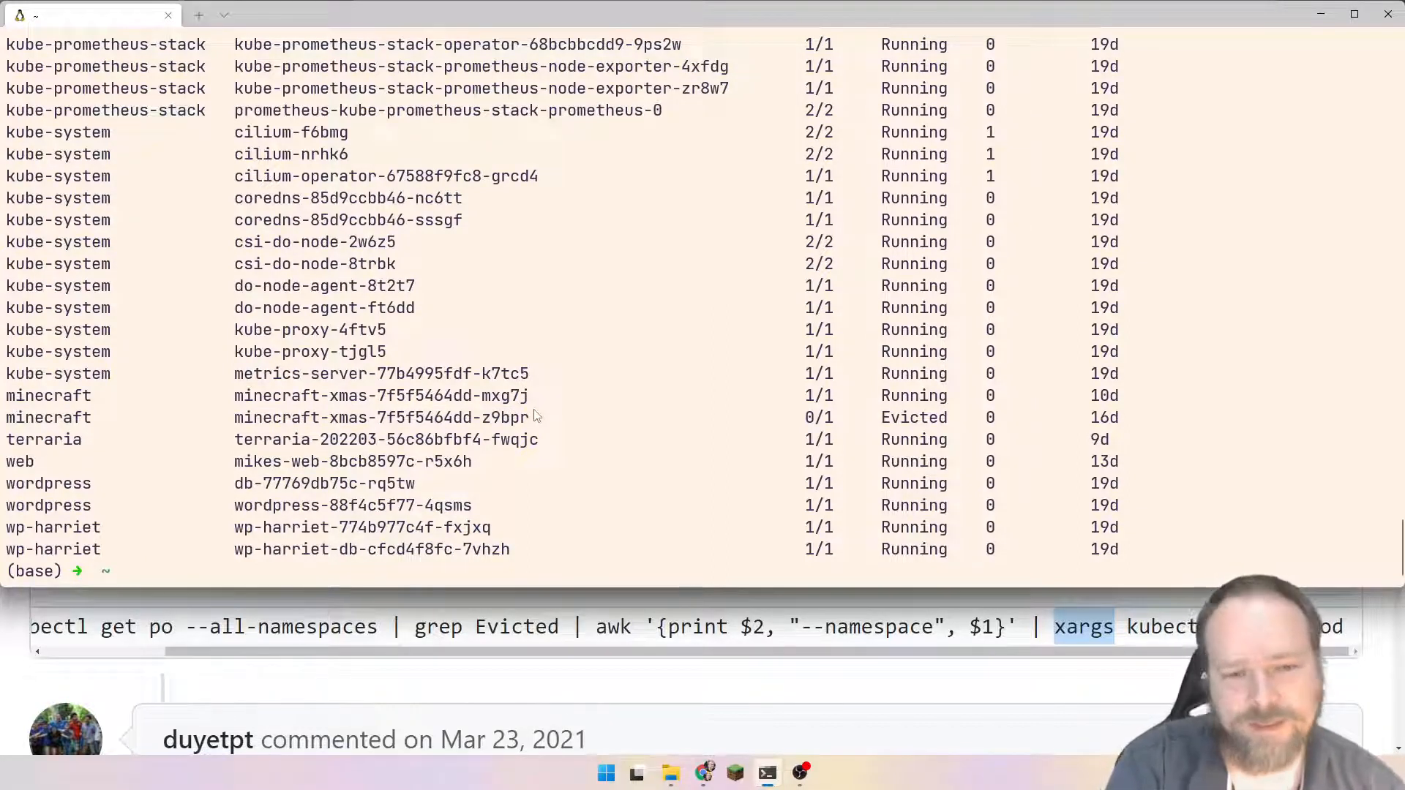
Describe the pod minecraft-xmas-7f5f5464dd-z9bpr with kdp
type("k")
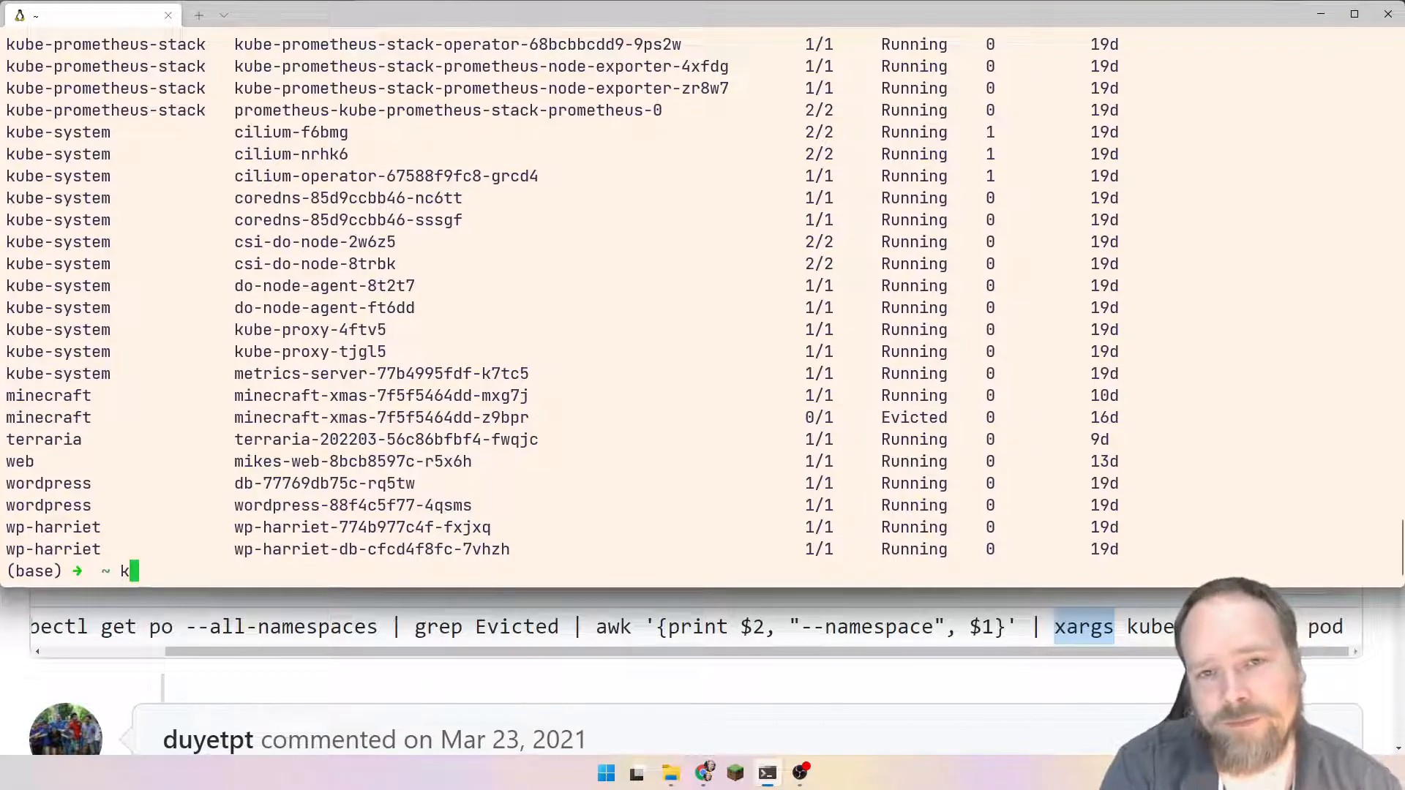
type("d")
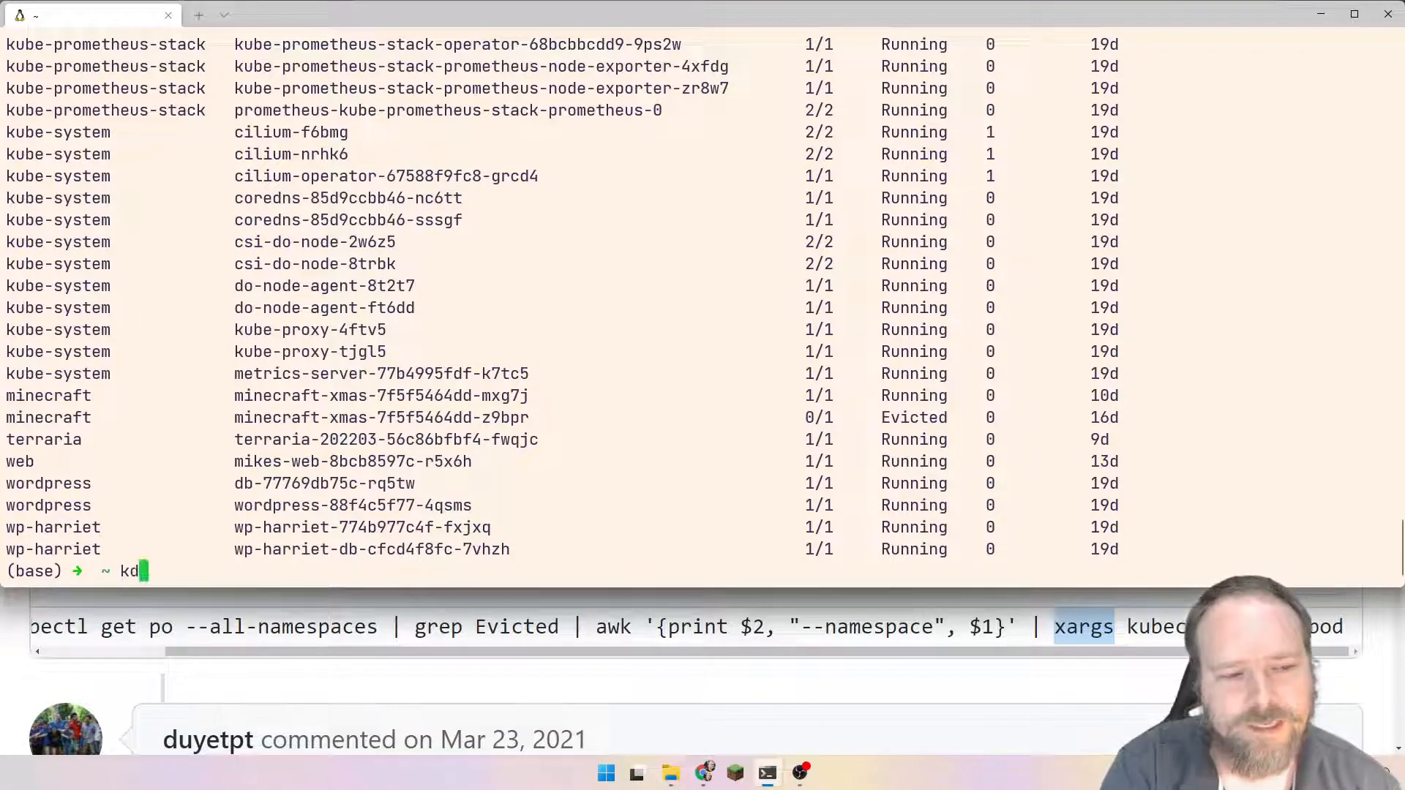
type("p")
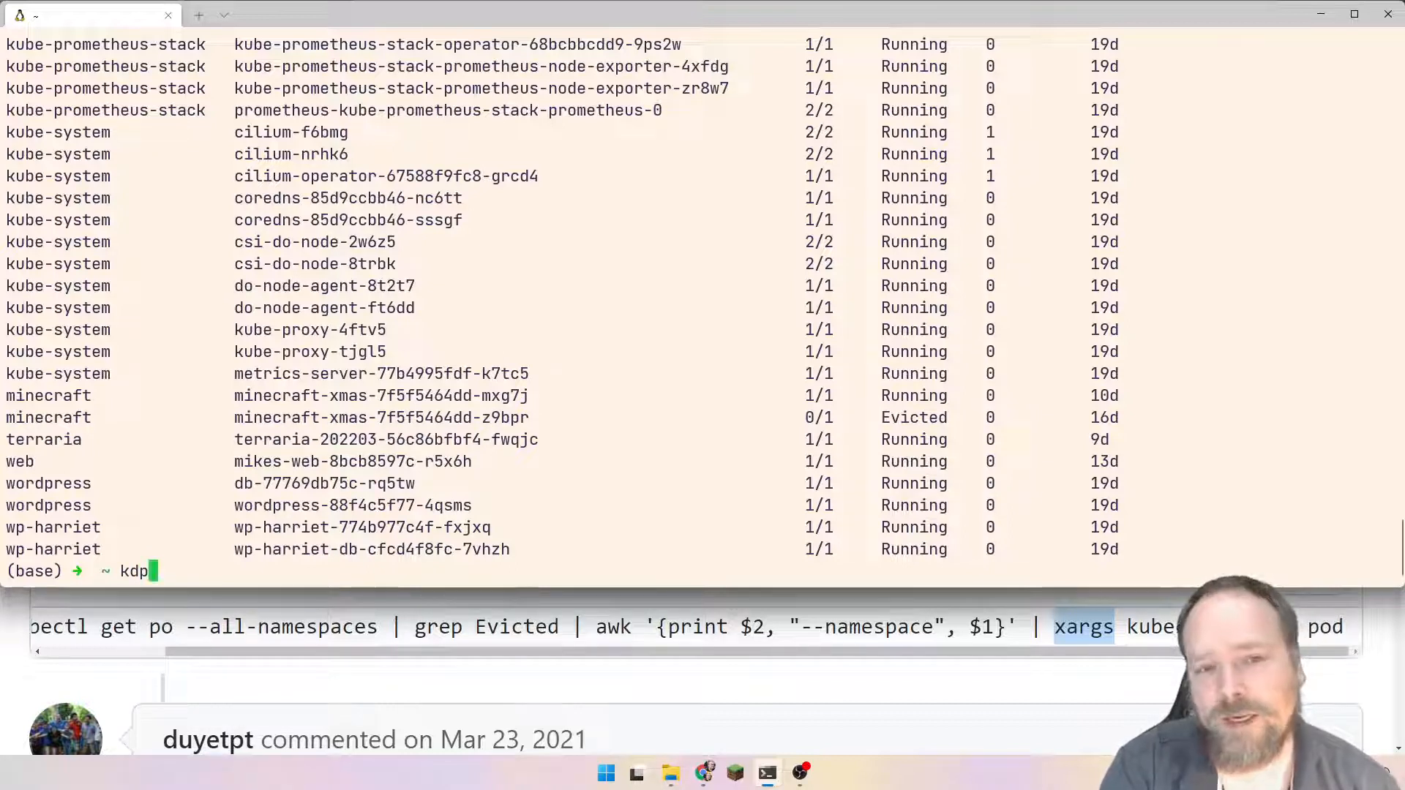
type("minecraft-xmas-7f5f5464dd-z9bpr --")
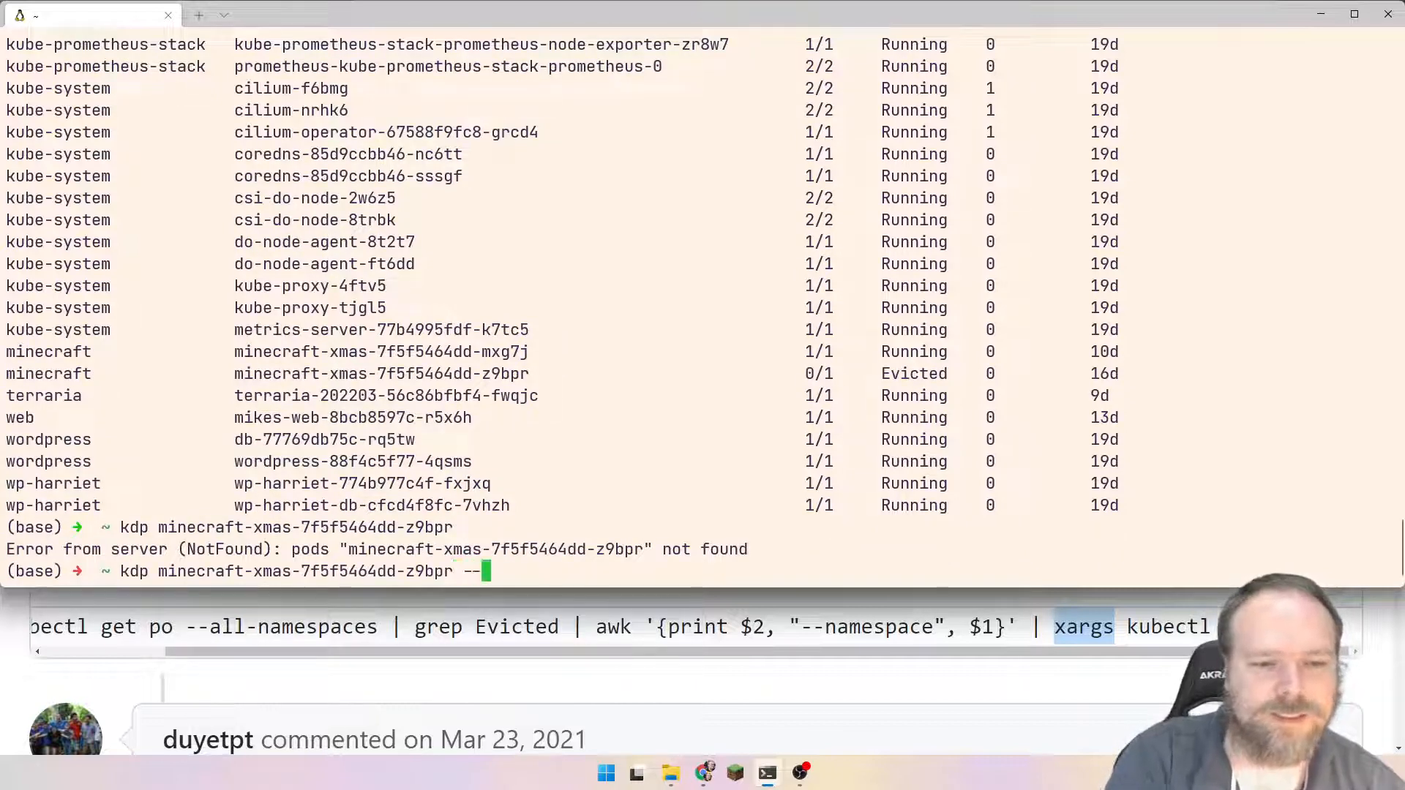
Rerun the describe with -n minecraft and highlight the low-memory eviction message
type("n")
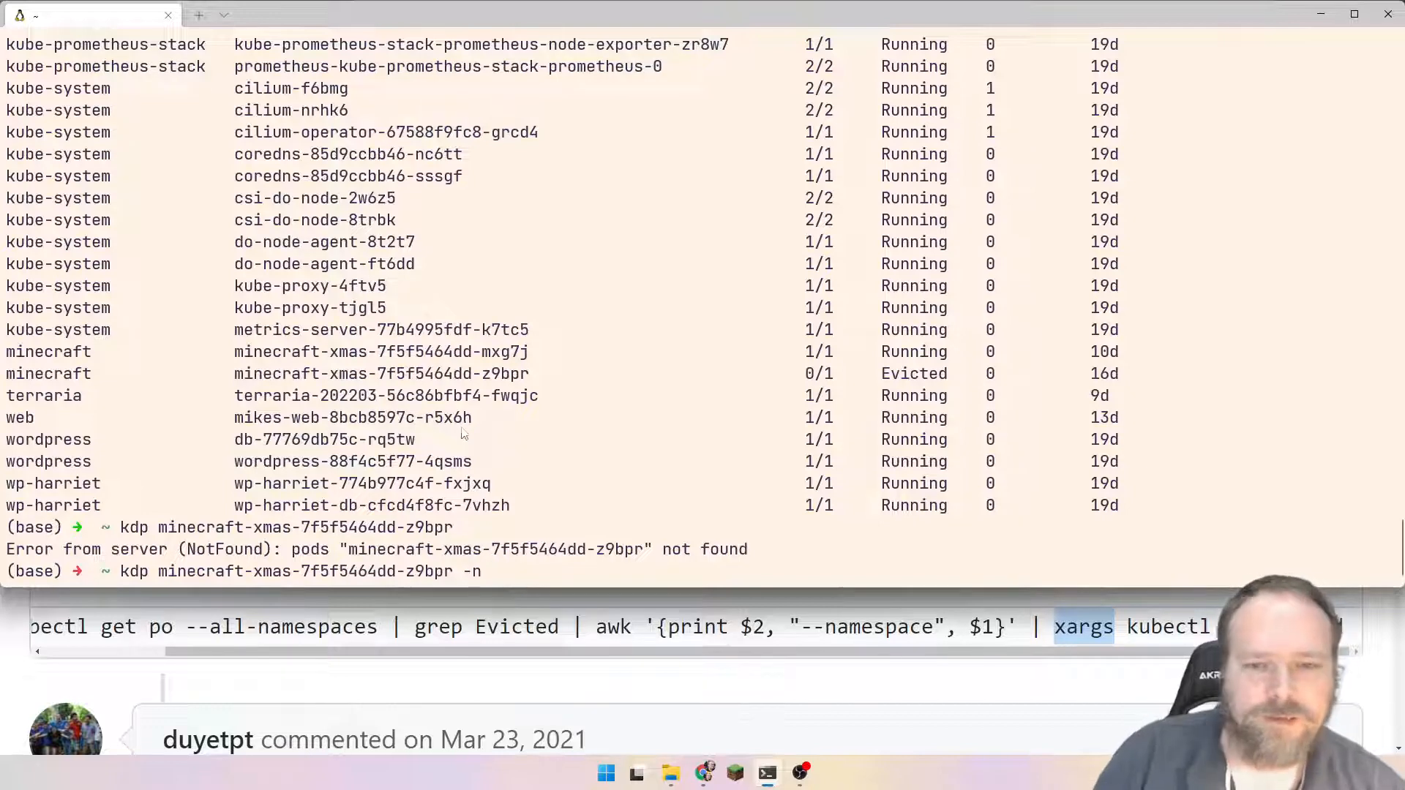
type("mi")
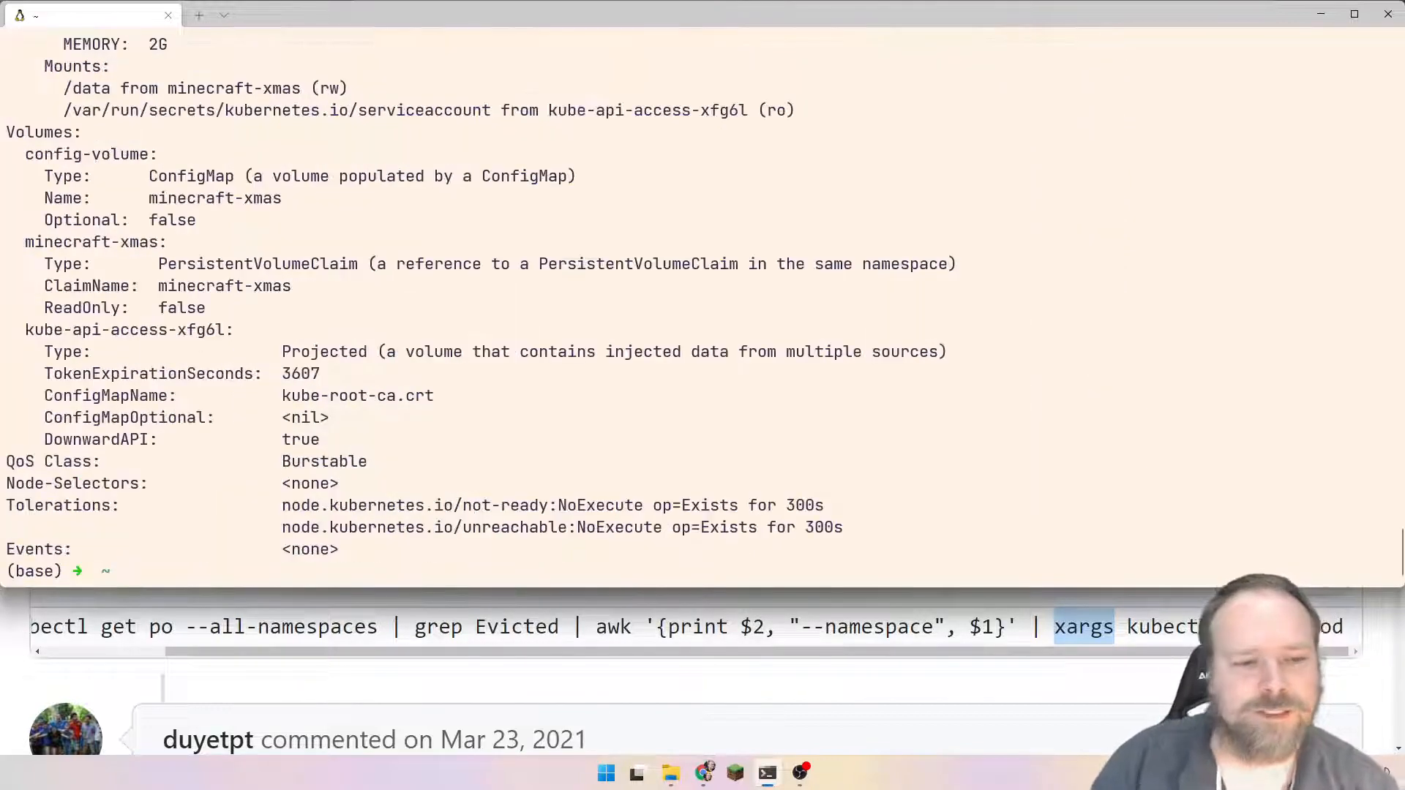
scroll("down", 3)
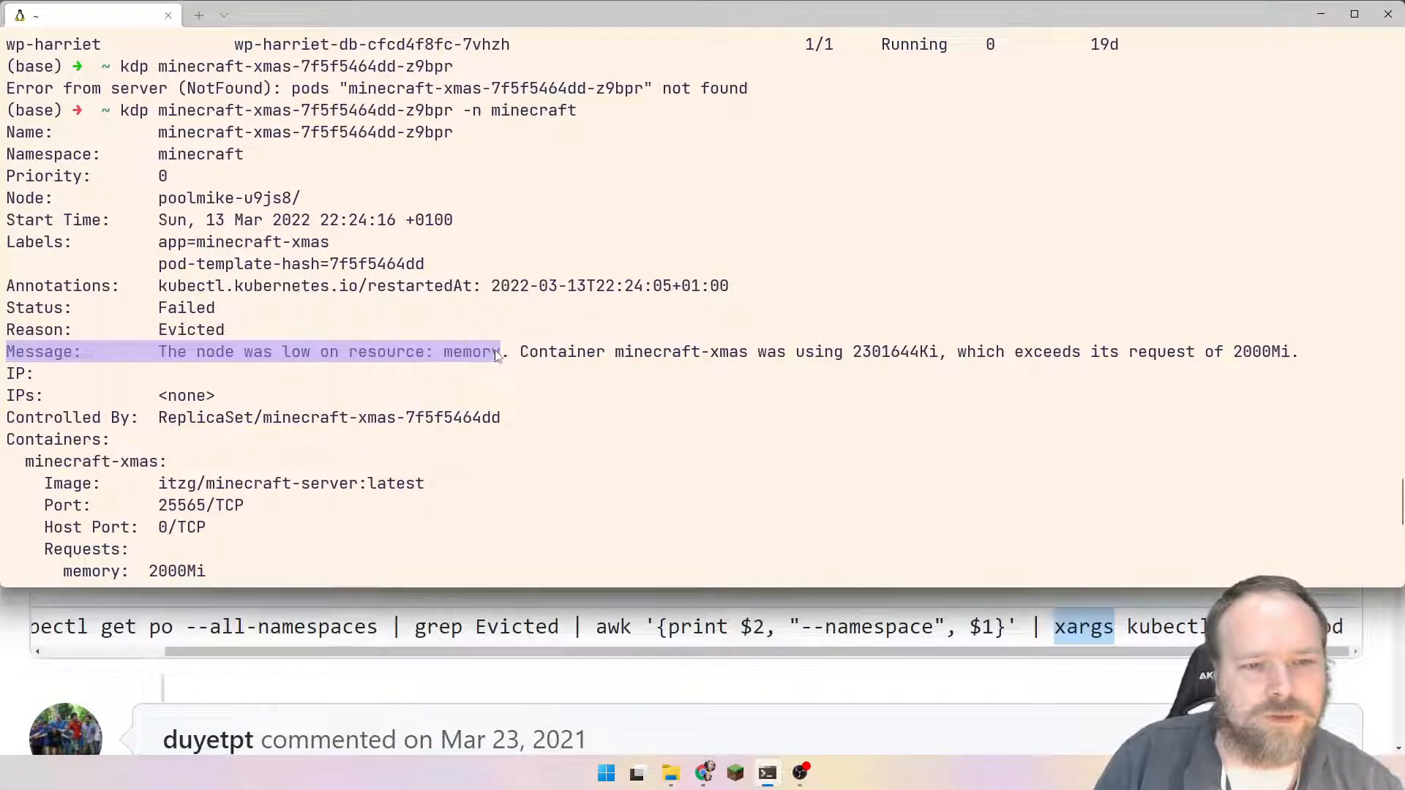
left_click_drag(498, 351, 578, 372)
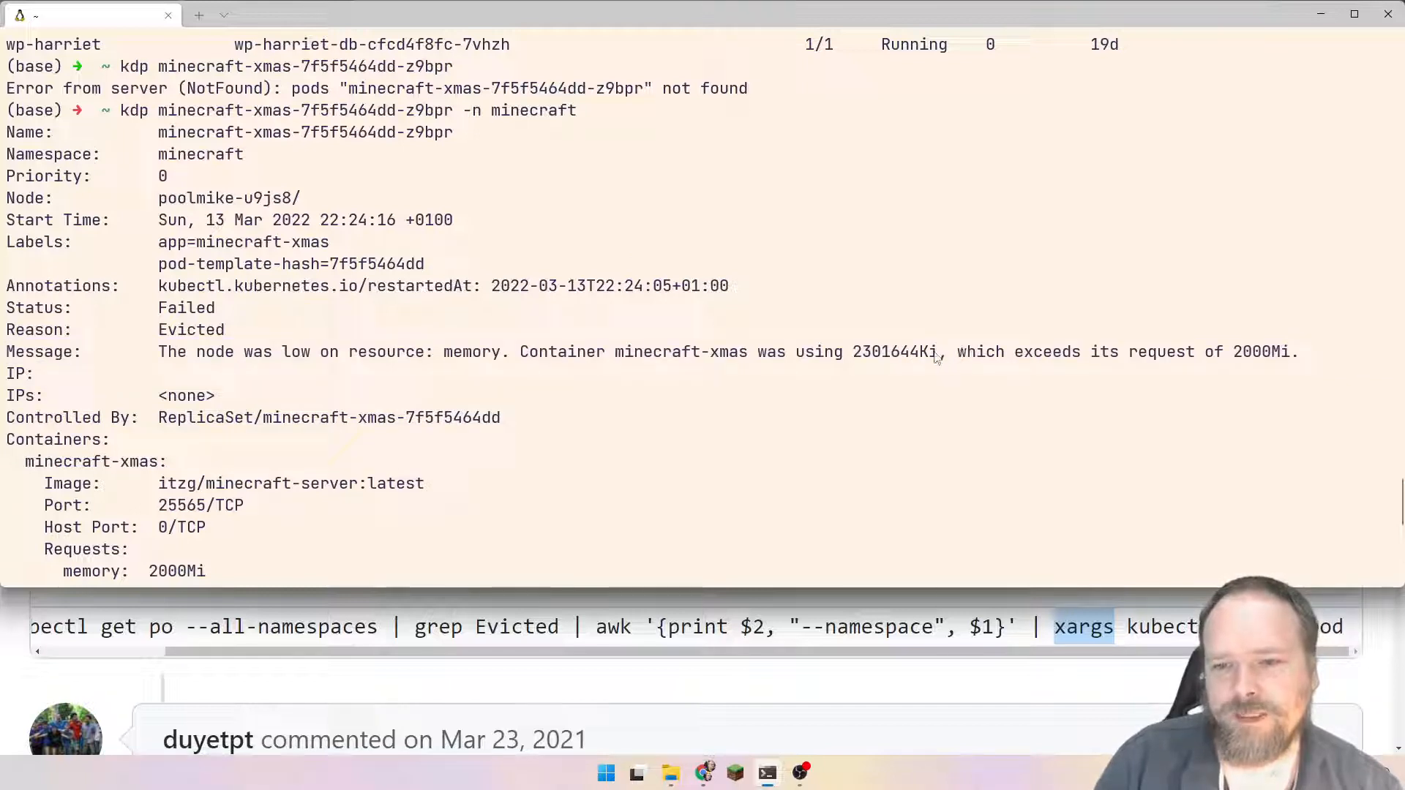
mouse_move(923, 356)
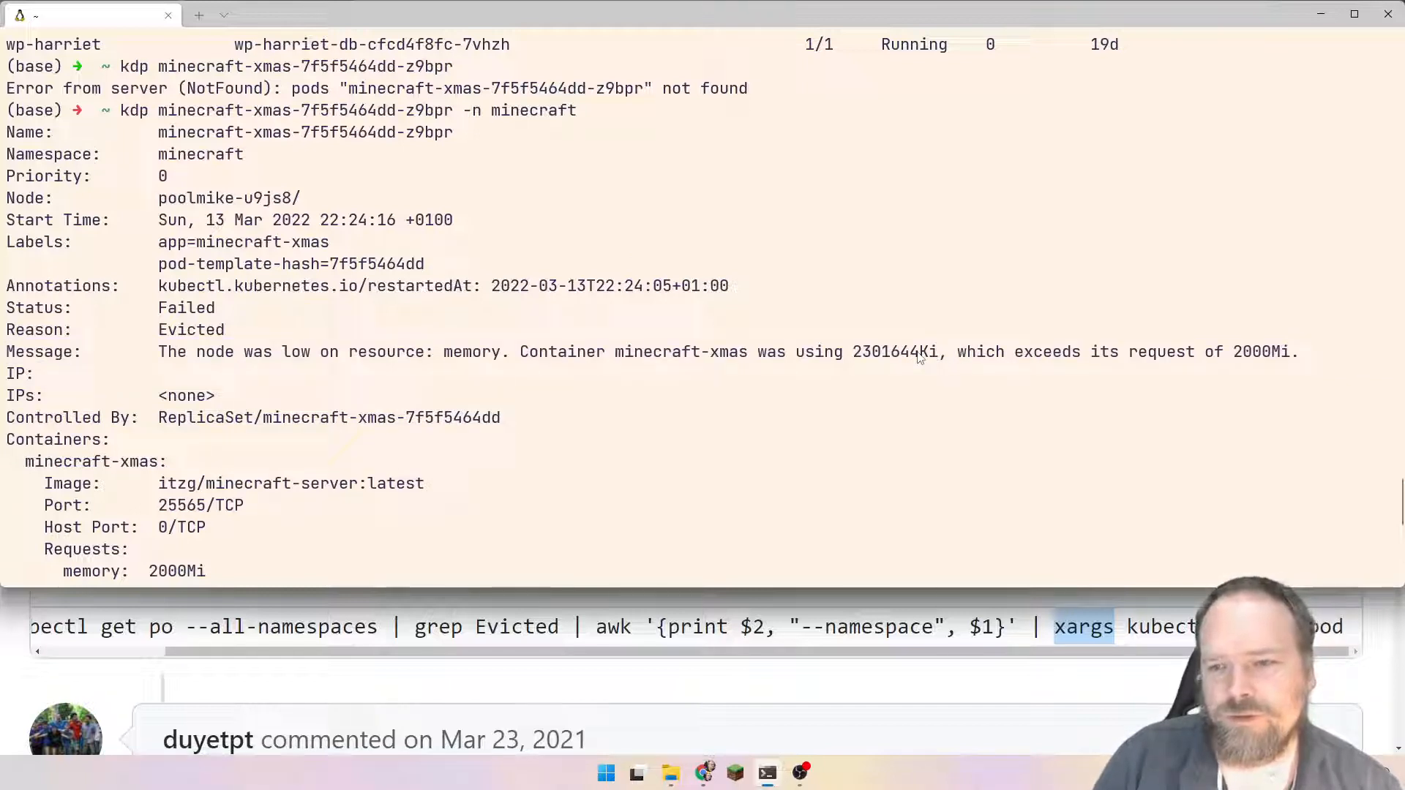
double_click(901, 351)
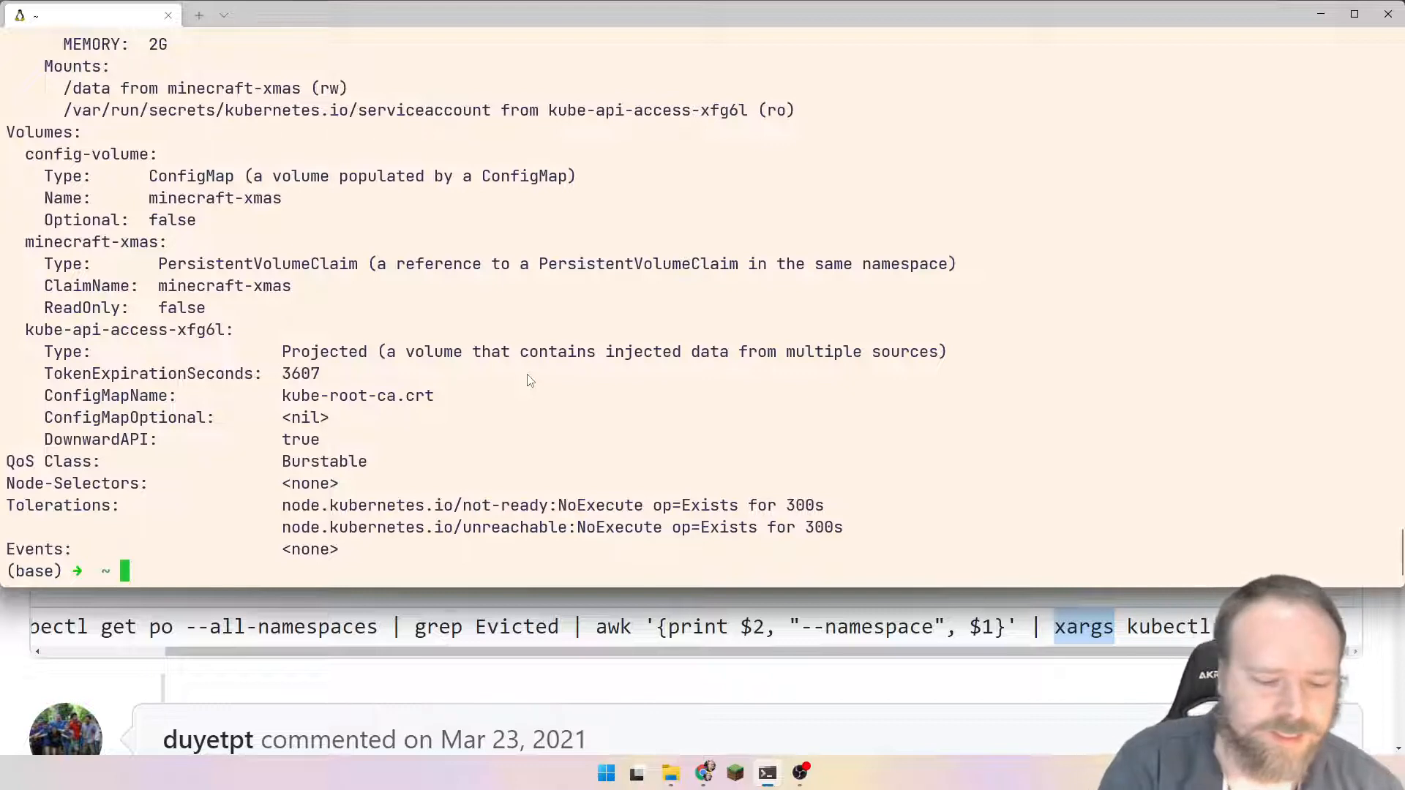
Describe the minecraft-xmas deployment with kdd -n minecraft, then list it with kgd -n minecraft
type("kdp minecraft-xmas-7f5f5464dd-z9bpr -n minecraft")
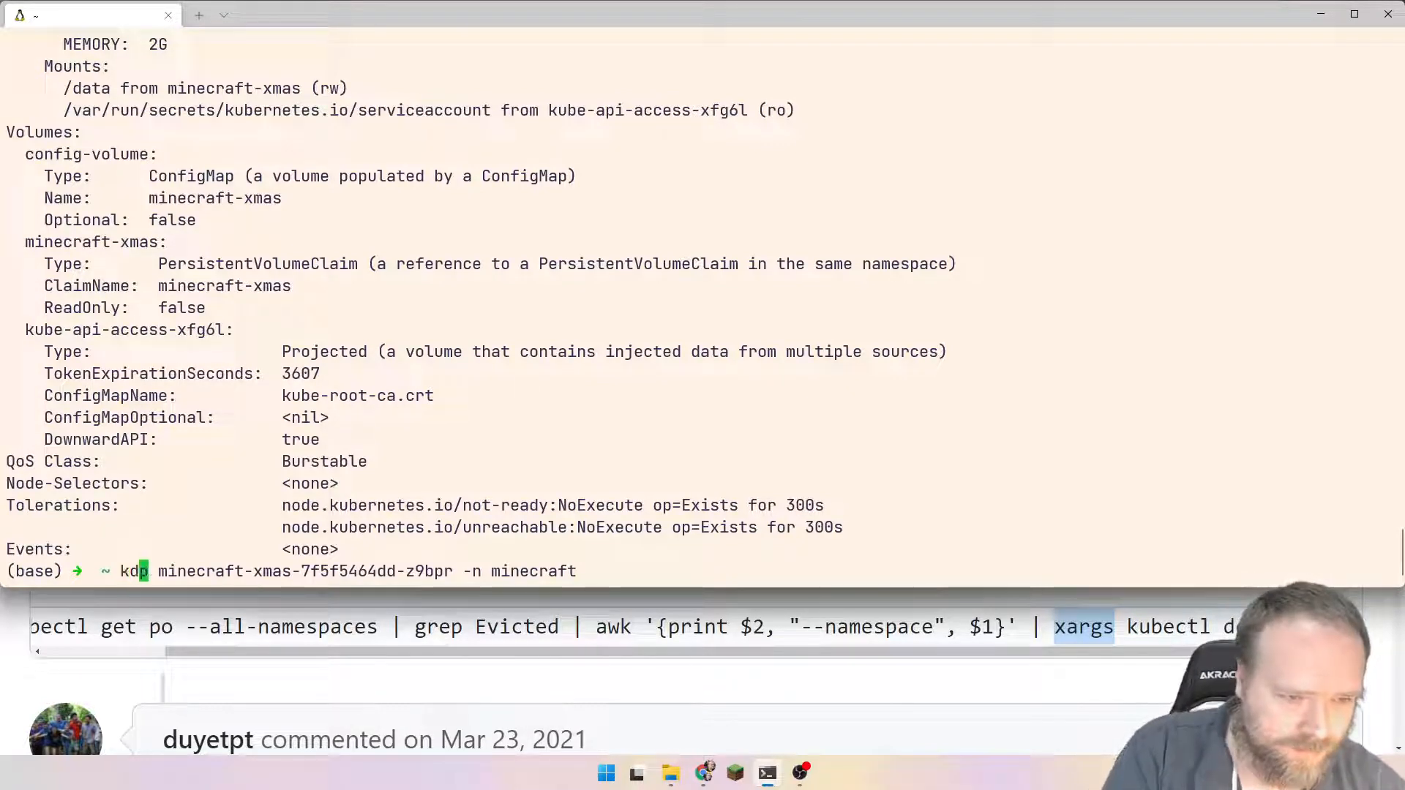
type("d")
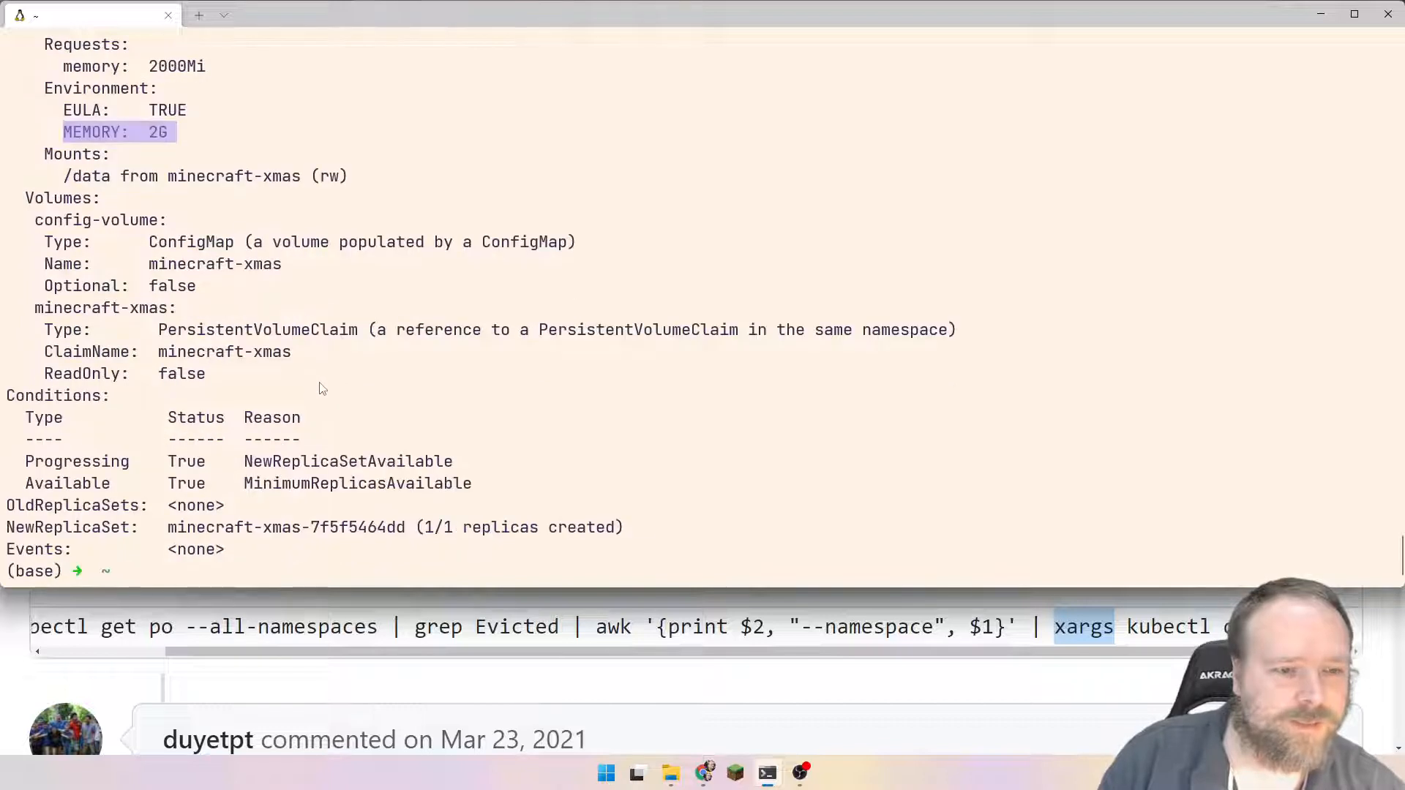
type("kdd -n minecraft")
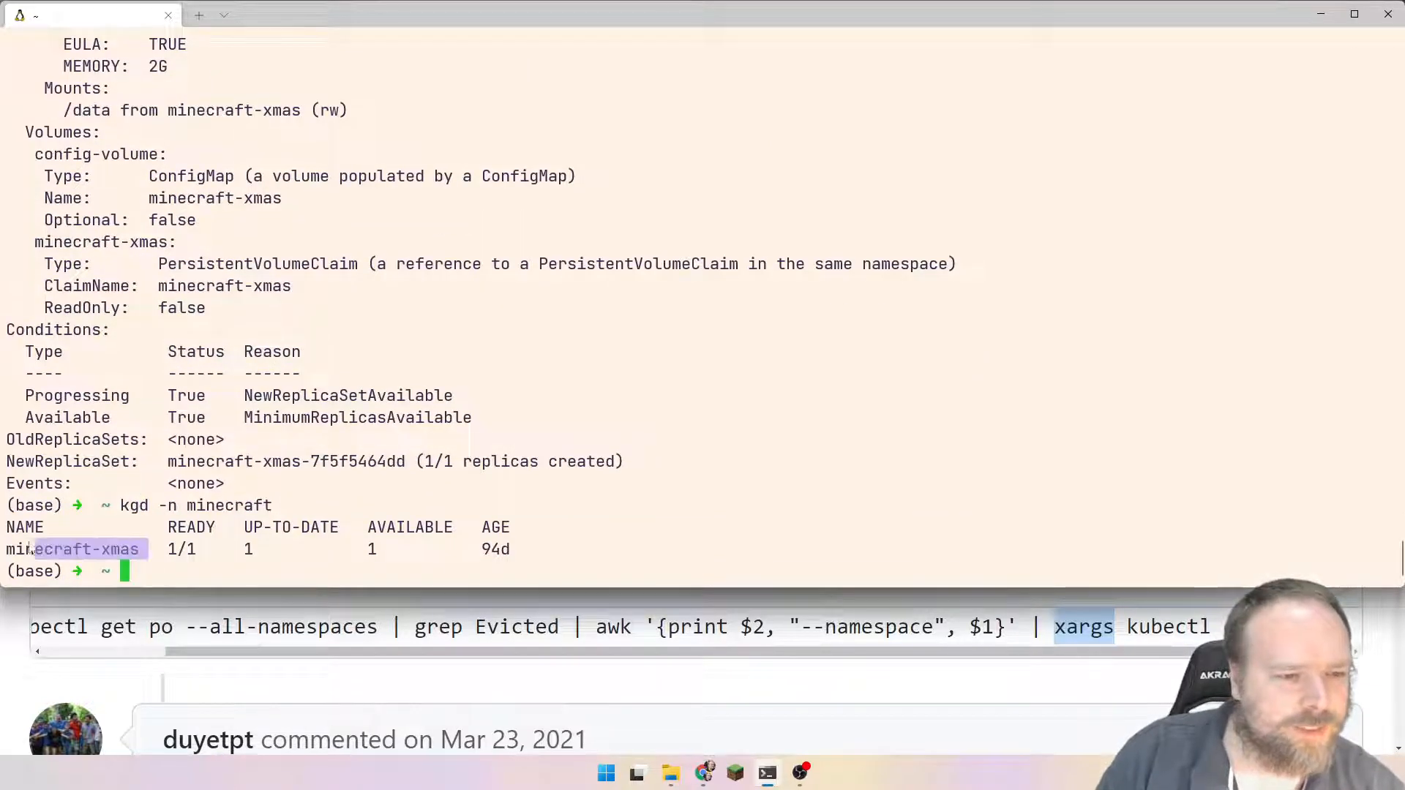
type("kgd -n minecraft")
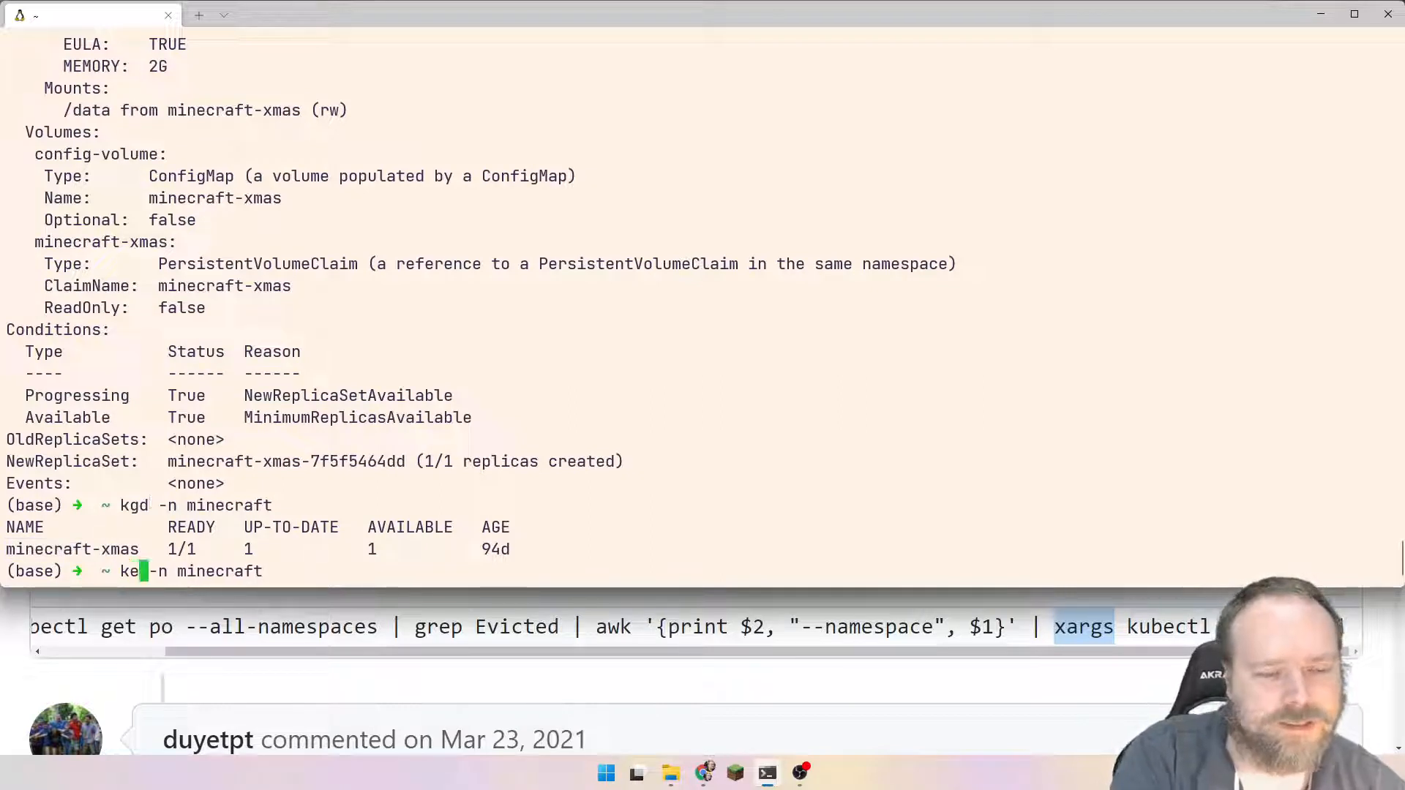
Open the minecraft-xmas deployment with ked, change MEMORY to 3, and save
type("d")
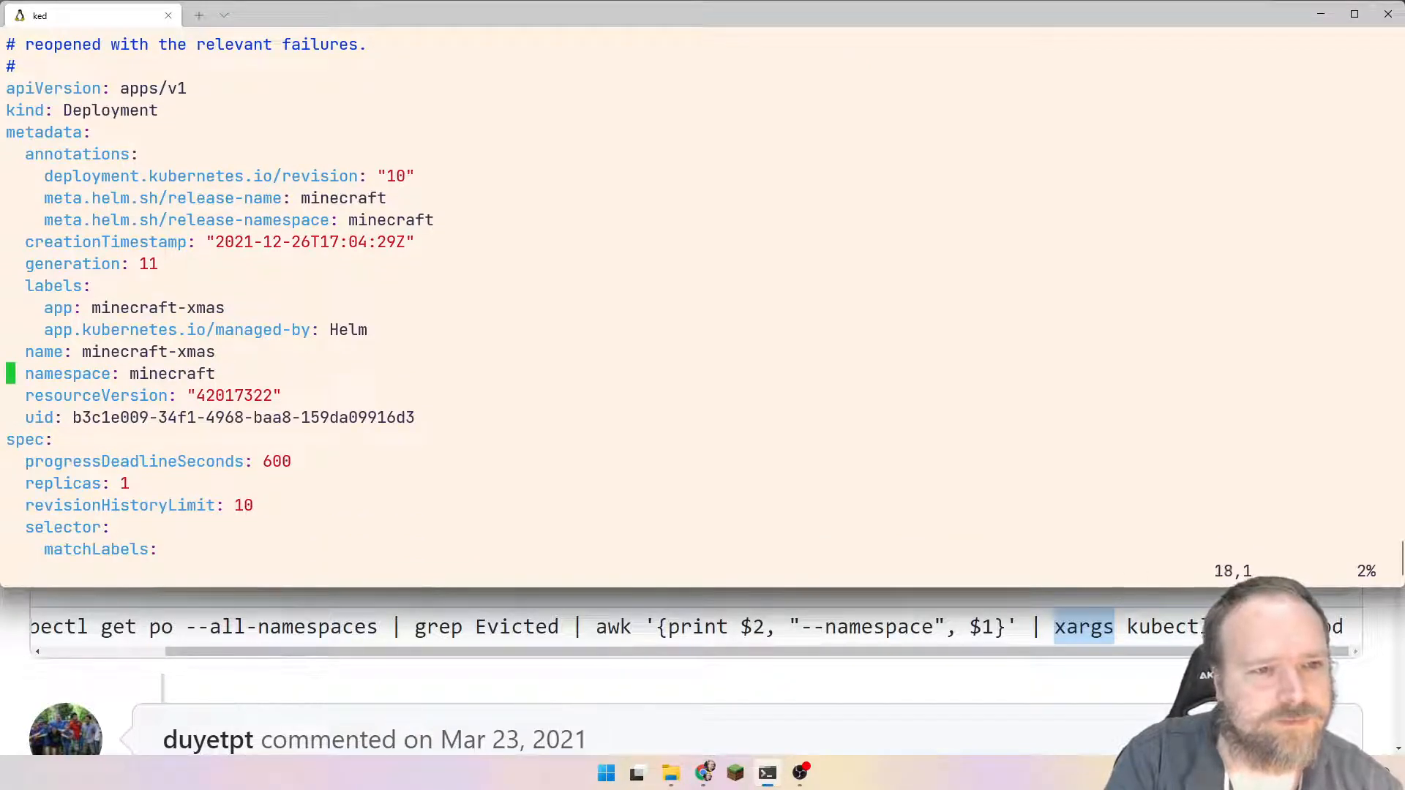
scroll("down", 3)
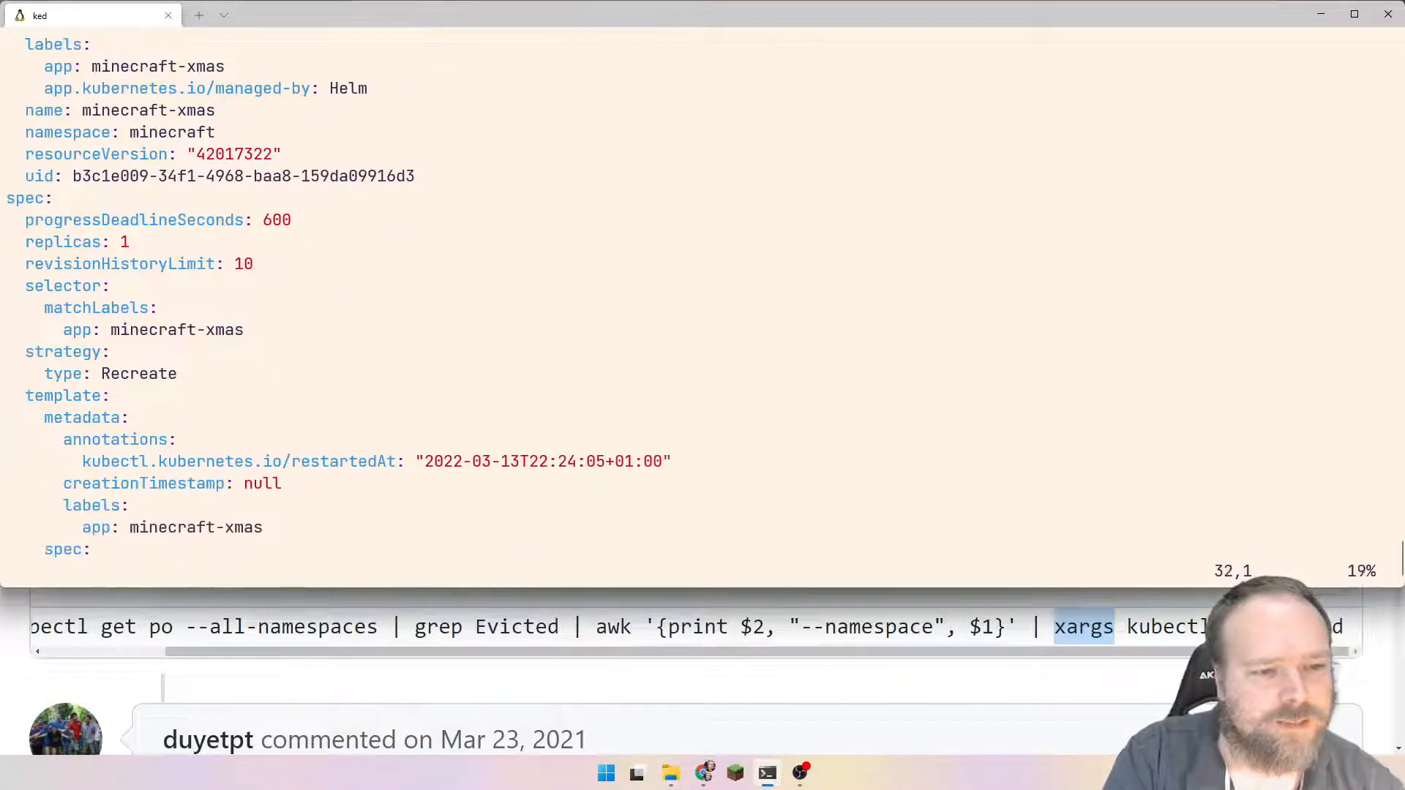
scroll("down", 3)
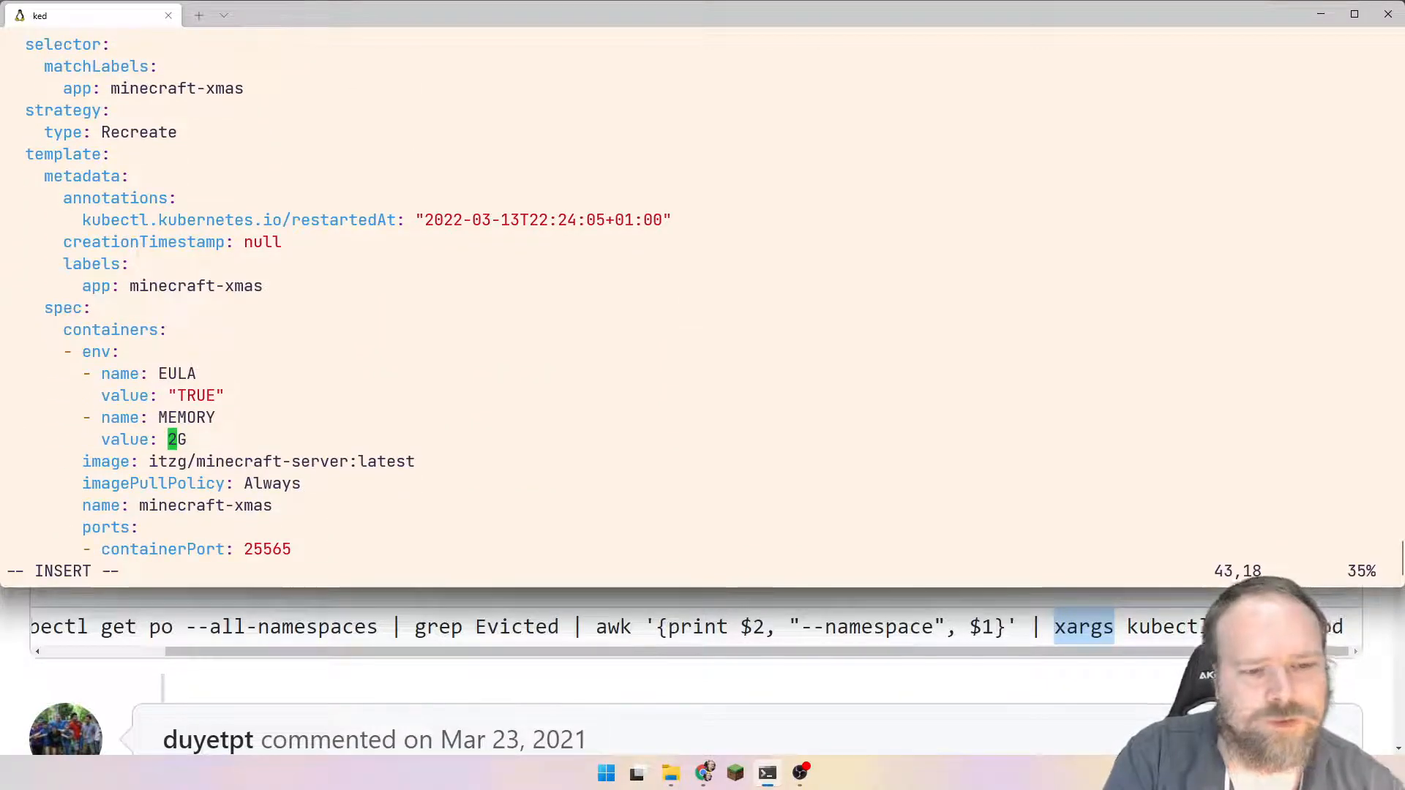
type("3")
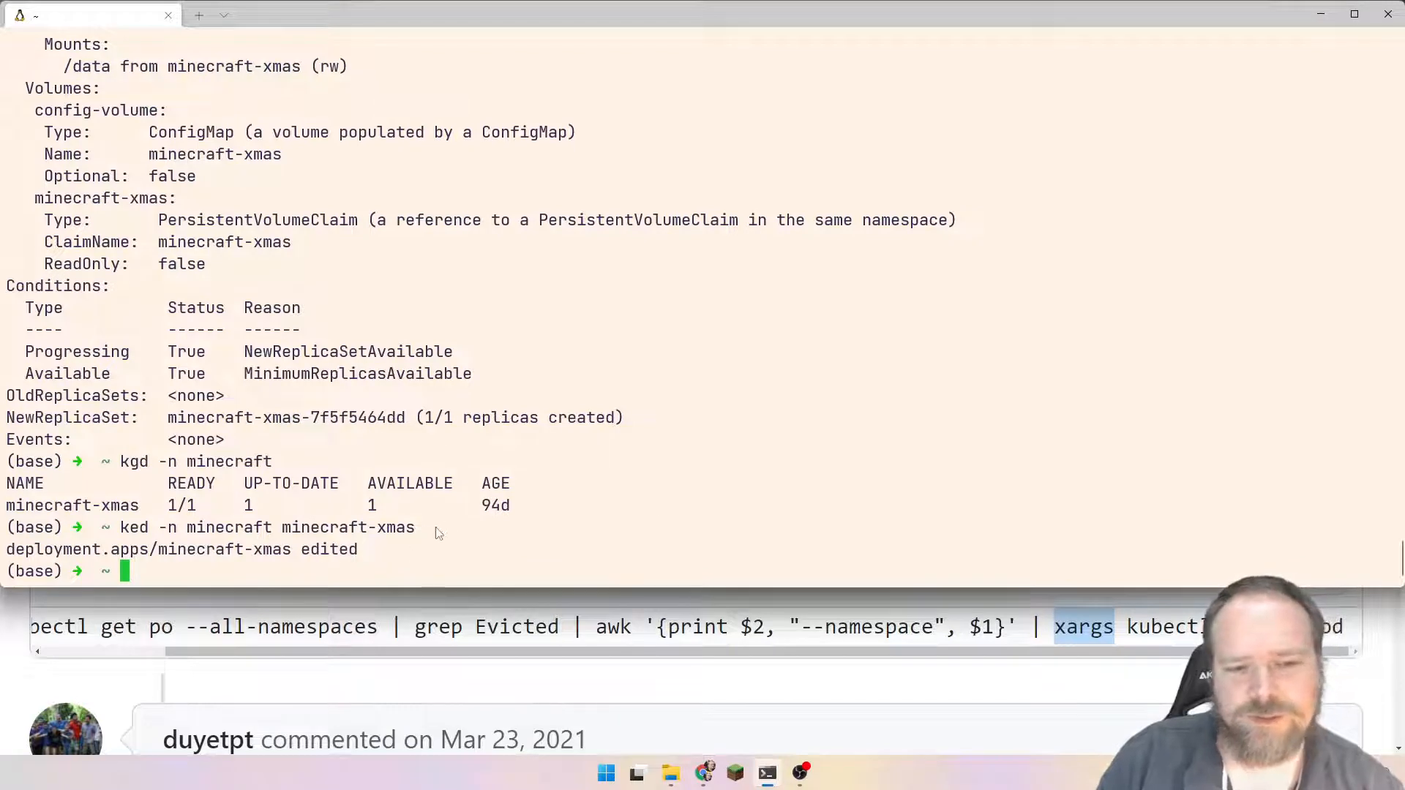
mouse_move(723, 380)
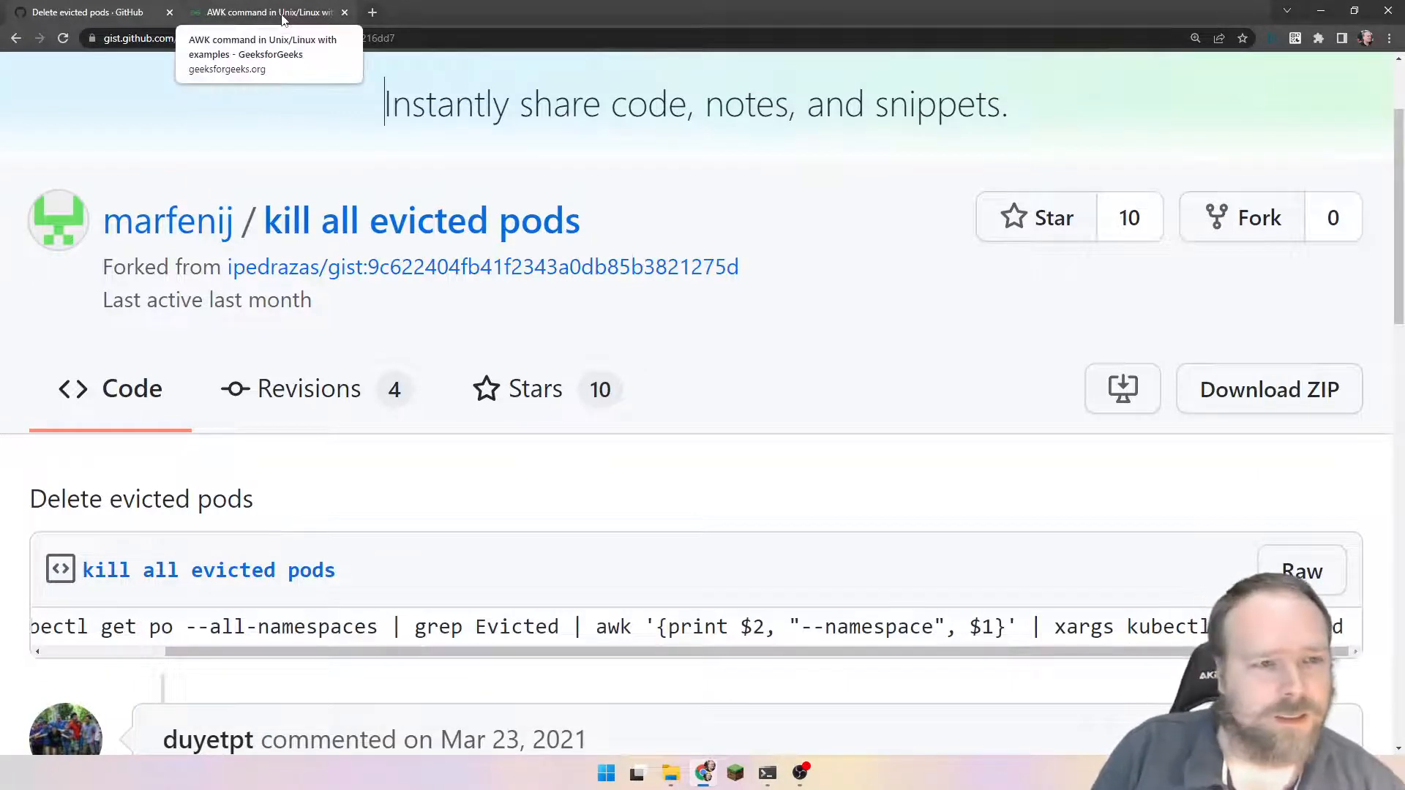
Switch to the AWK article and highlight its intro on fields, matched-line actions, transforms and reports
left_click(264, 12)
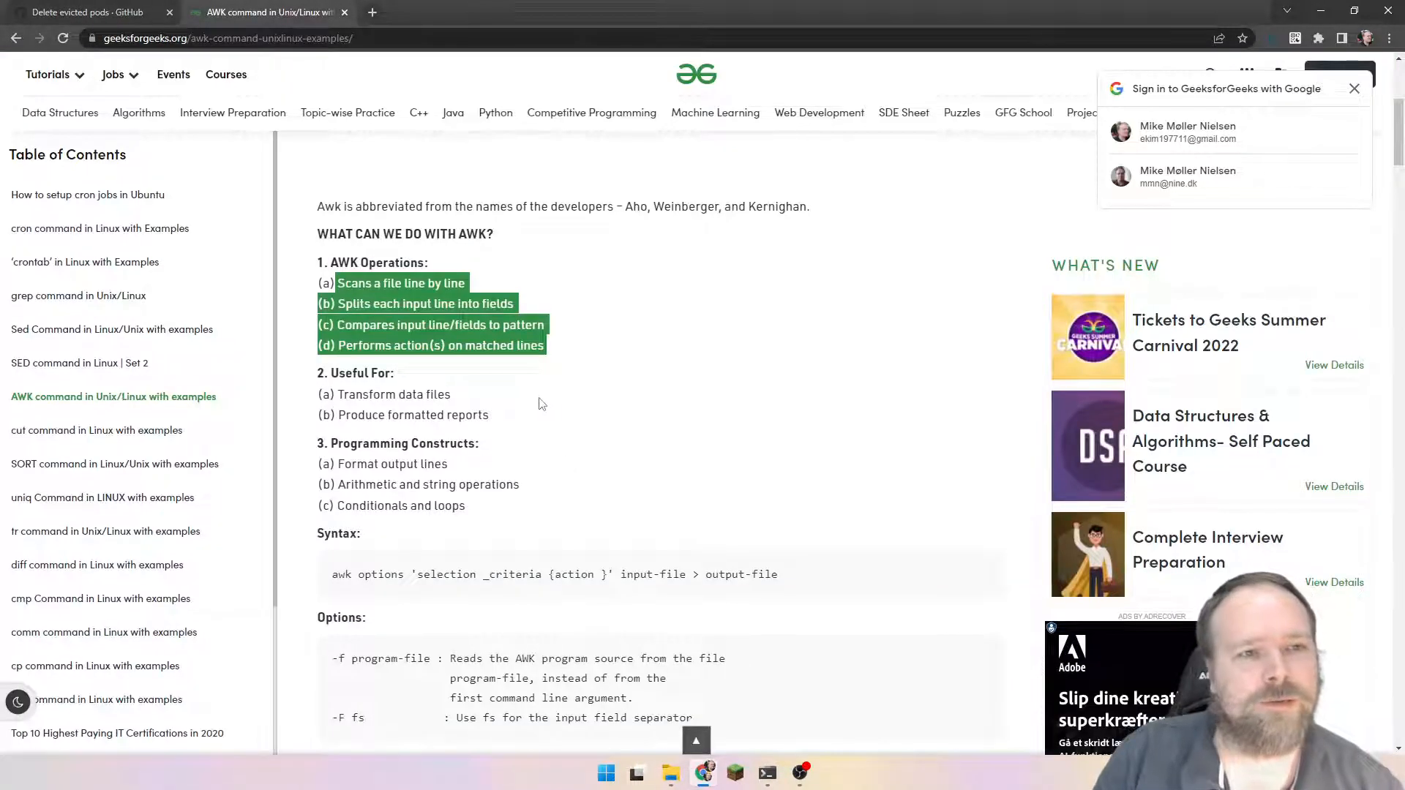
mouse_move(507, 385)
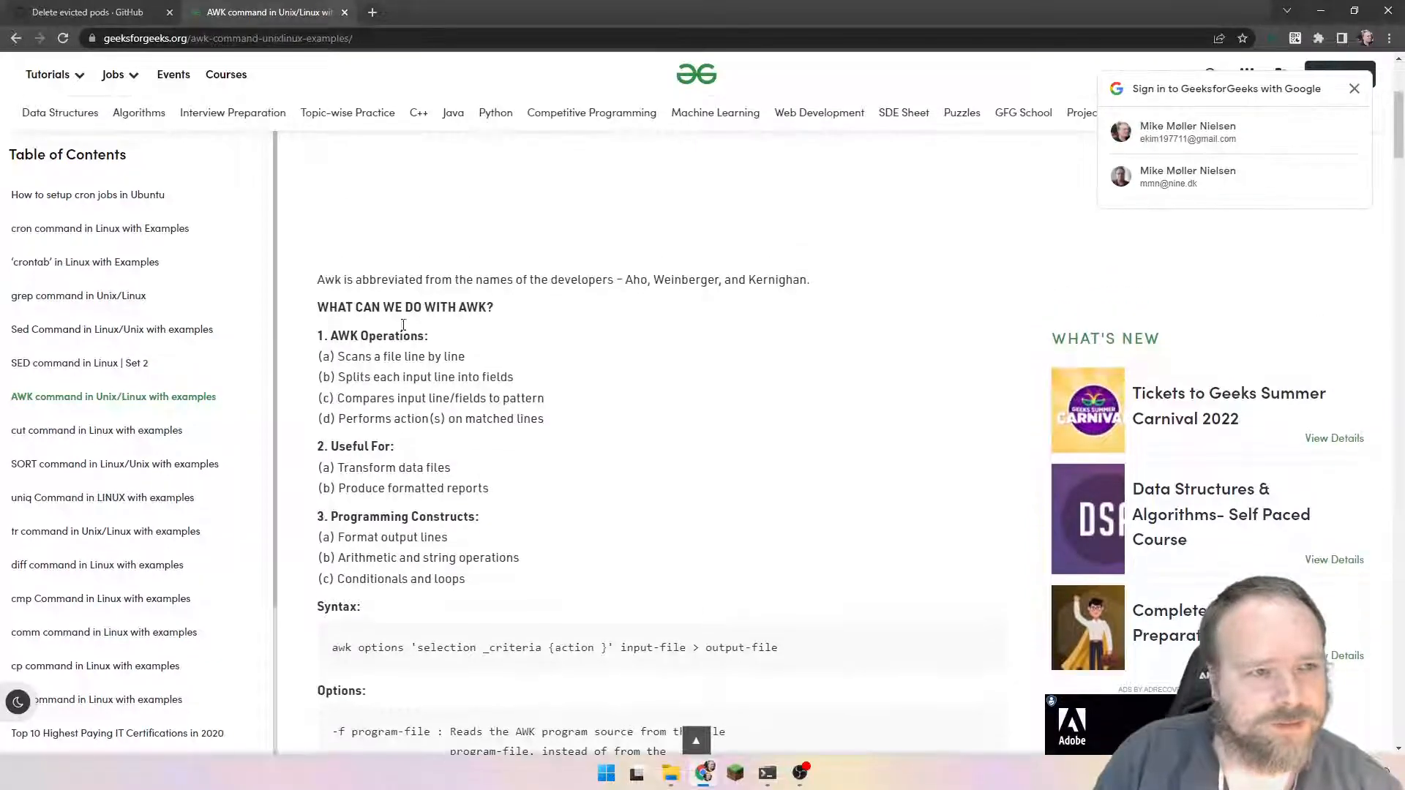
scroll("down", 3)
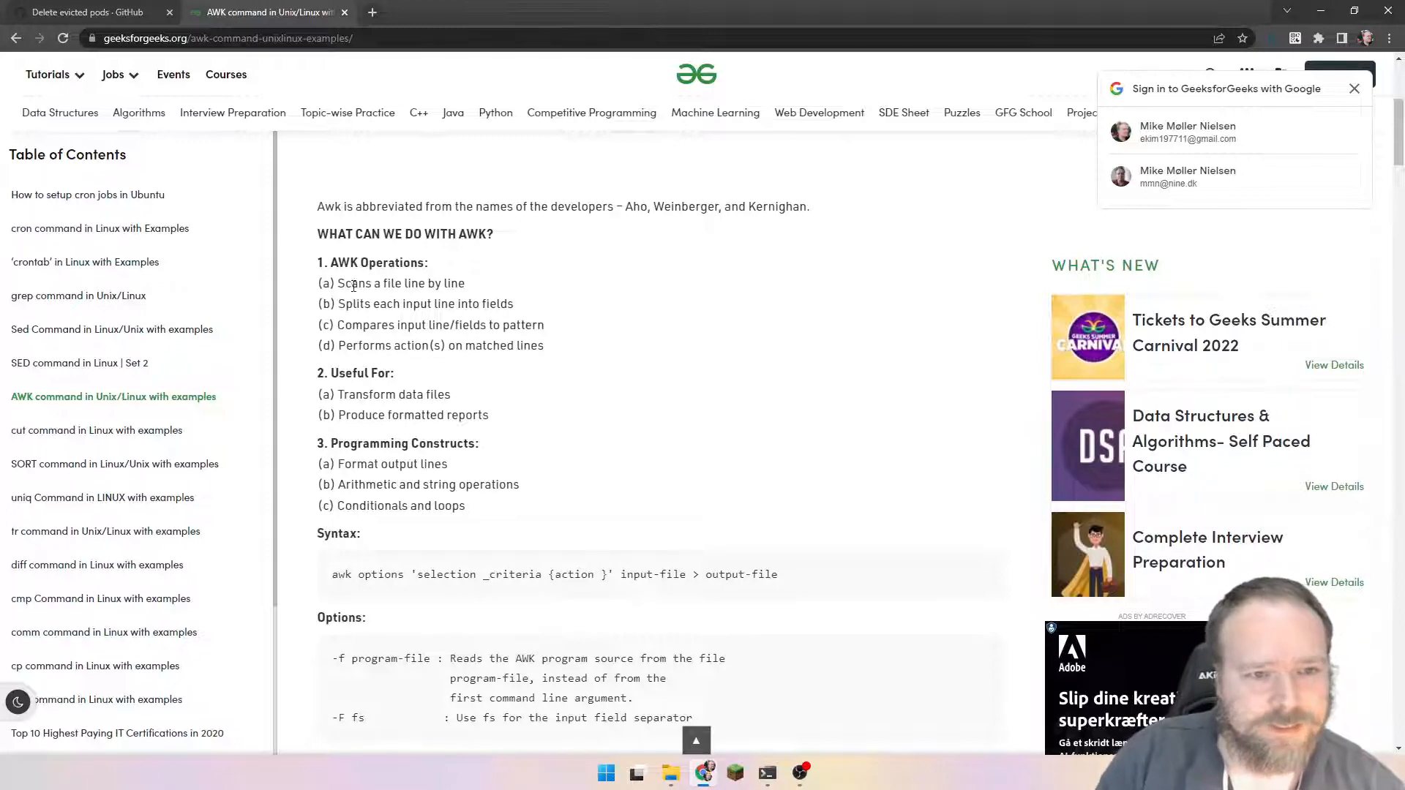
left_click_drag(317, 263, 555, 346)
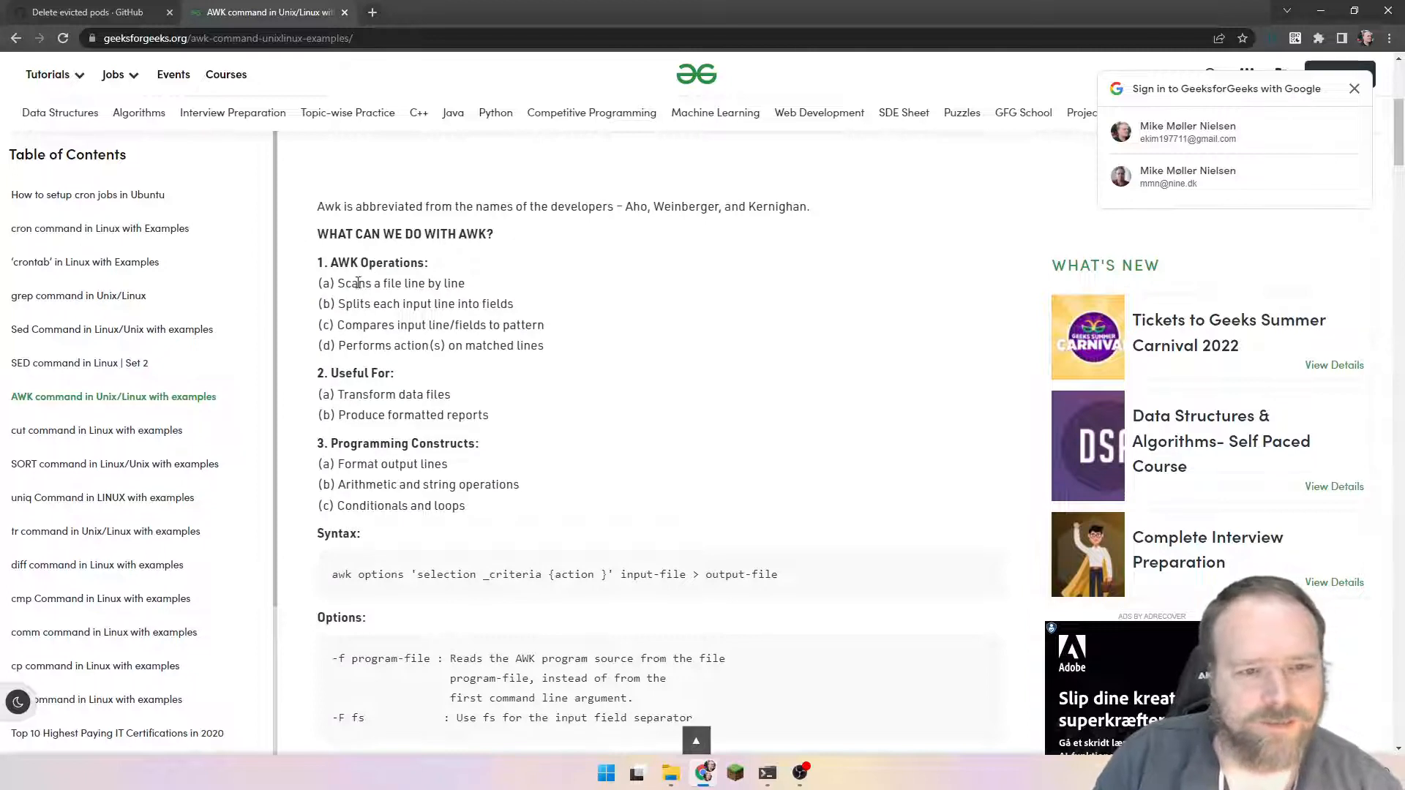
double_click(400, 283)
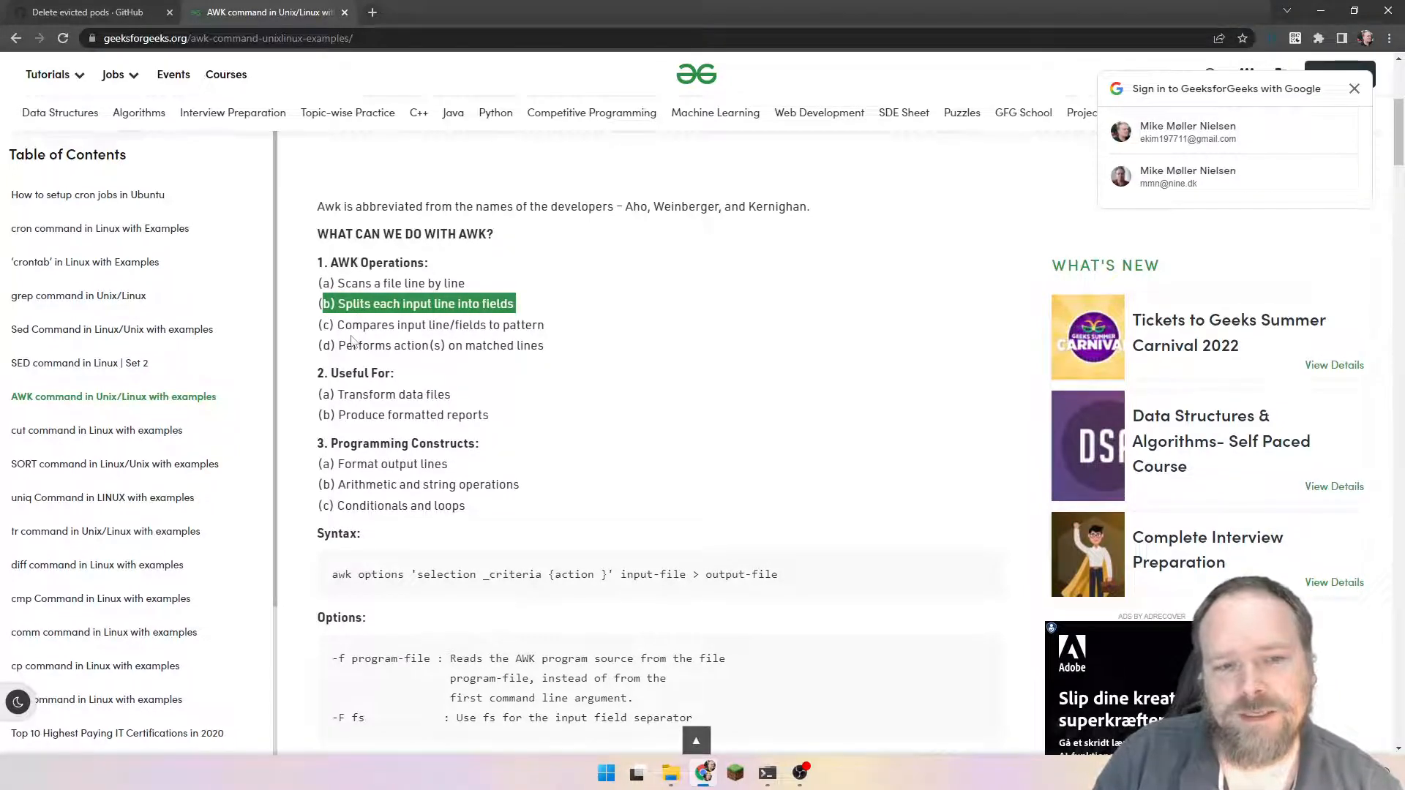
left_click(376, 324)
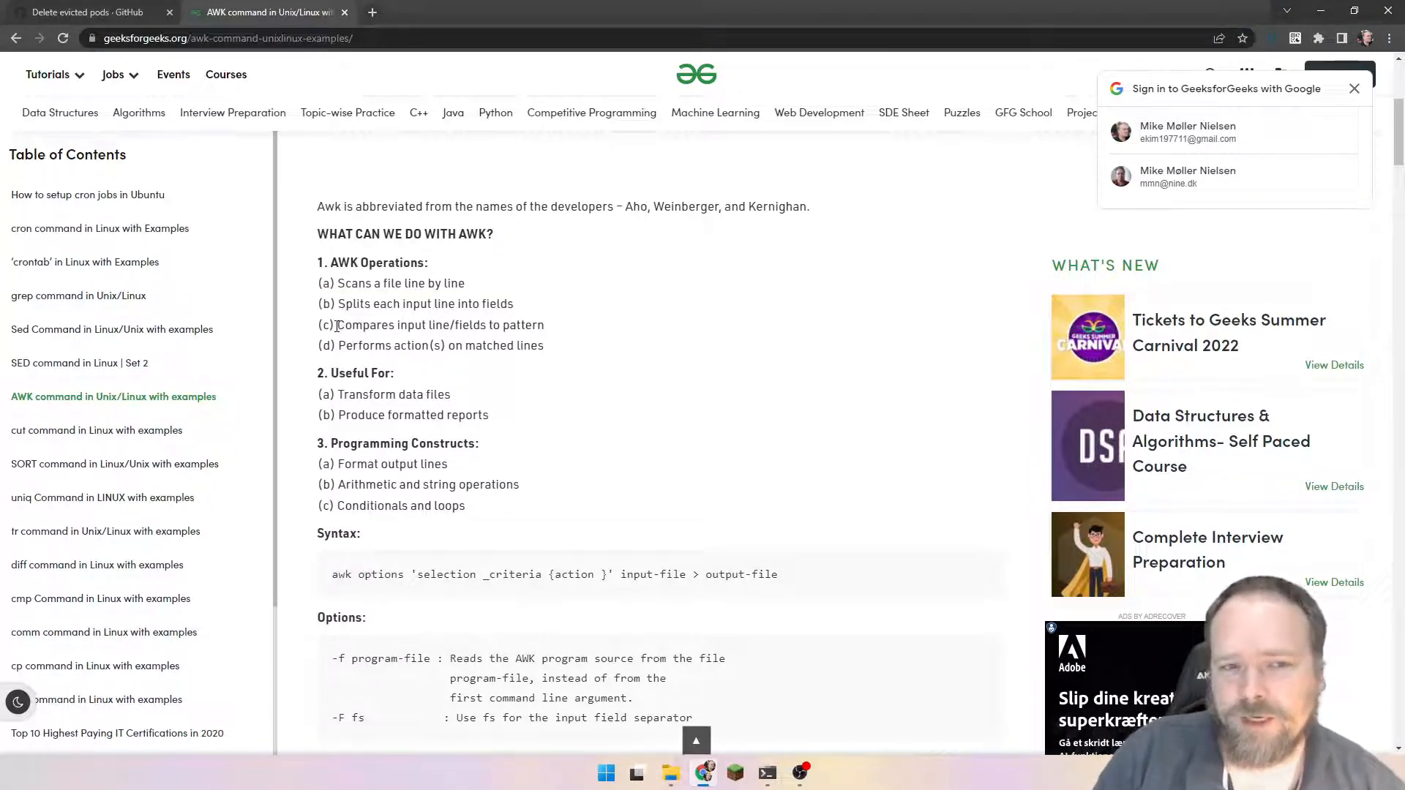
left_click_drag(517, 303, 320, 324)
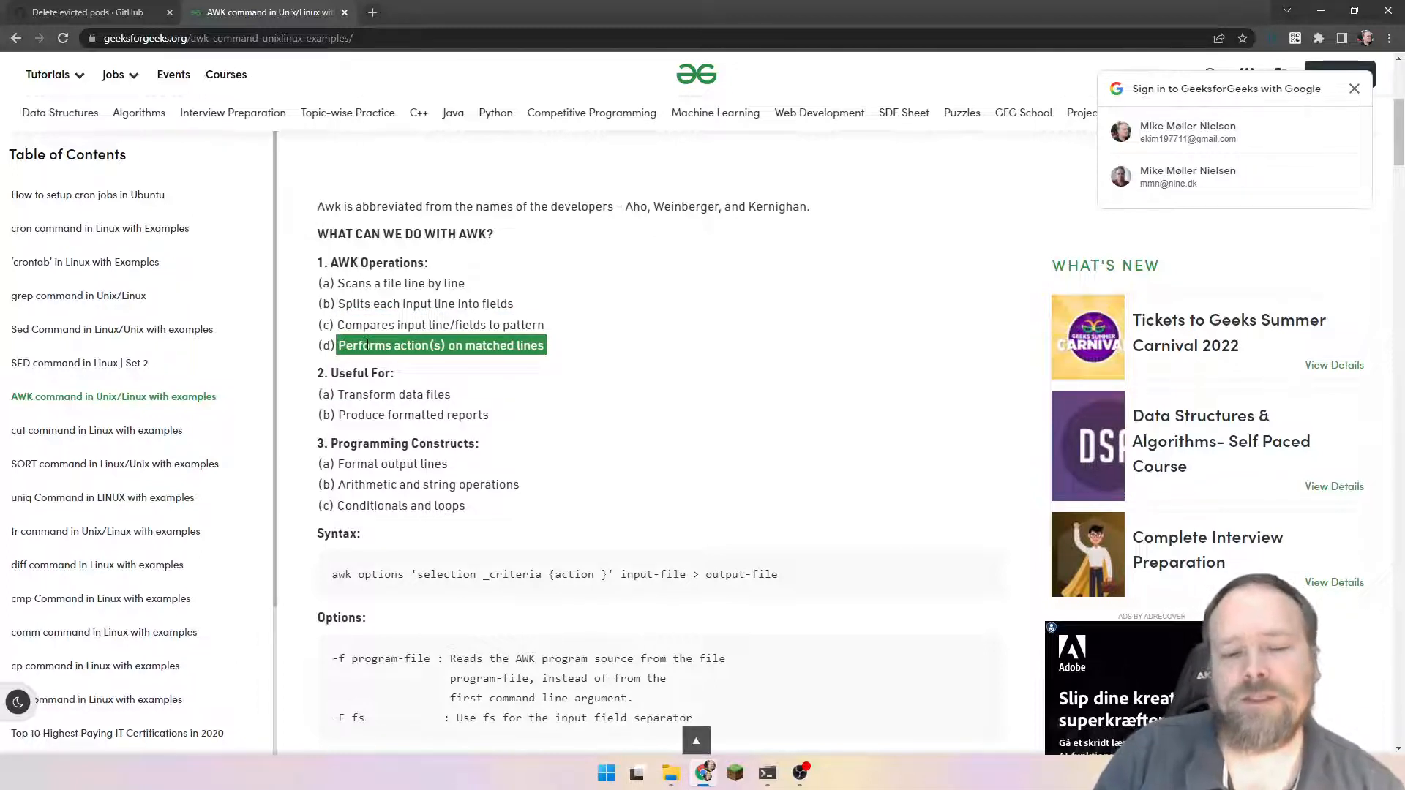
left_click(439, 345)
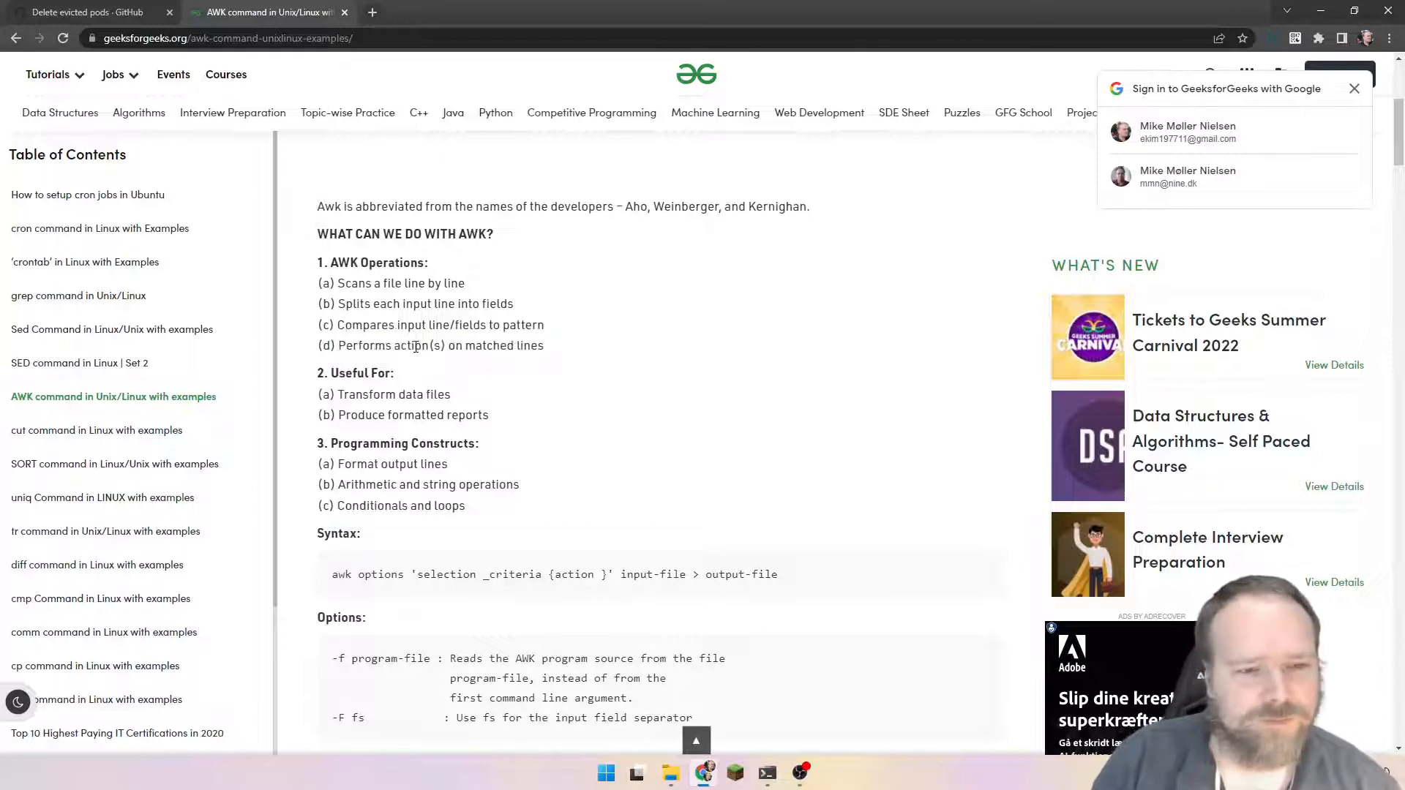
double_click(392, 394)
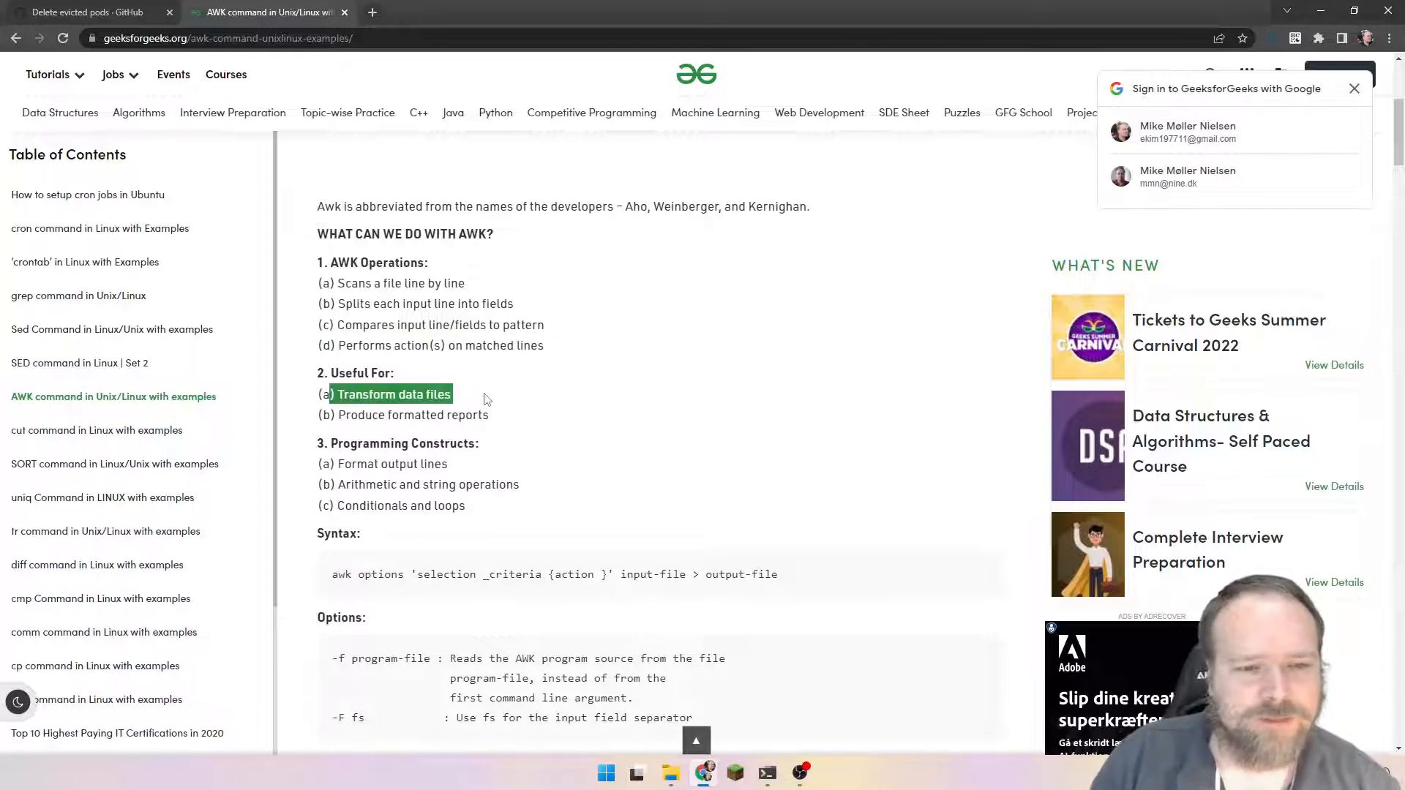
double_click(413, 414)
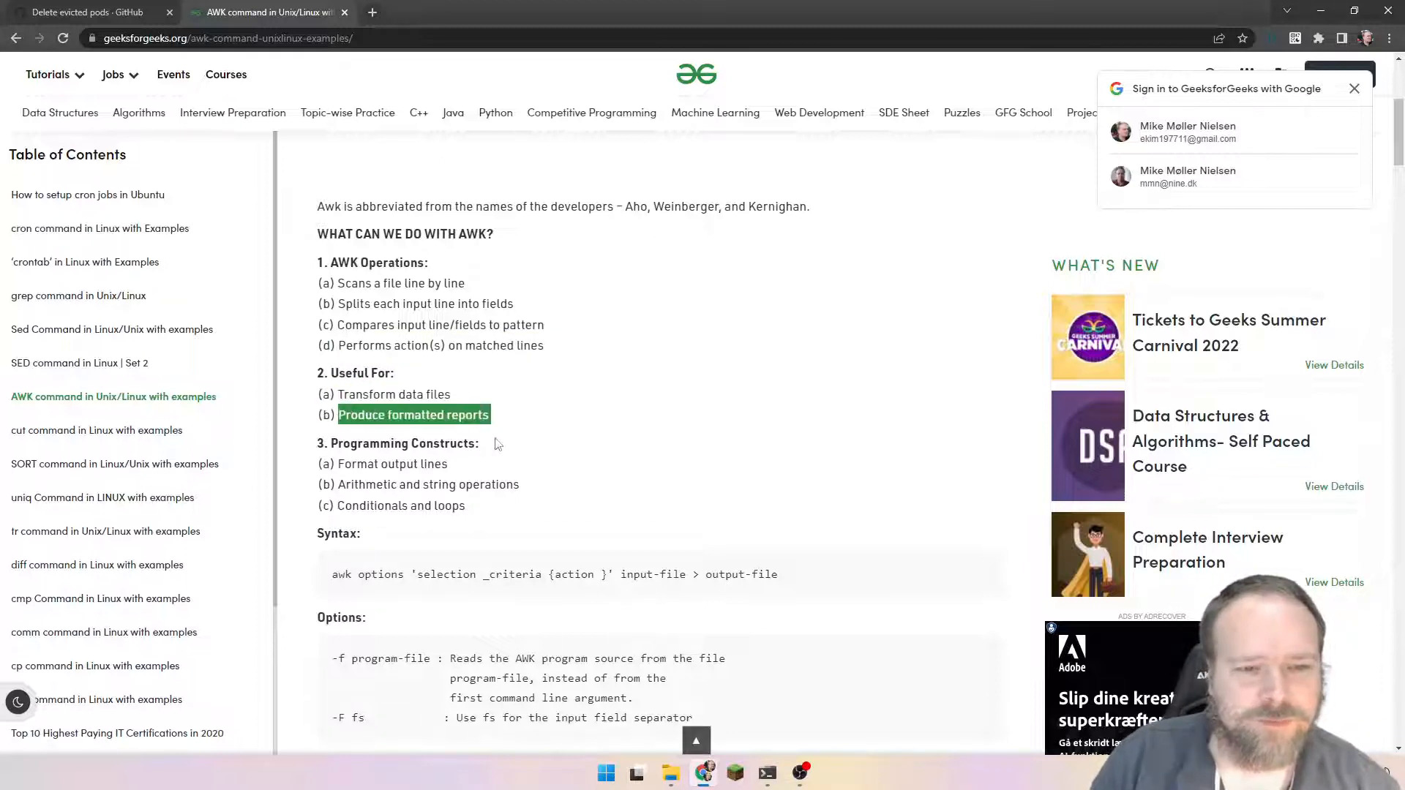
Scroll to the examples, highlighting the employee records, the fields one-and-four command and the column-check 'if'
scroll("down", 3)
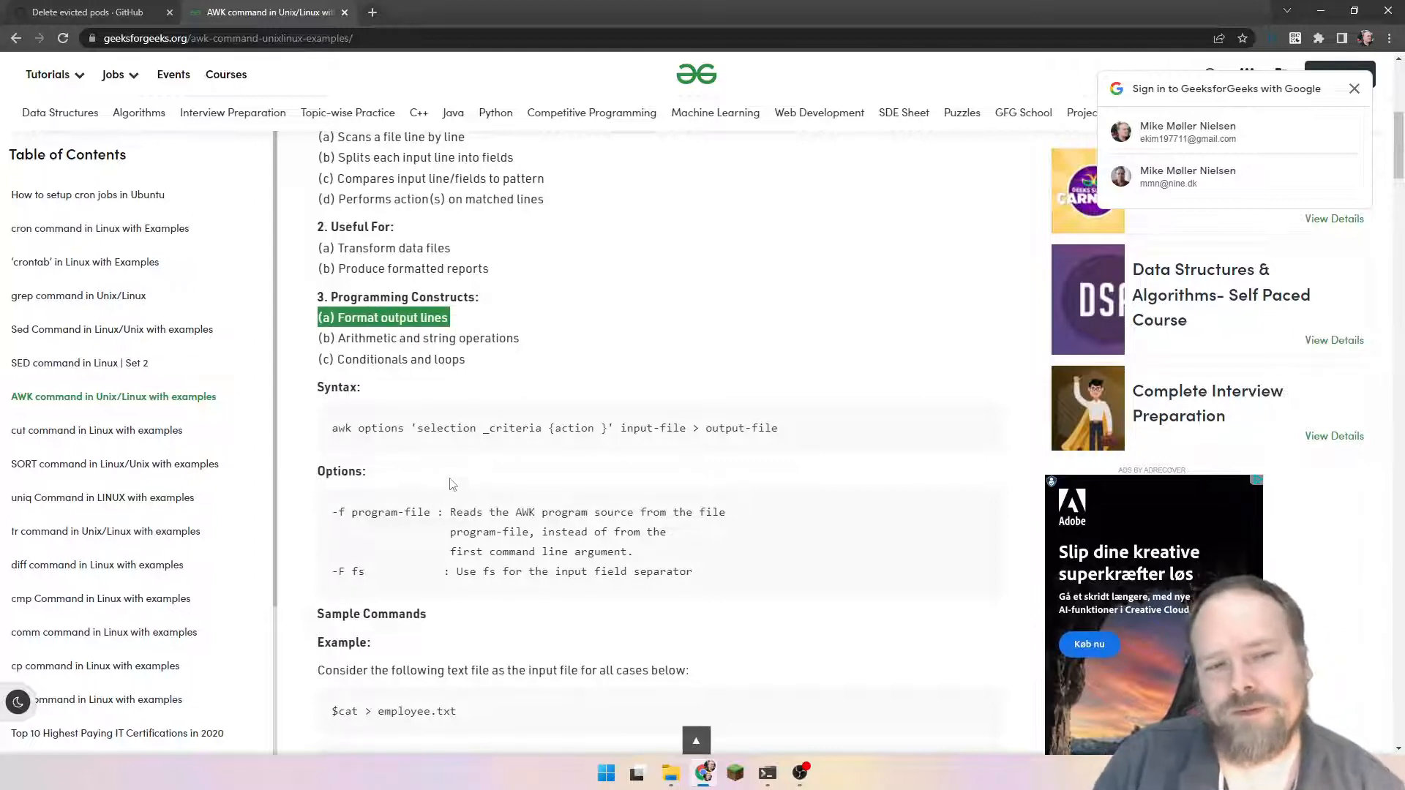
scroll("down", 3)
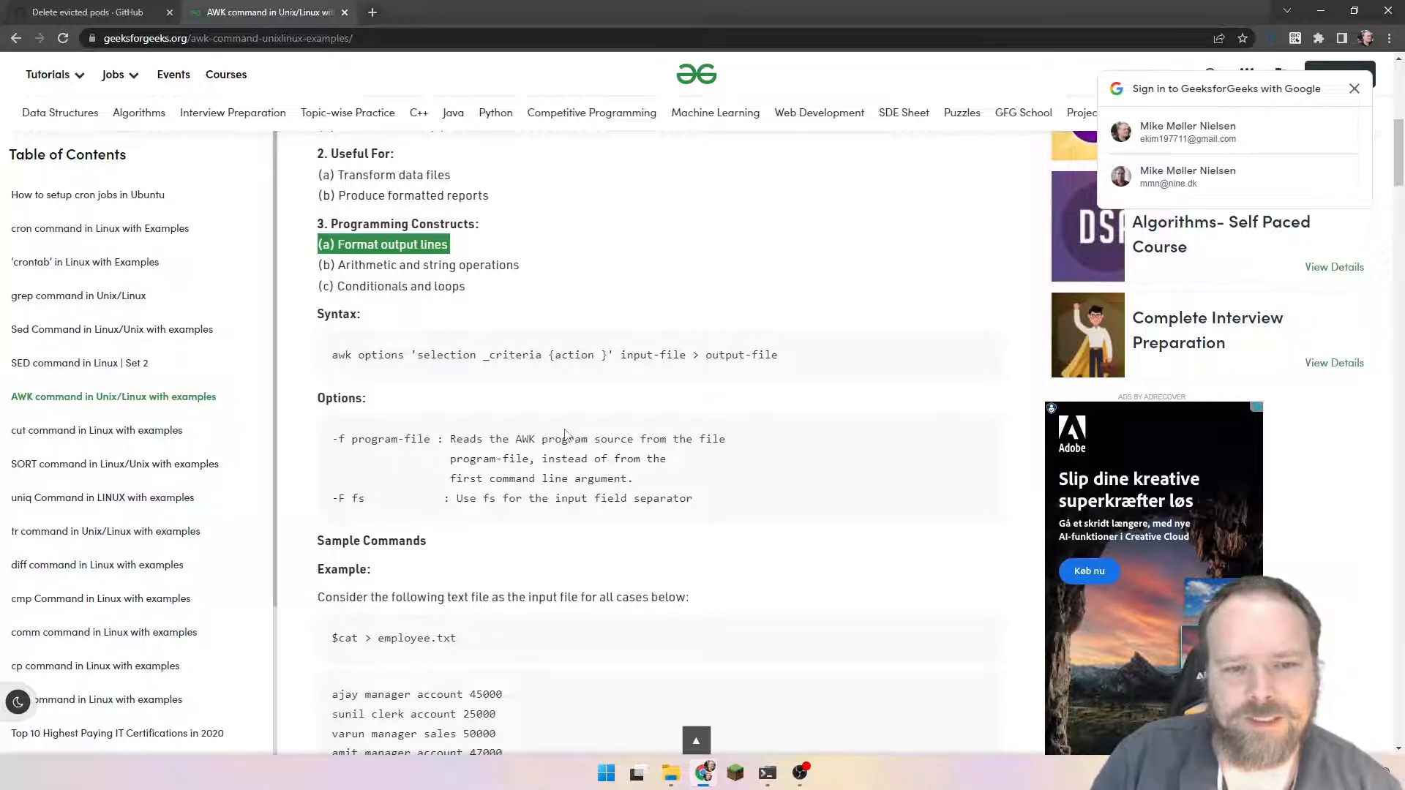
scroll("down", 3)
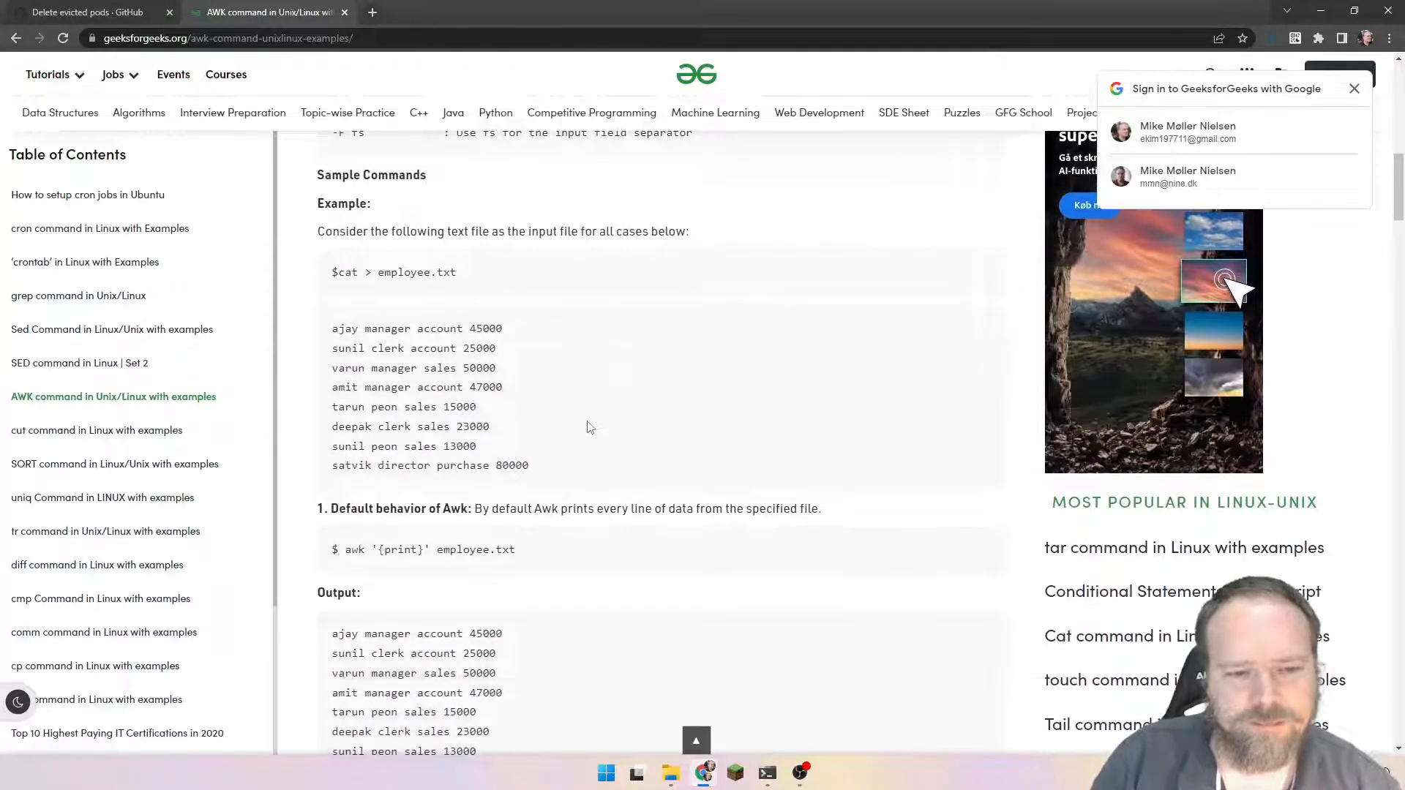
scroll("down", 3)
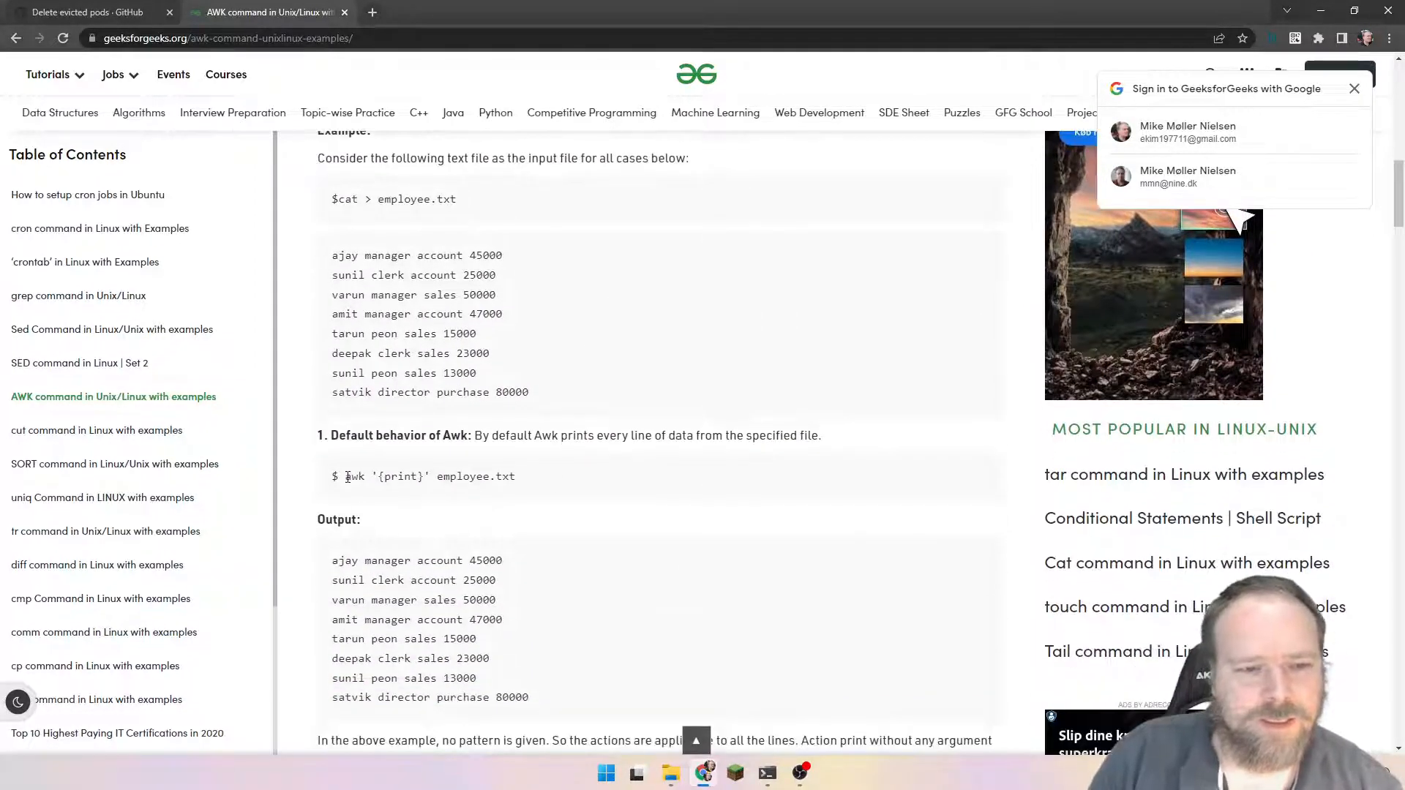
left_click_drag(332, 255, 528, 392)
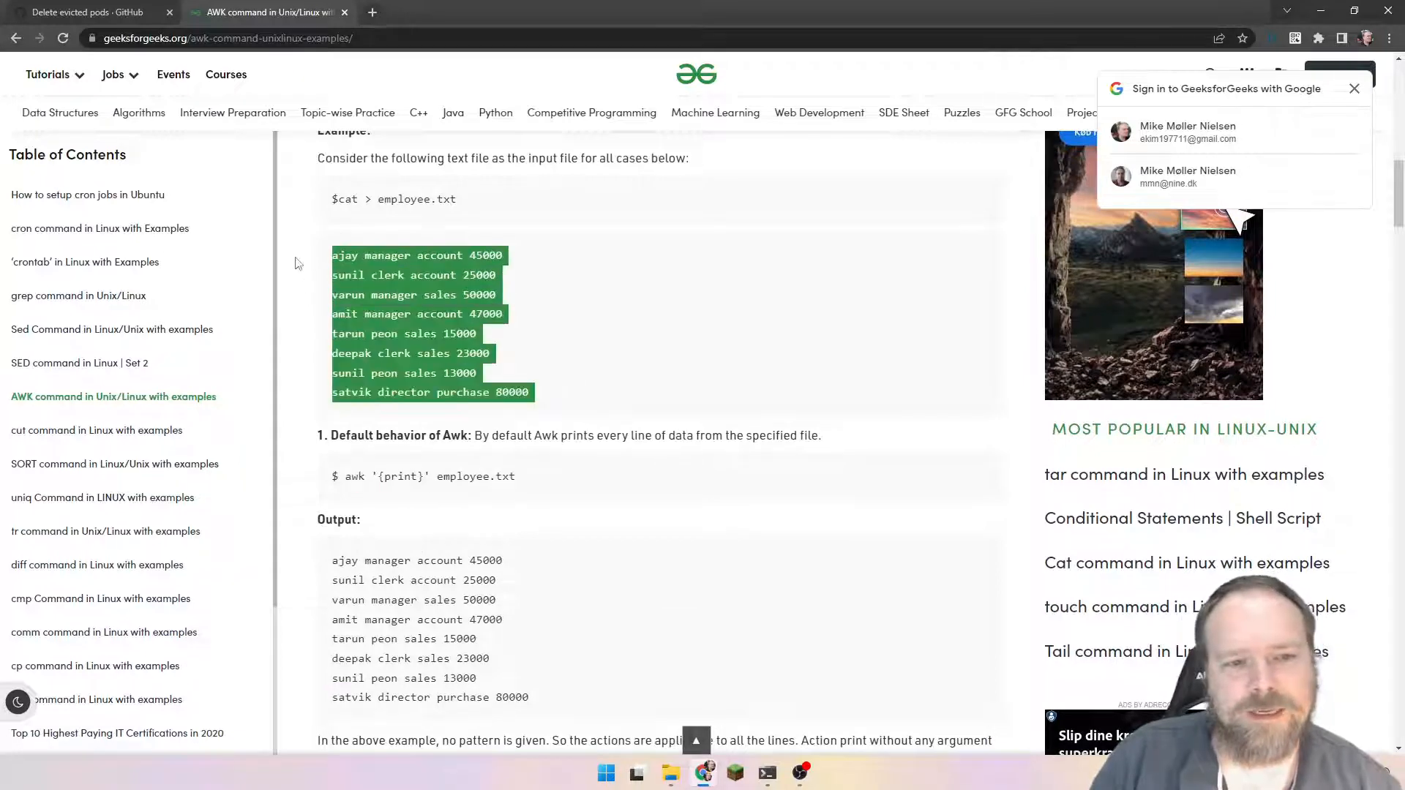
scroll("down", 3)
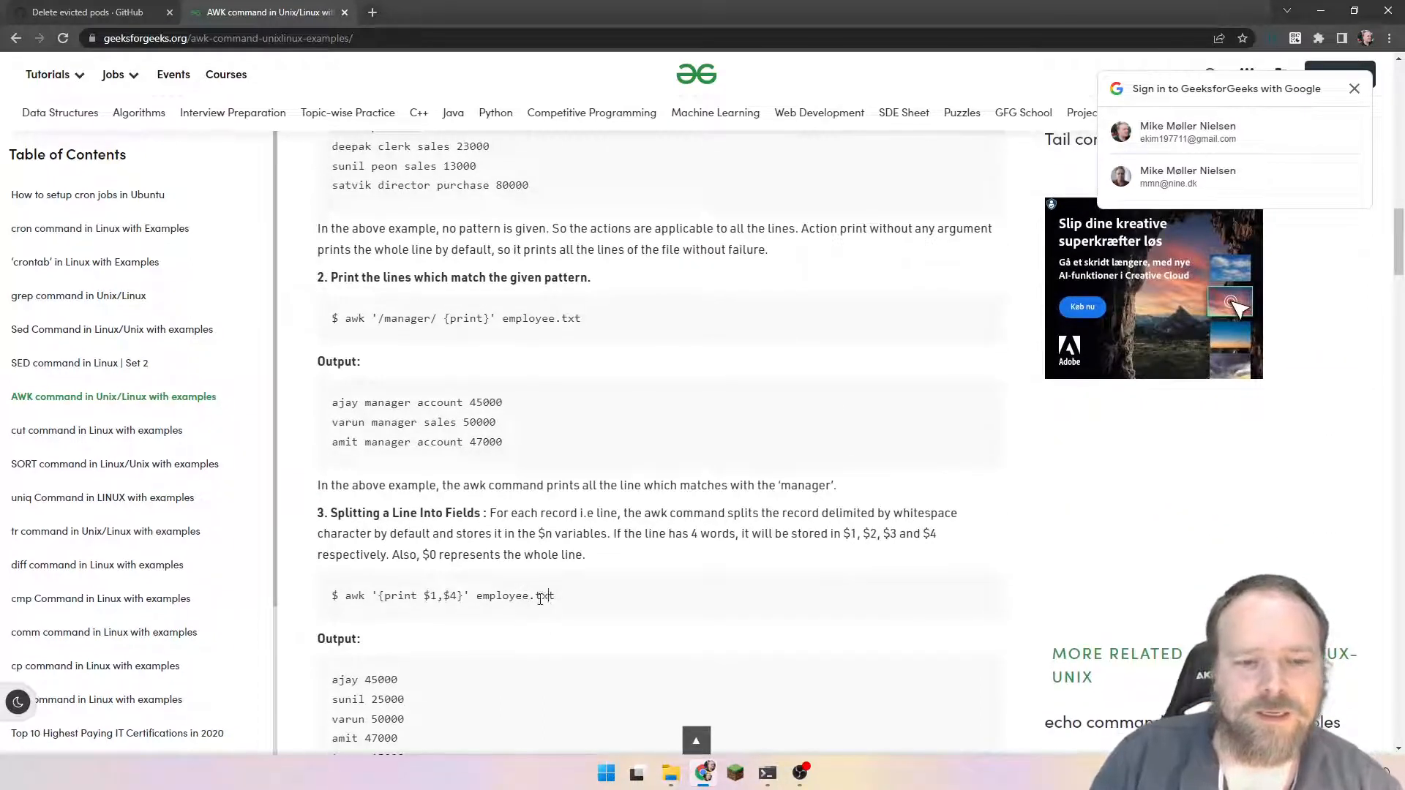
left_click_drag(346, 595, 551, 595)
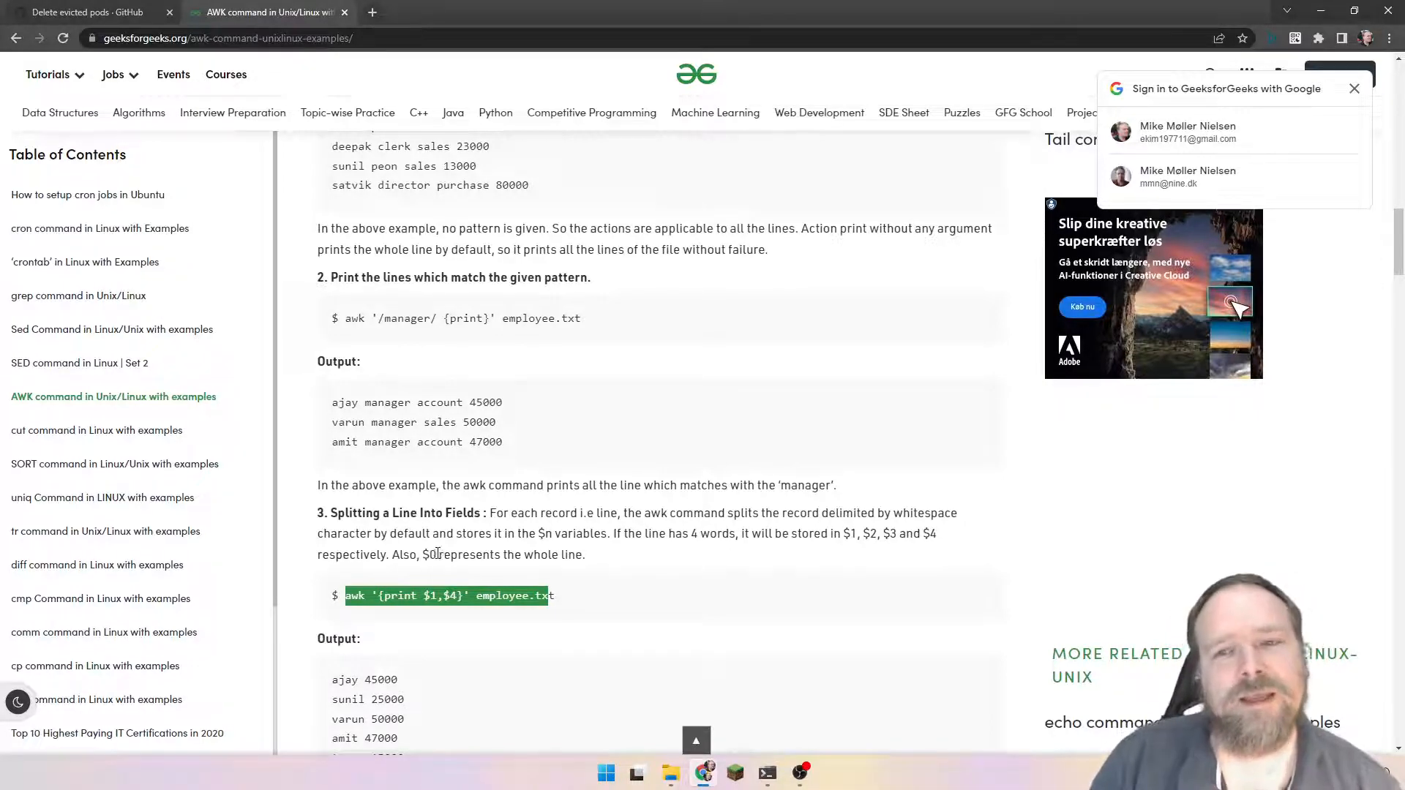
scroll("down", 3)
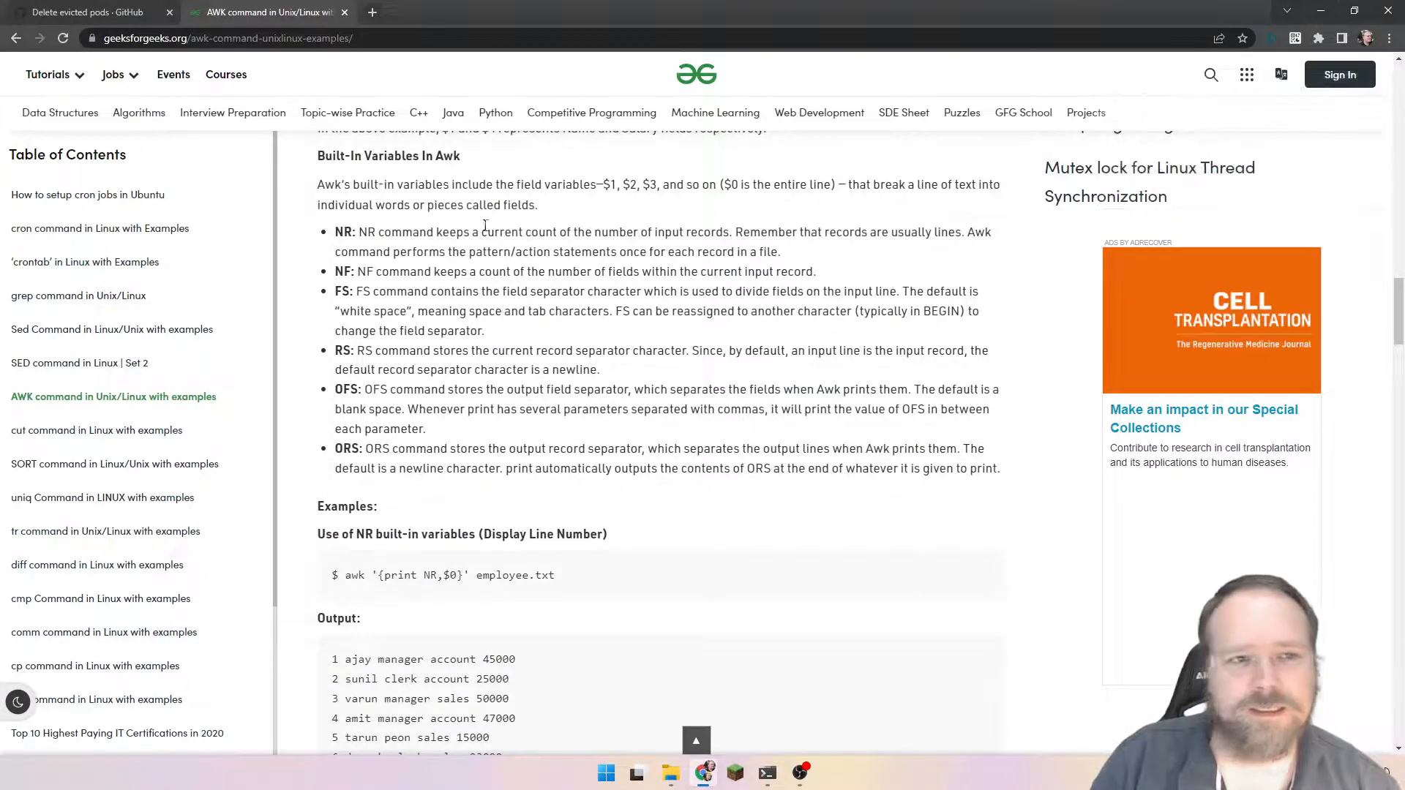
scroll("down", 3)
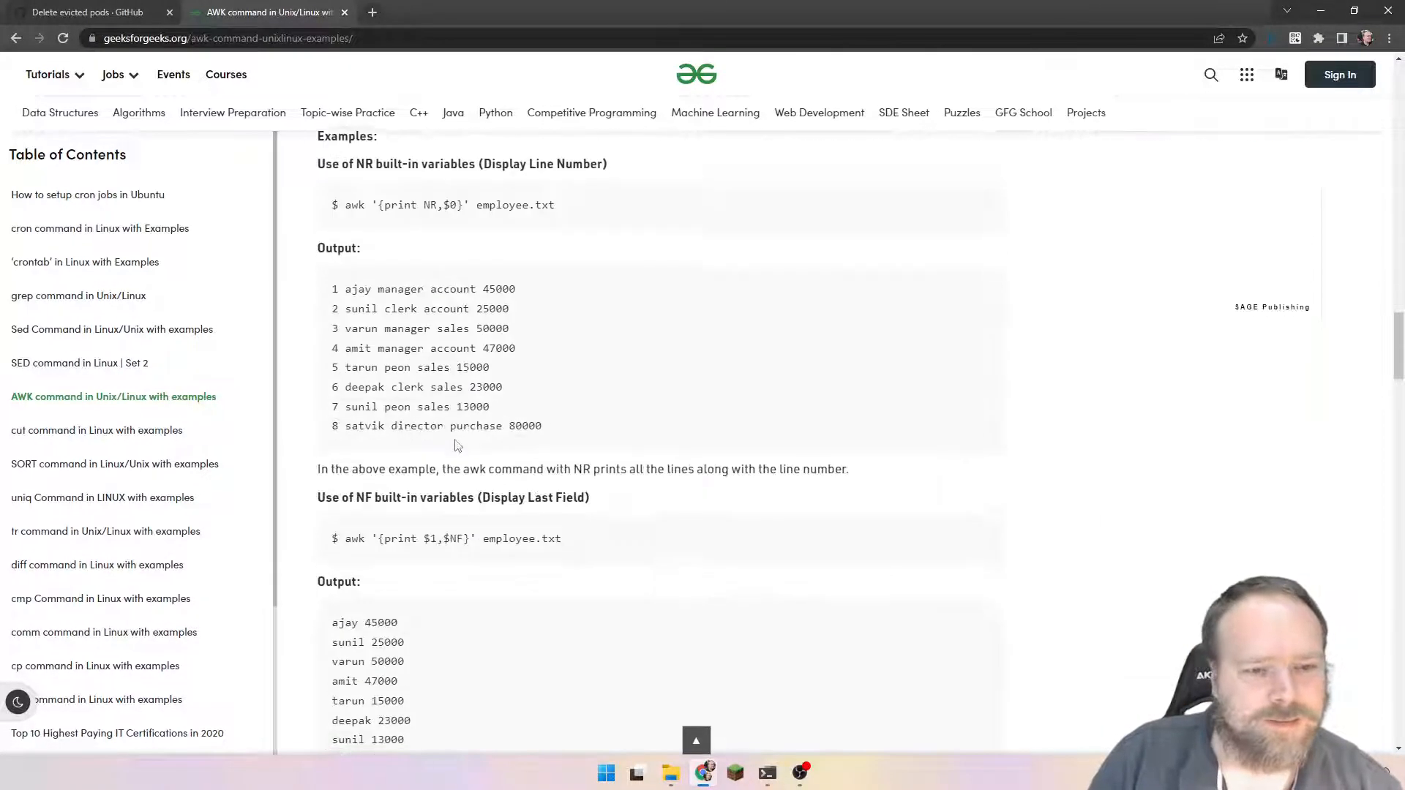
scroll("down", 3)
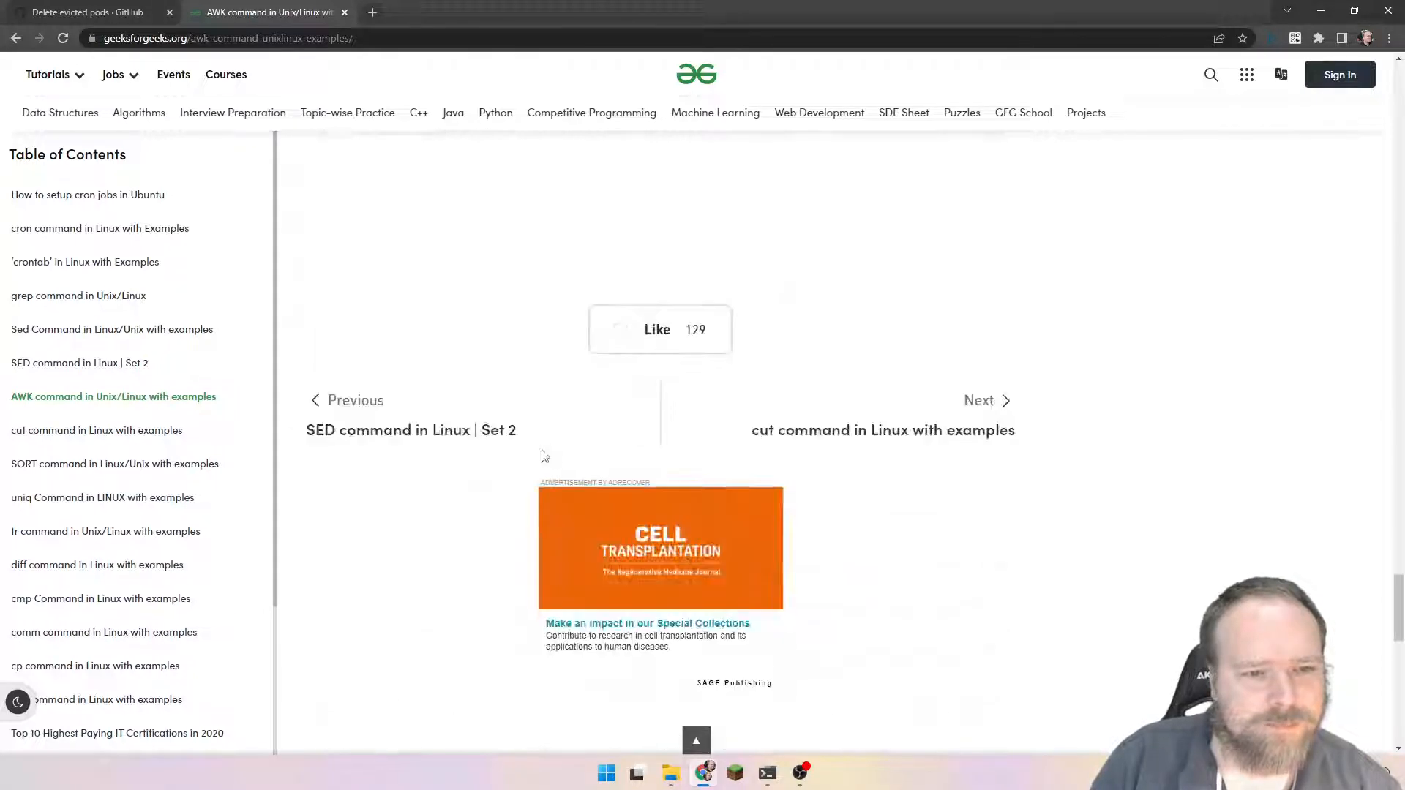
scroll("up", 3)
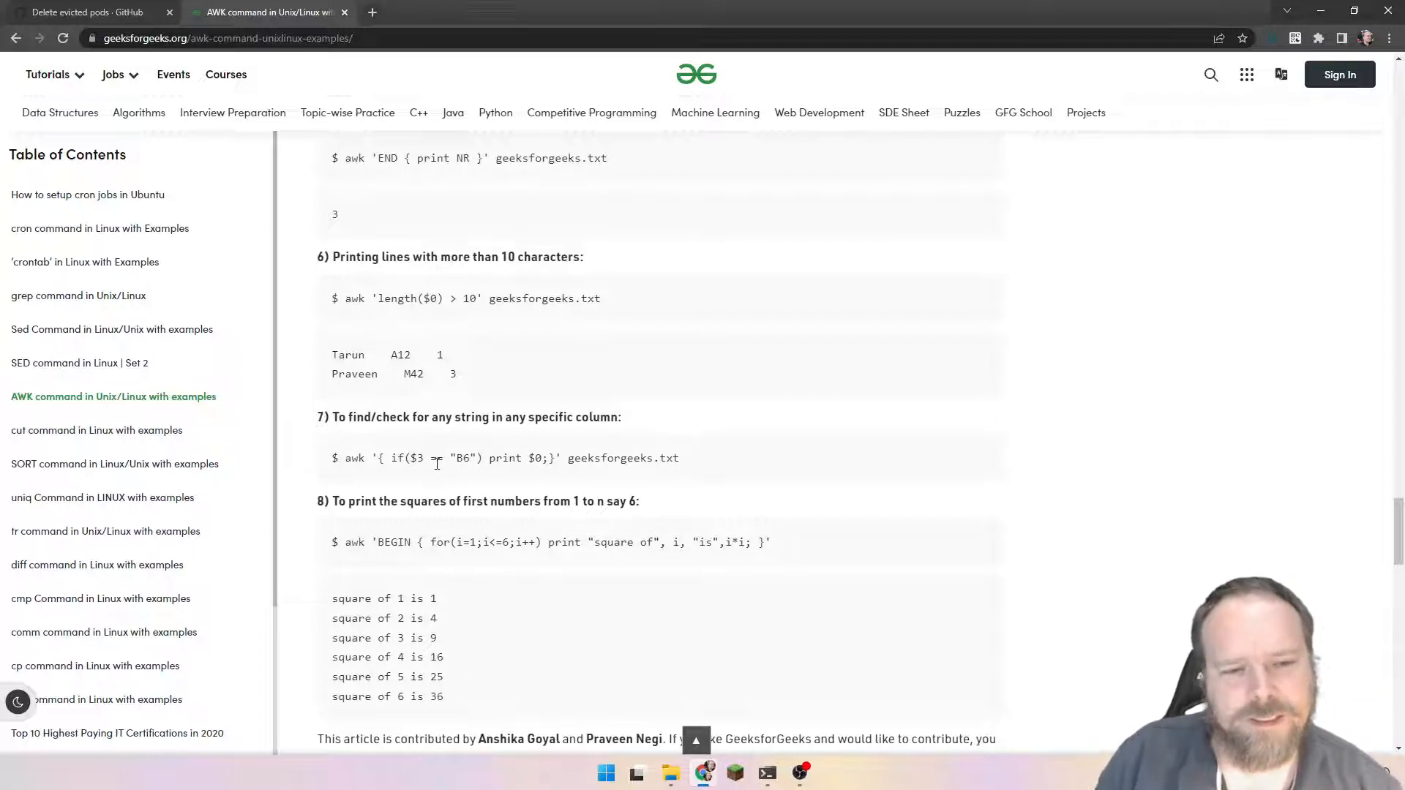
double_click(395, 458)
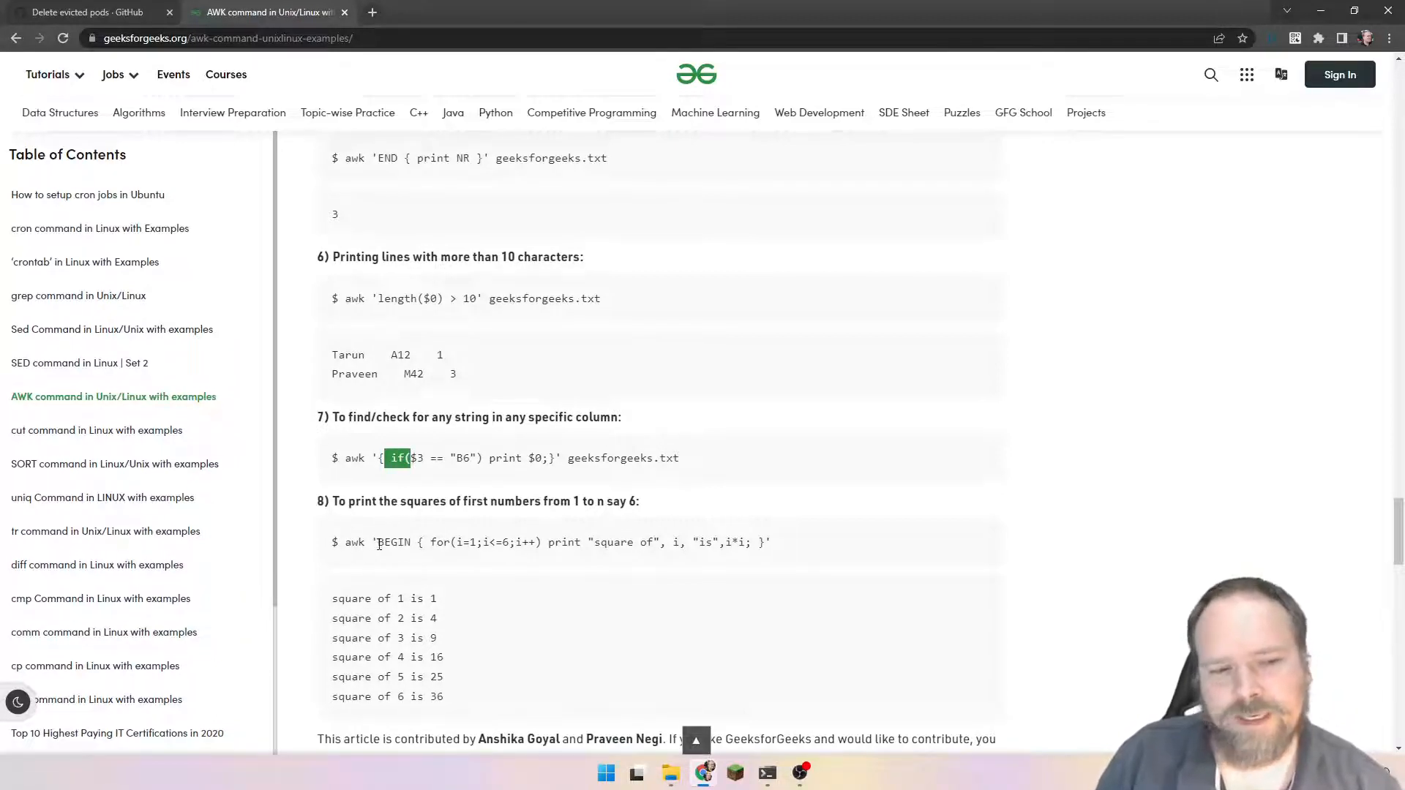
left_click_drag(378, 543, 522, 542)
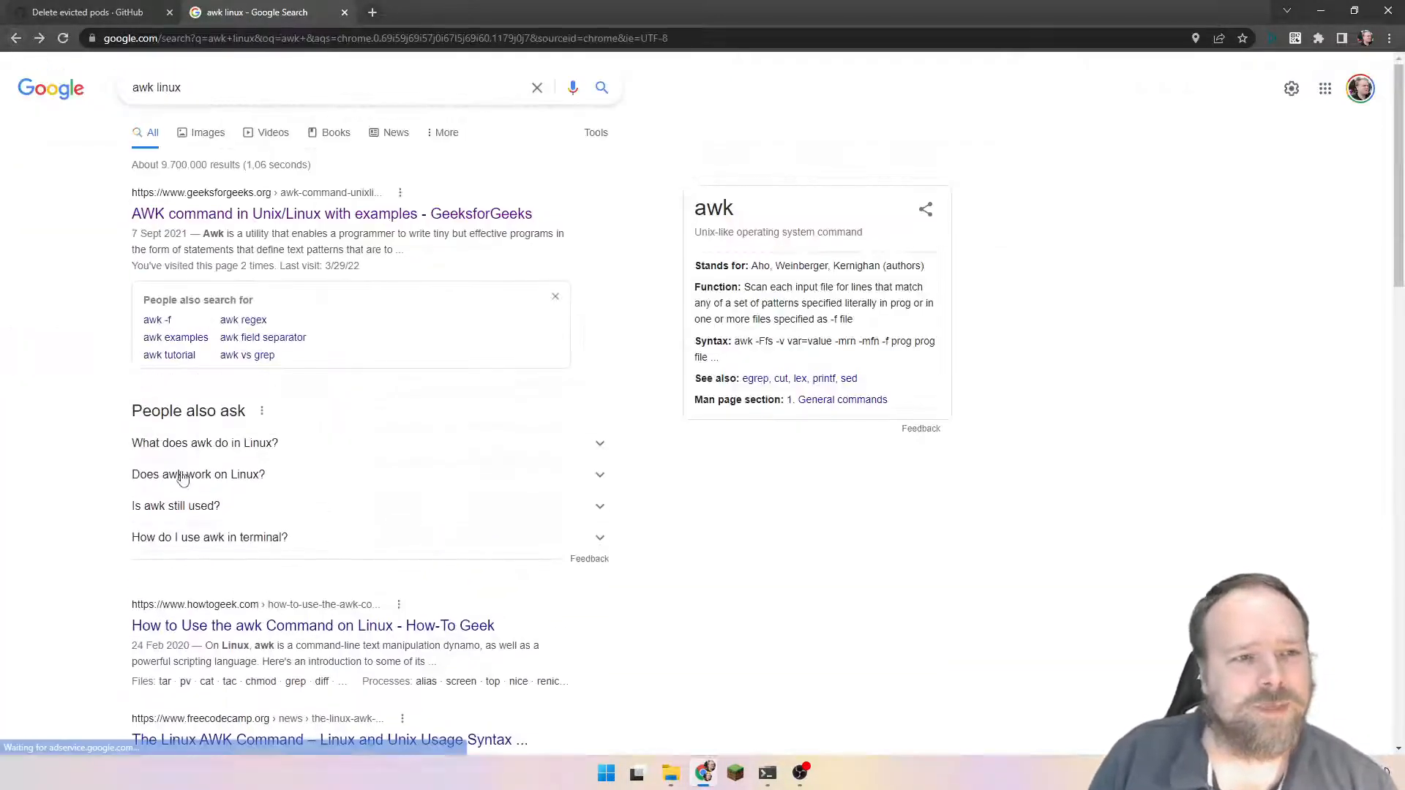
Highlight GeeksforGeeks' awk description in the results, then return to the 'Delete evicted pods' gist
scroll("down", 3)
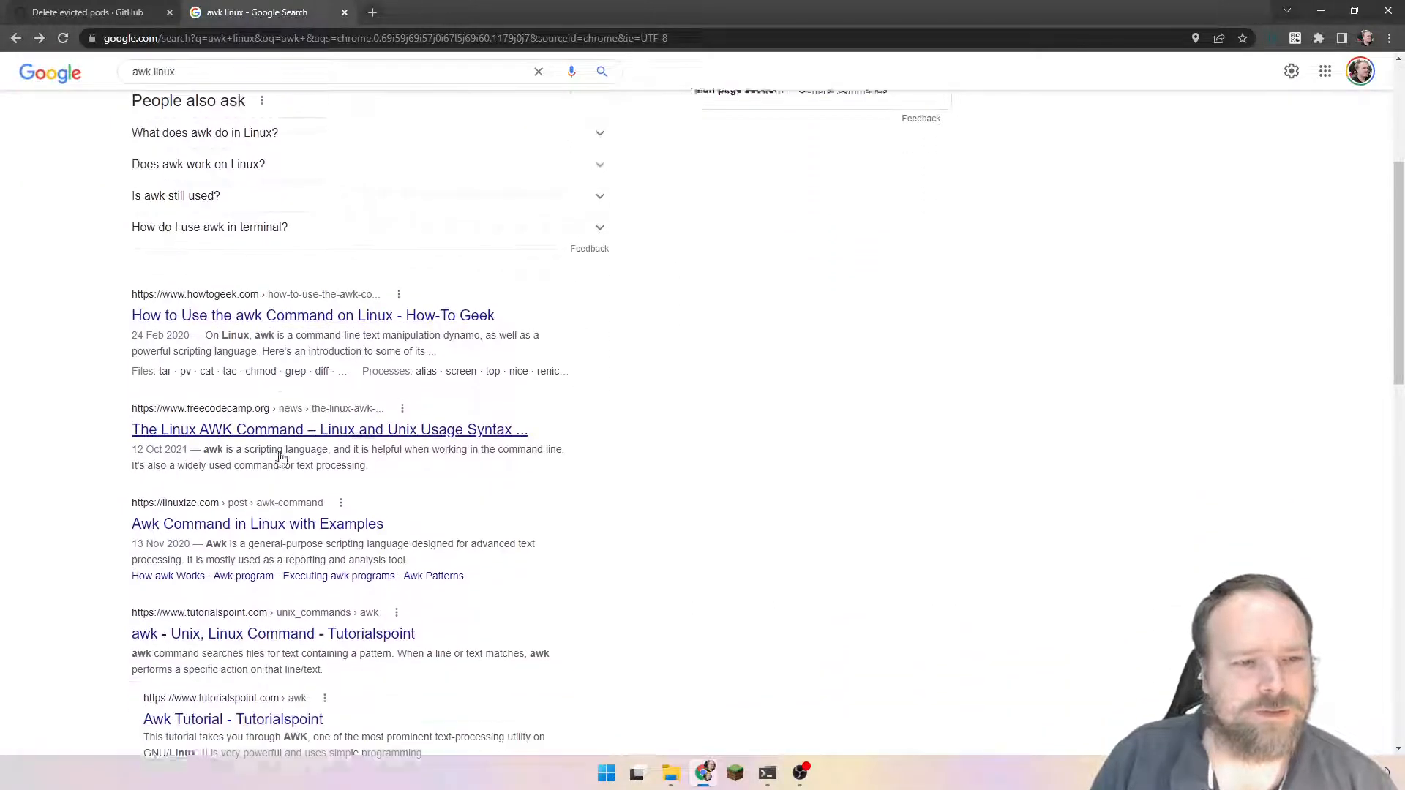
scroll("down", 3)
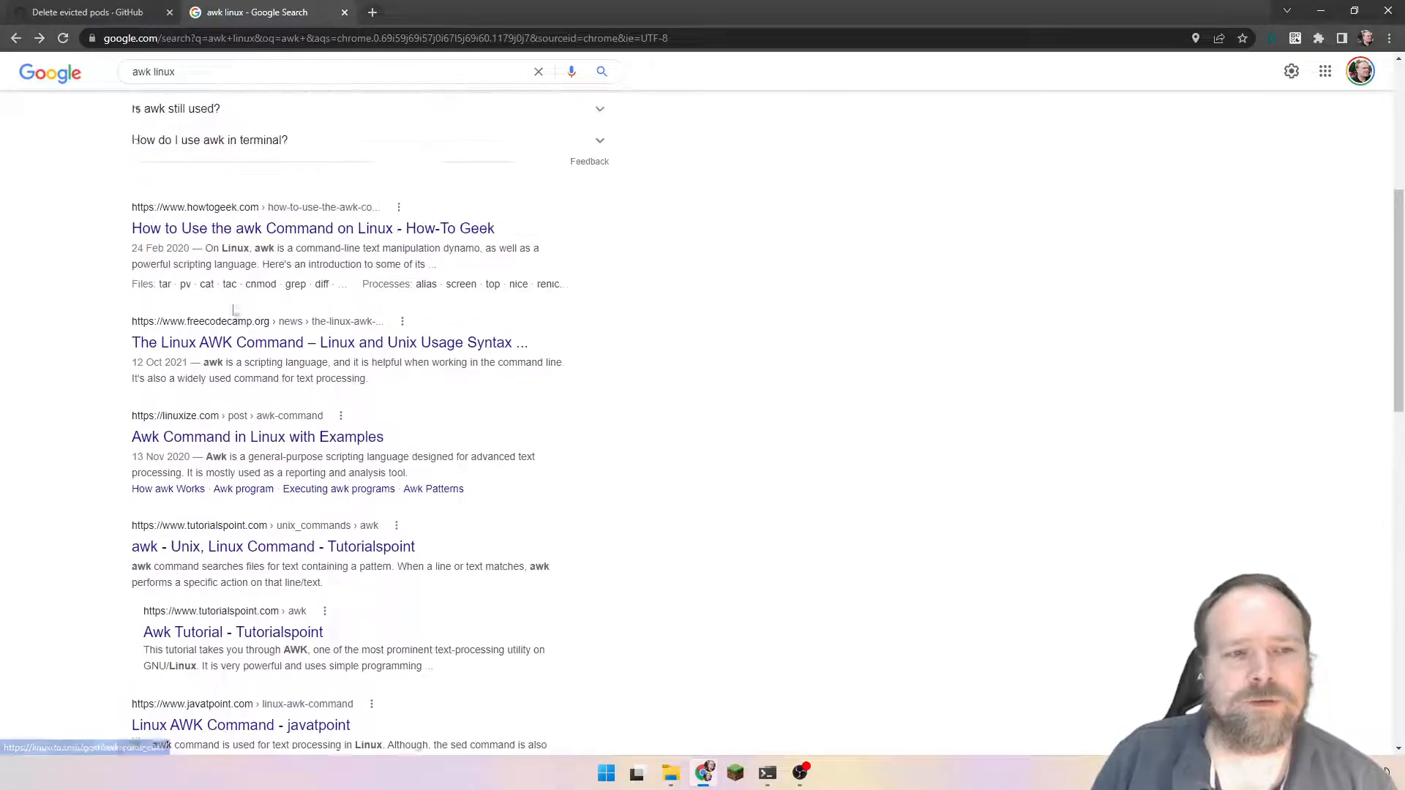
scroll("up", 3)
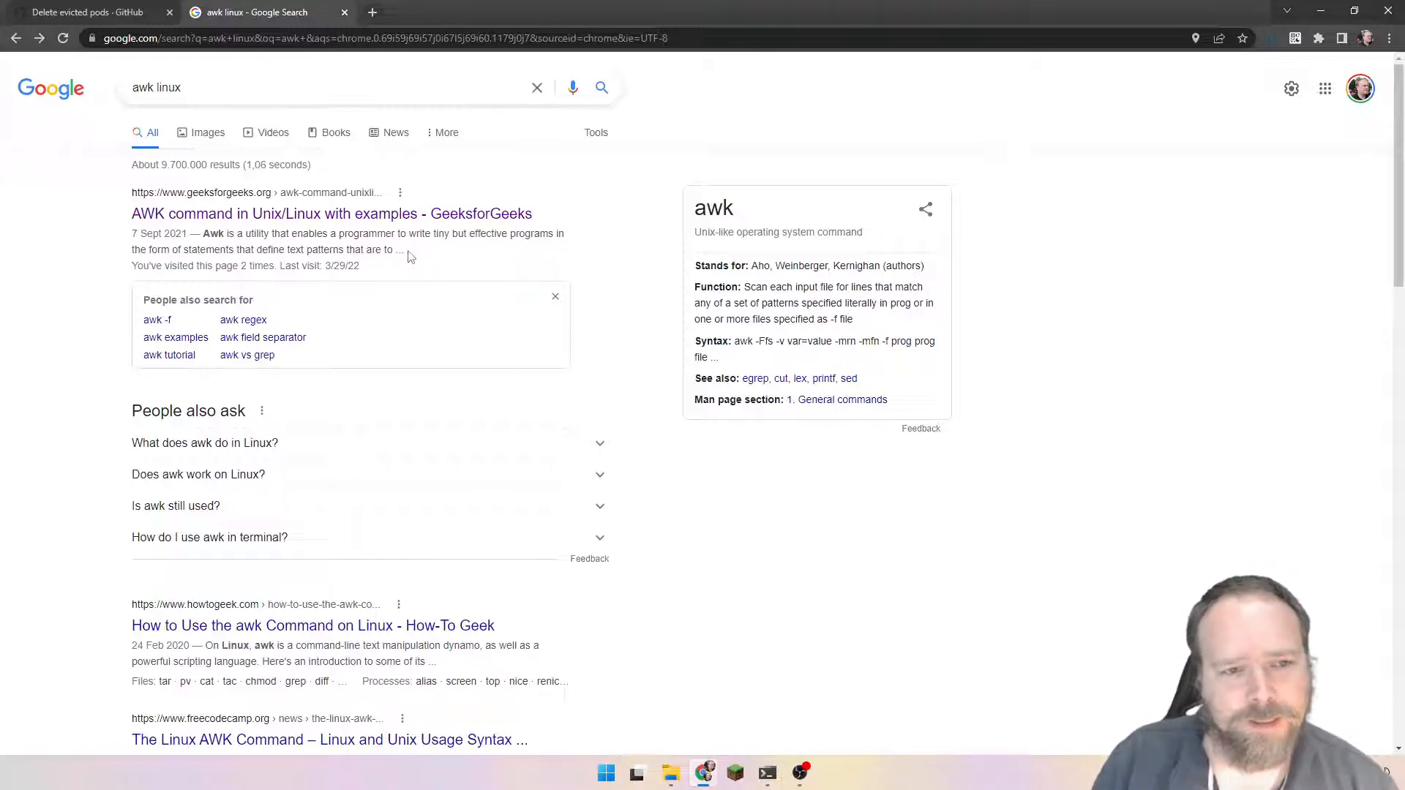
left_click_drag(208, 233, 404, 249)
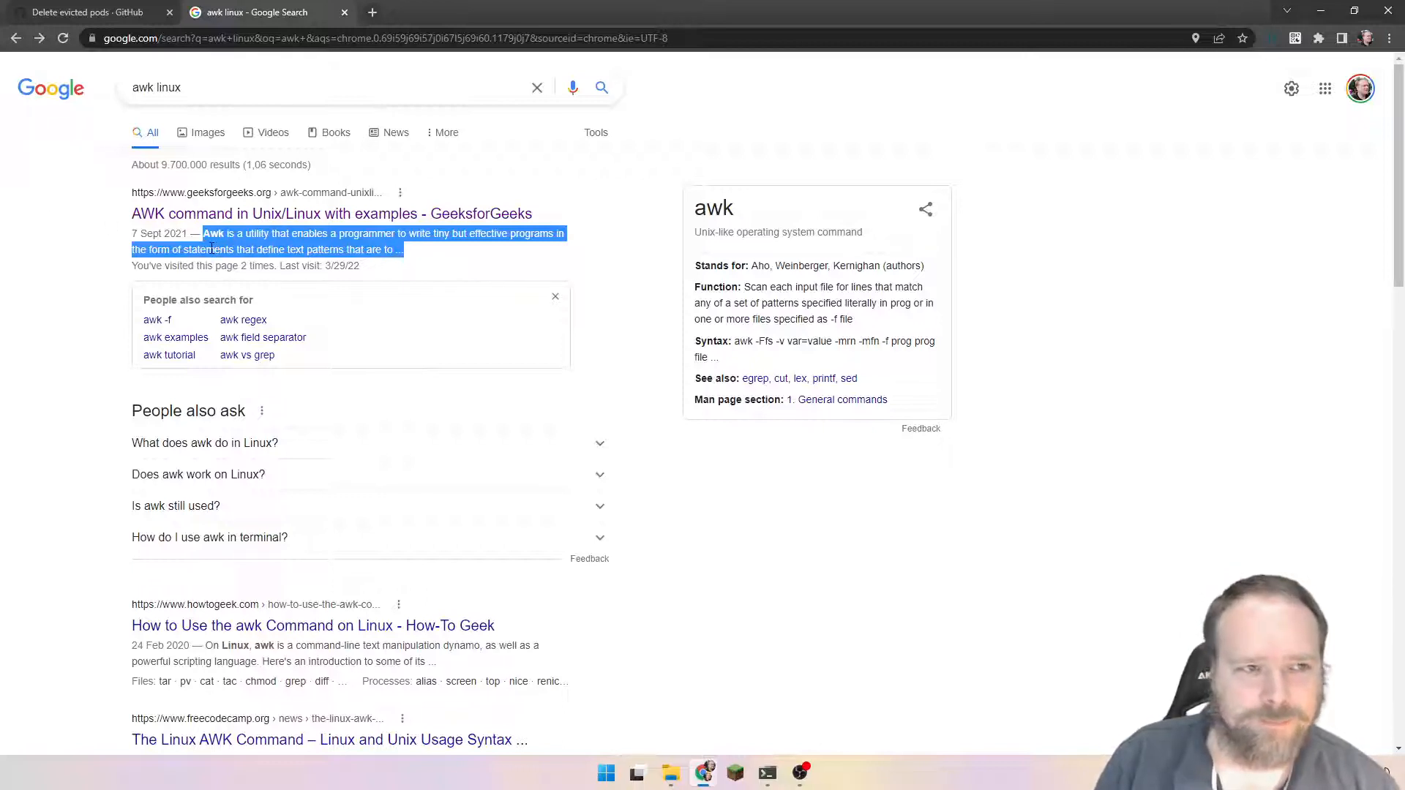
left_click(85, 12)
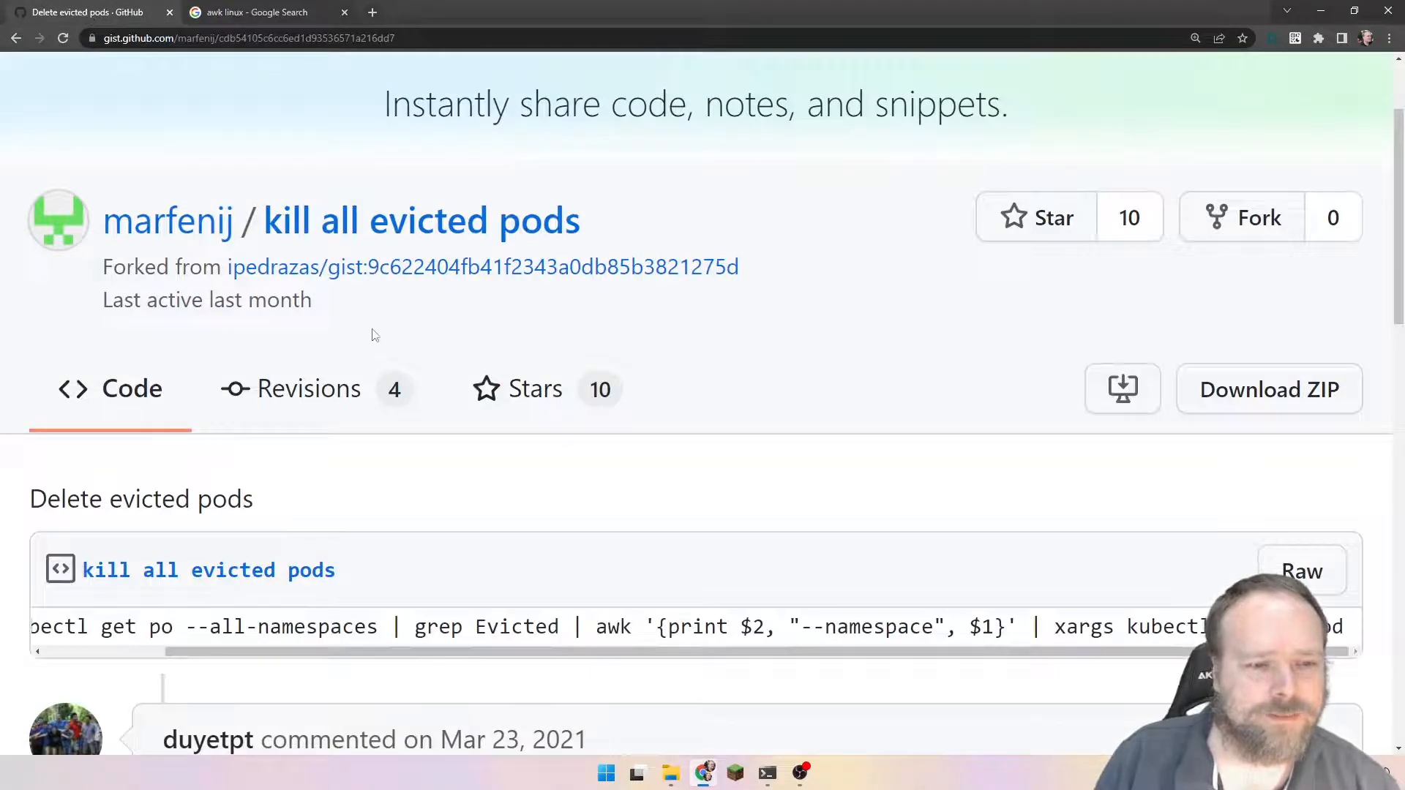
Run vi on the misspelled ./.zhrc, then retry with ./.zshrc
scroll("down", 3)
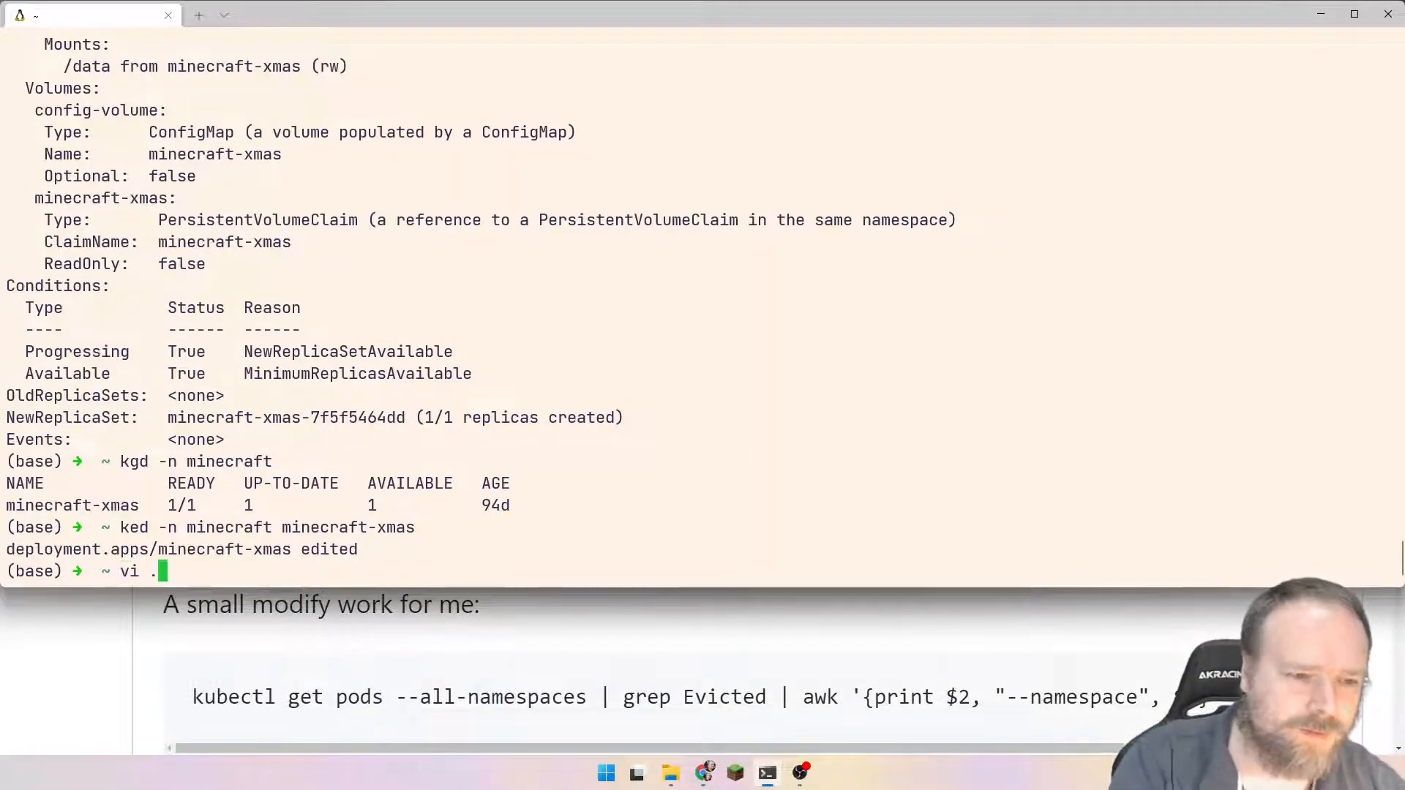
type("/.zhrc")
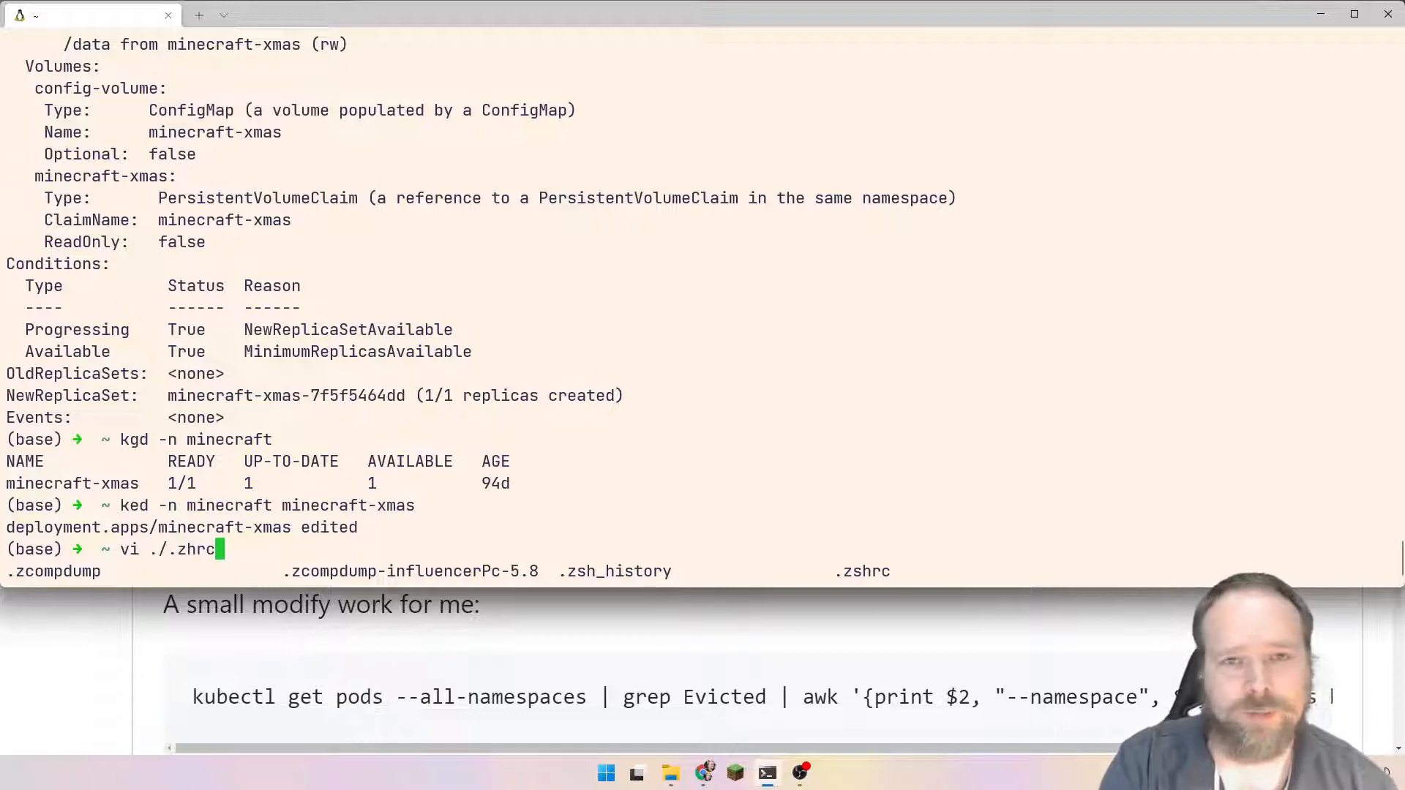
key("Return")
type("vi ./.z")
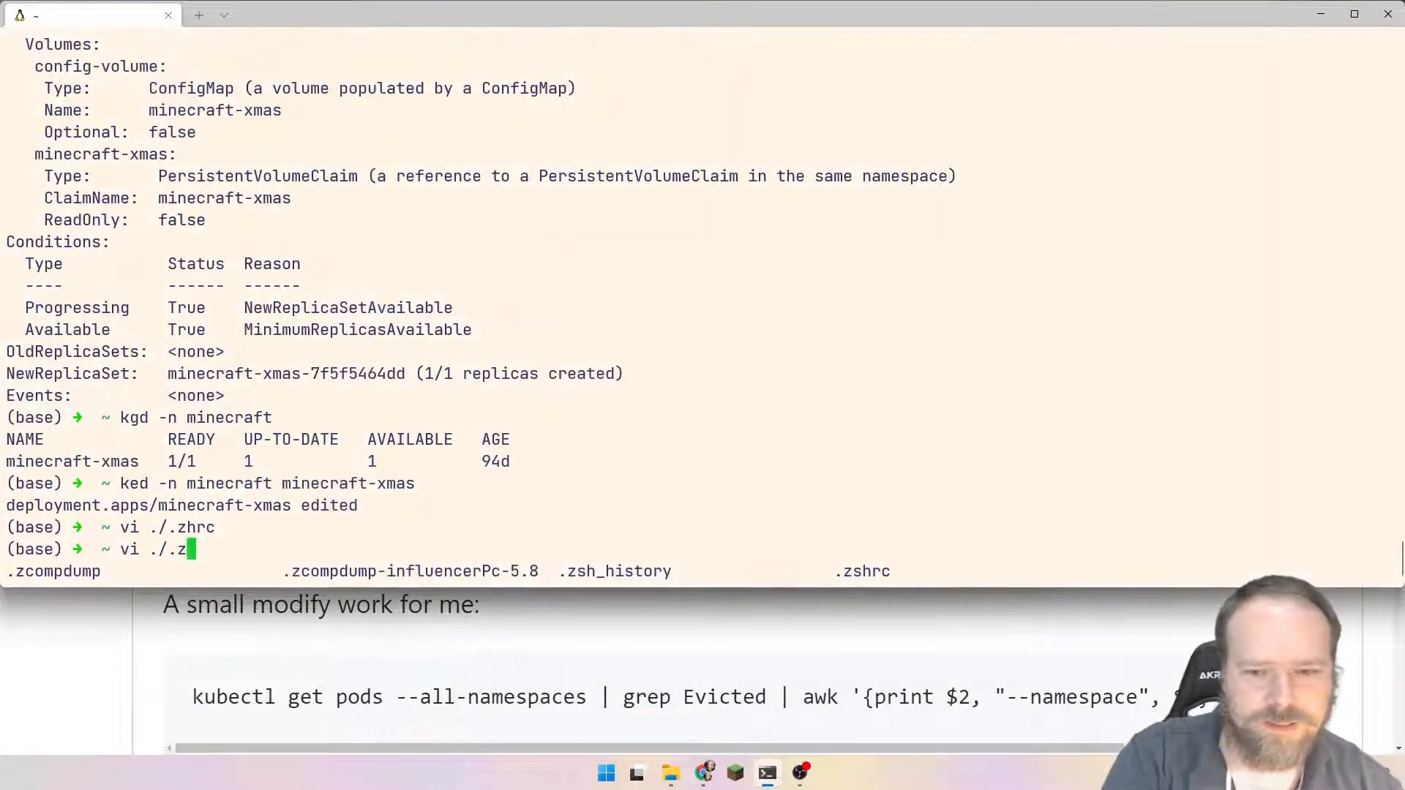
type("sh")
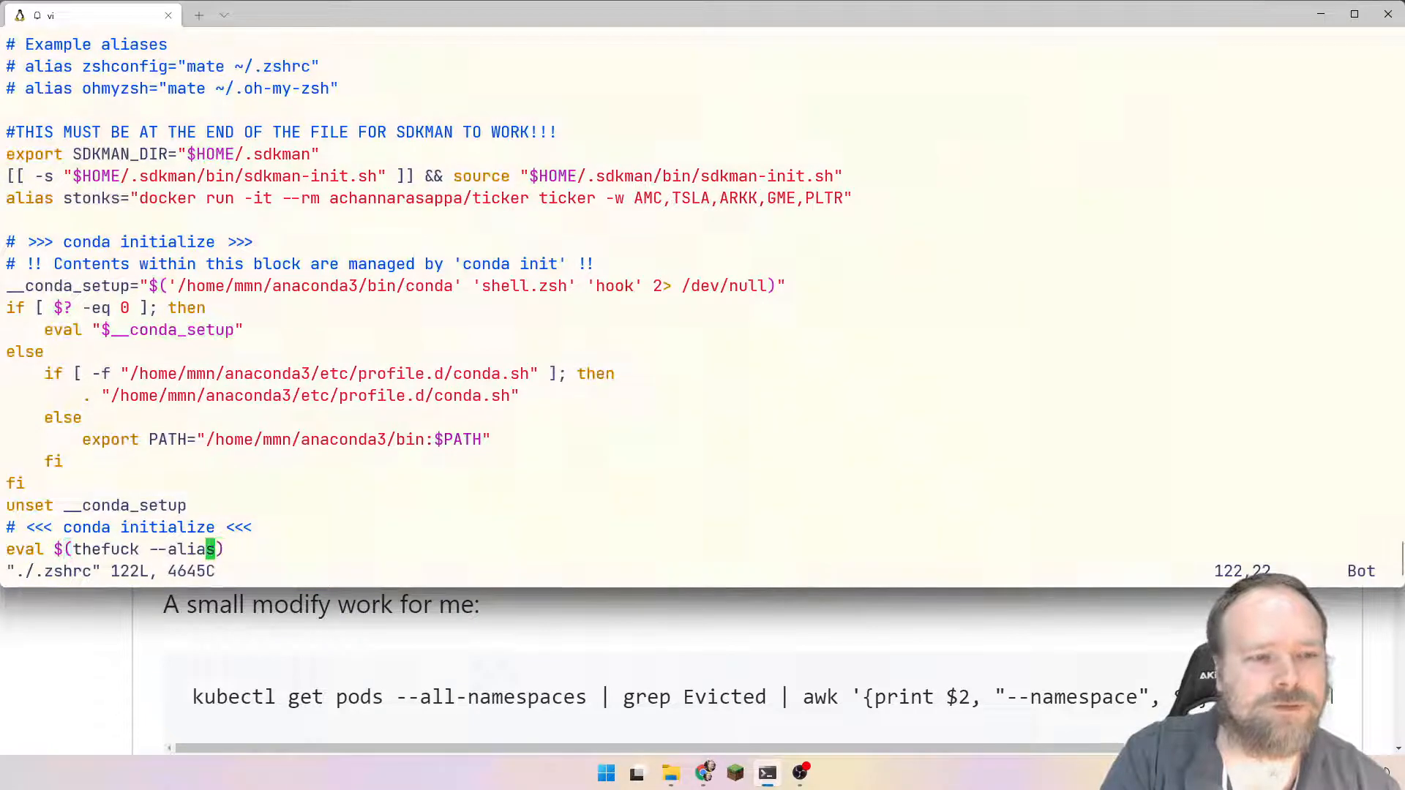
Append a new line to .zshrc beginning the 'alias cleanup_evicted_pods=' definition
key("o")
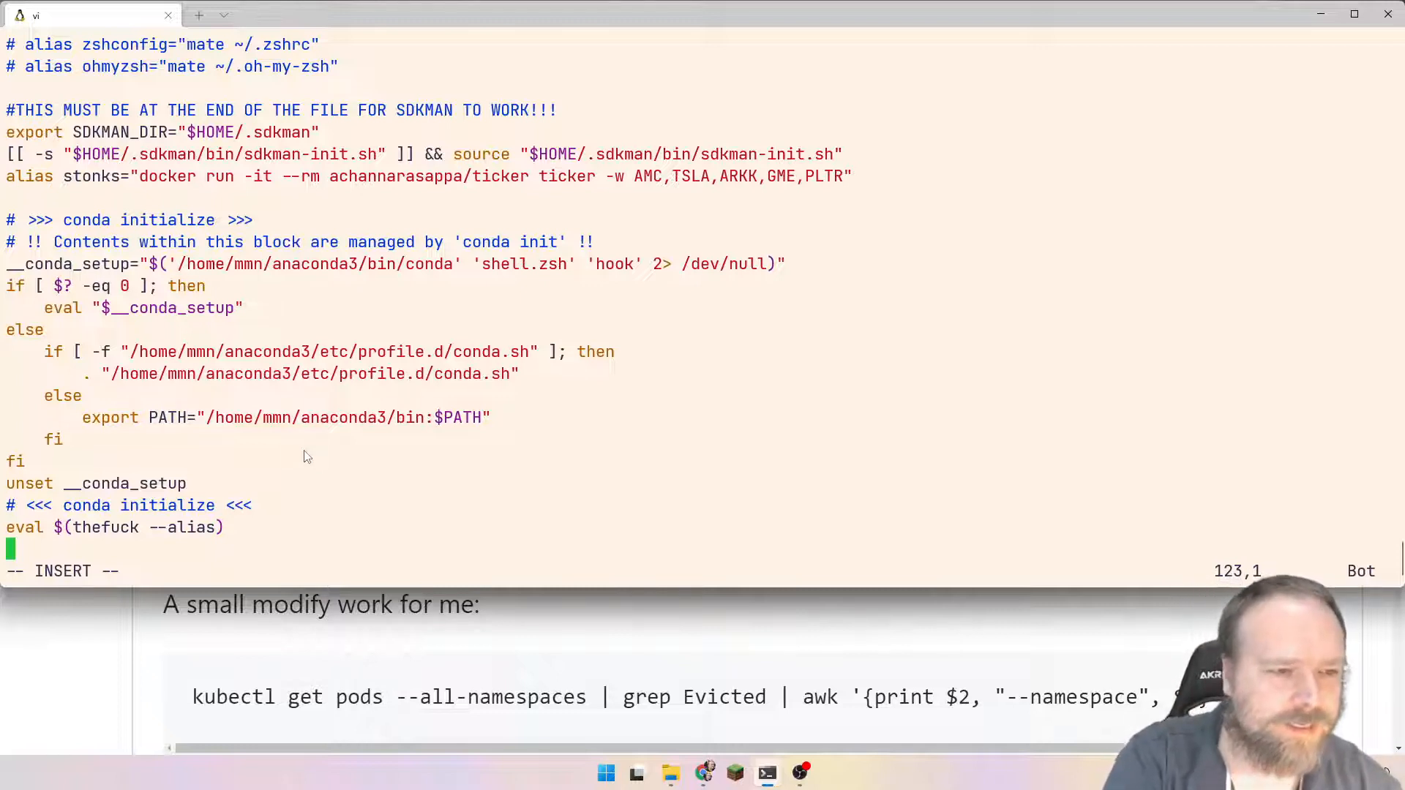
type("alias")
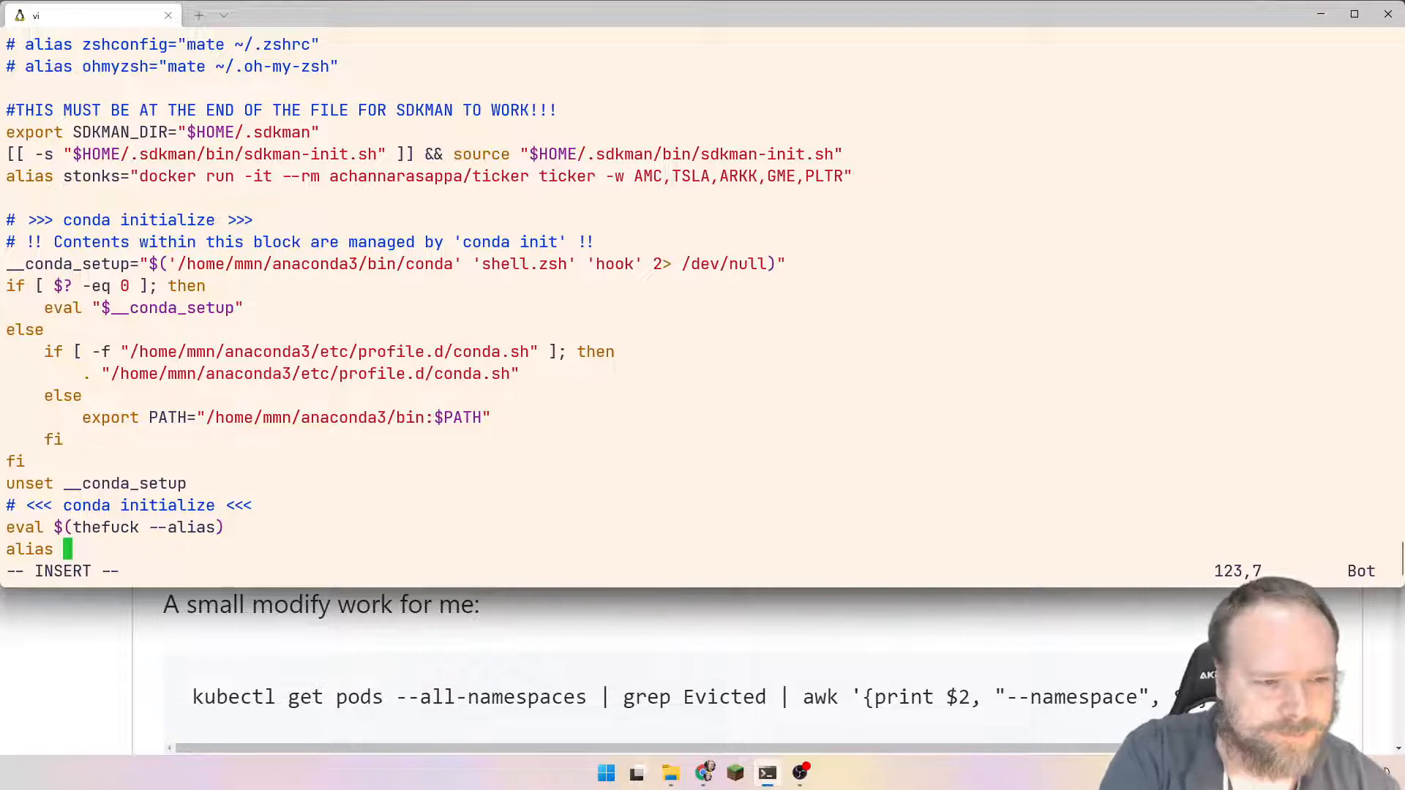
type("c")
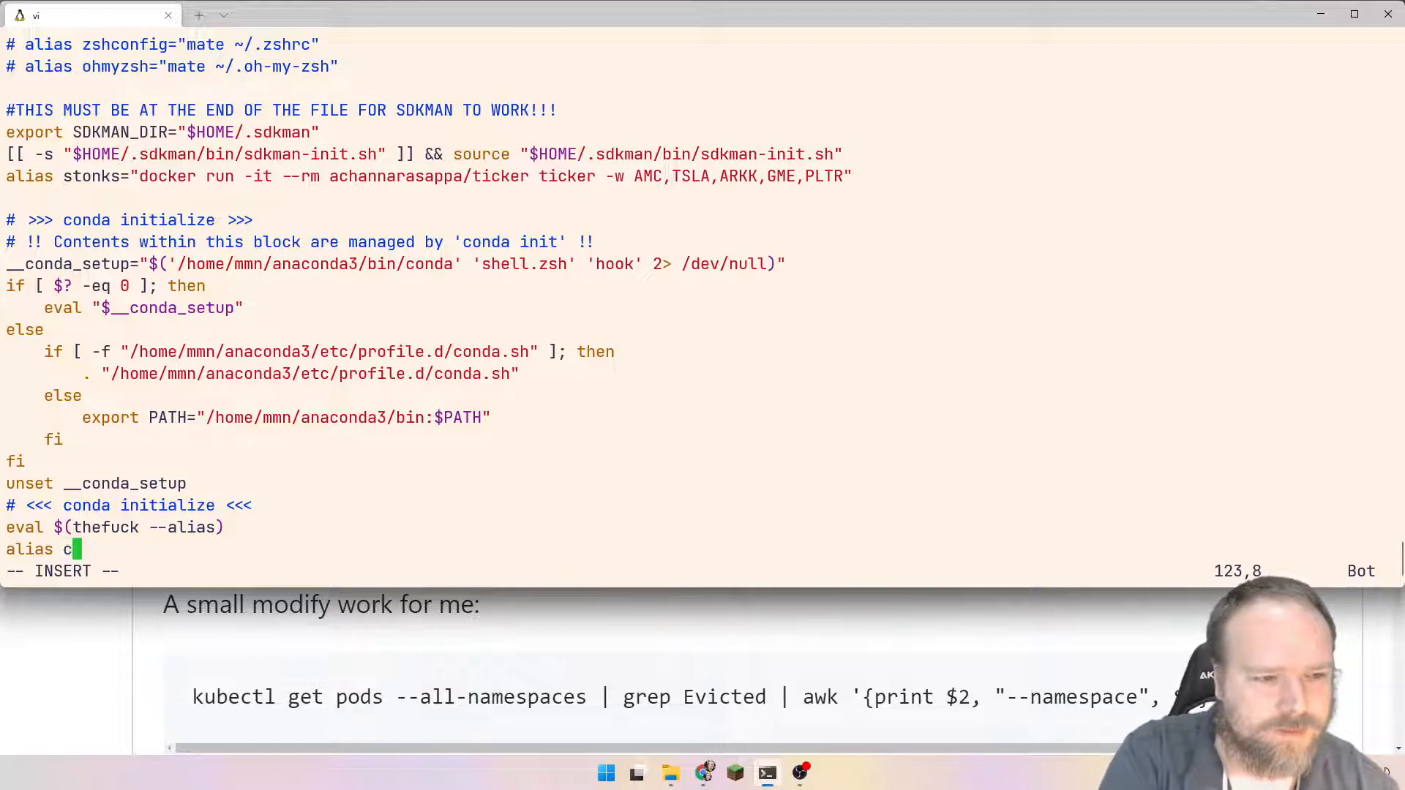
type("lean")
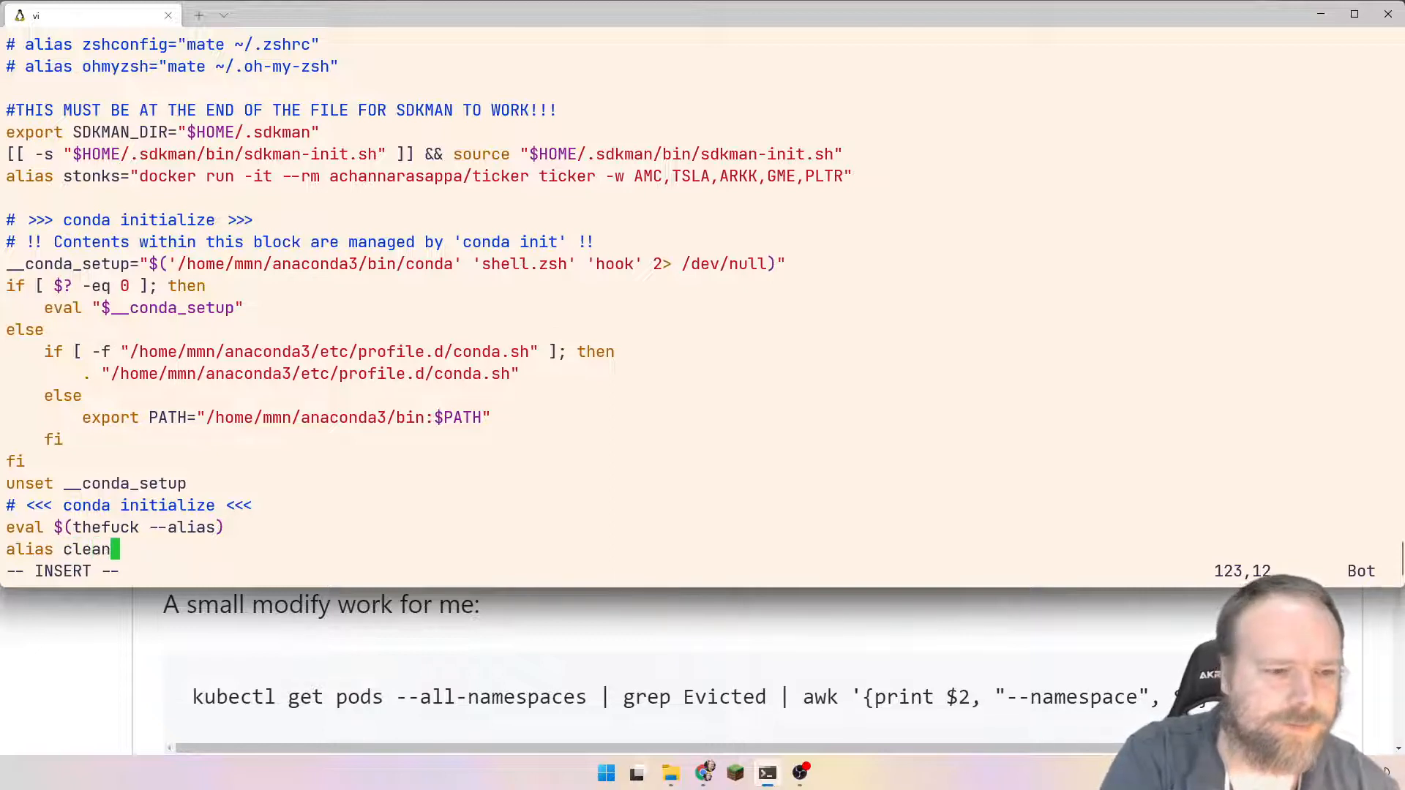
type("up")
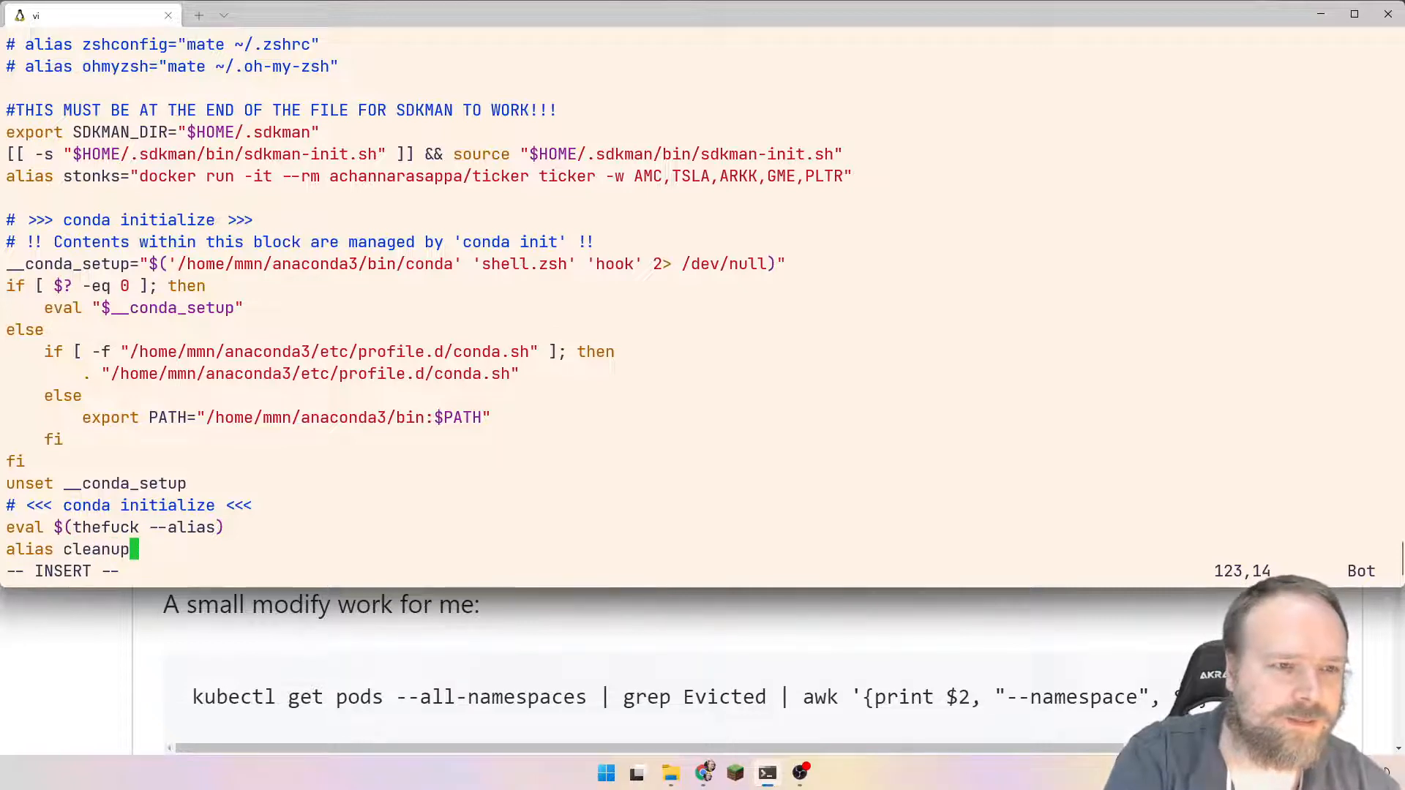
type("_evice")
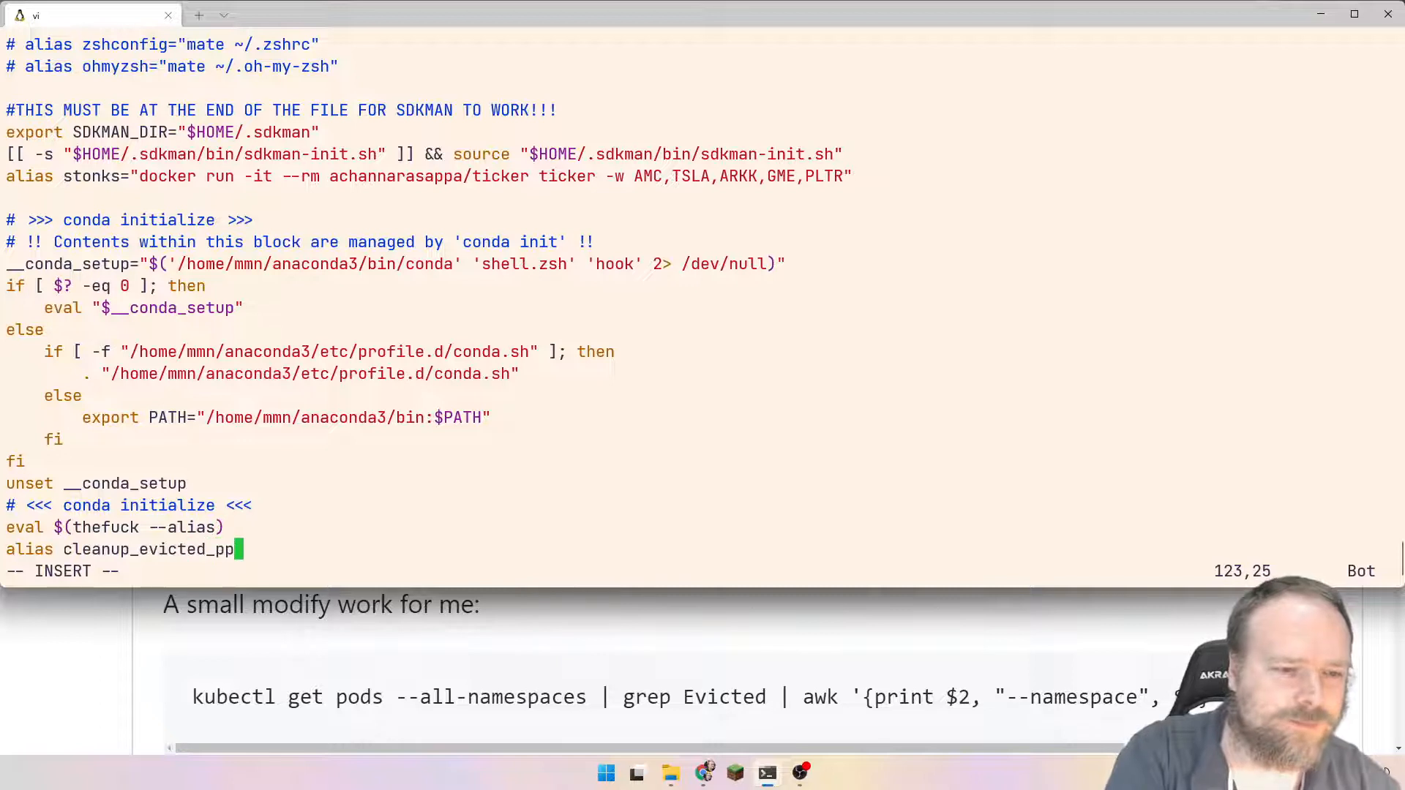
type("ods=")
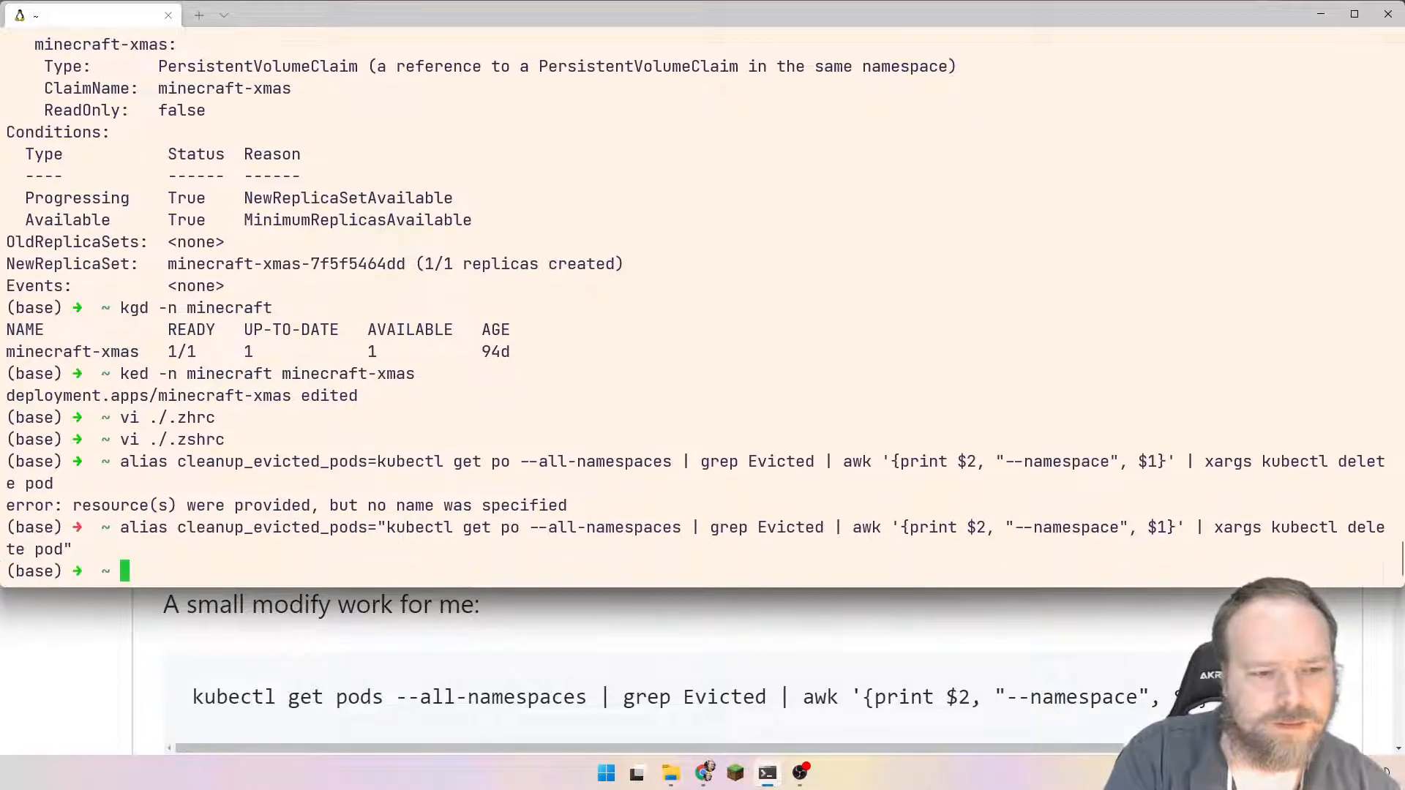
Run the cleanup_evicted_pods alias using tab completion
type("c")
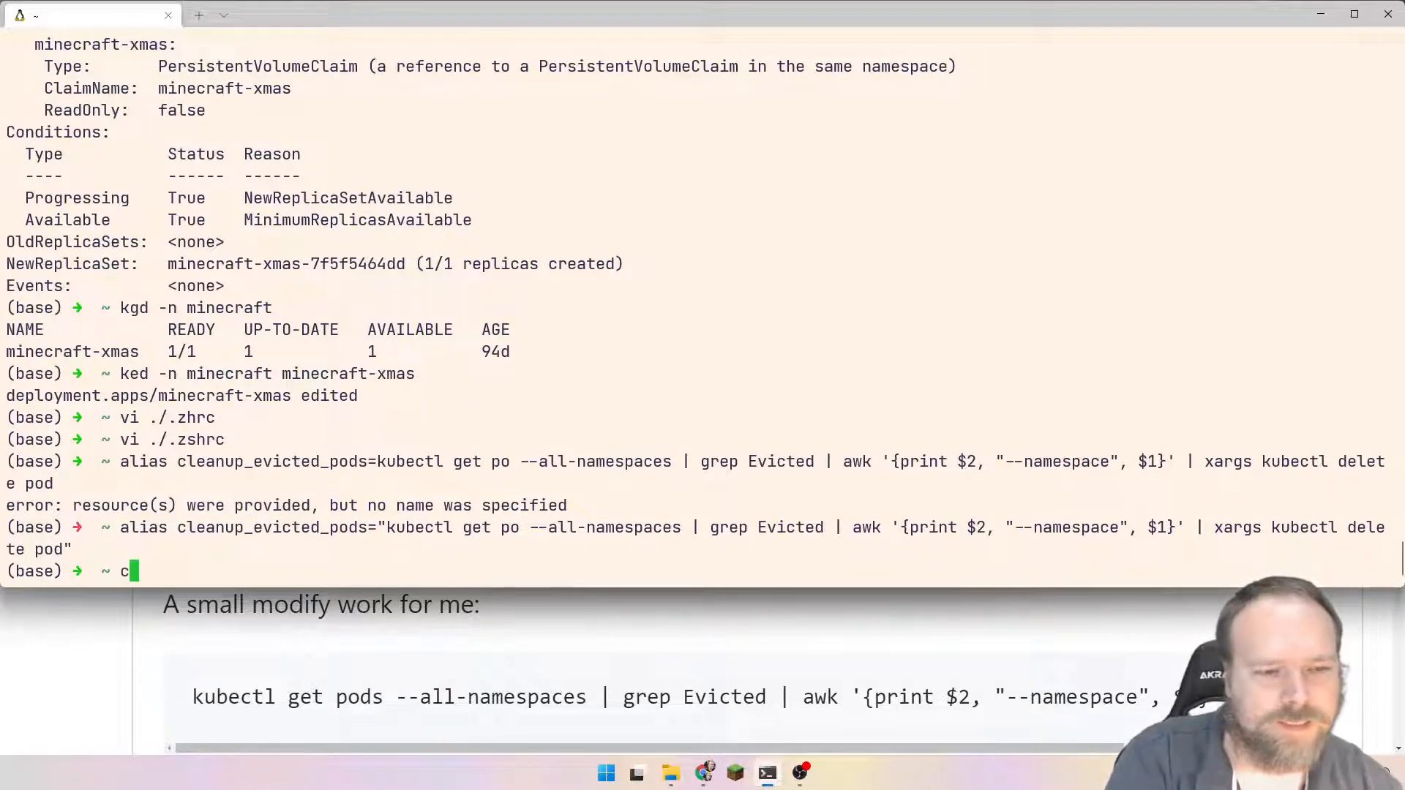
type("leanup_evicted_pods")
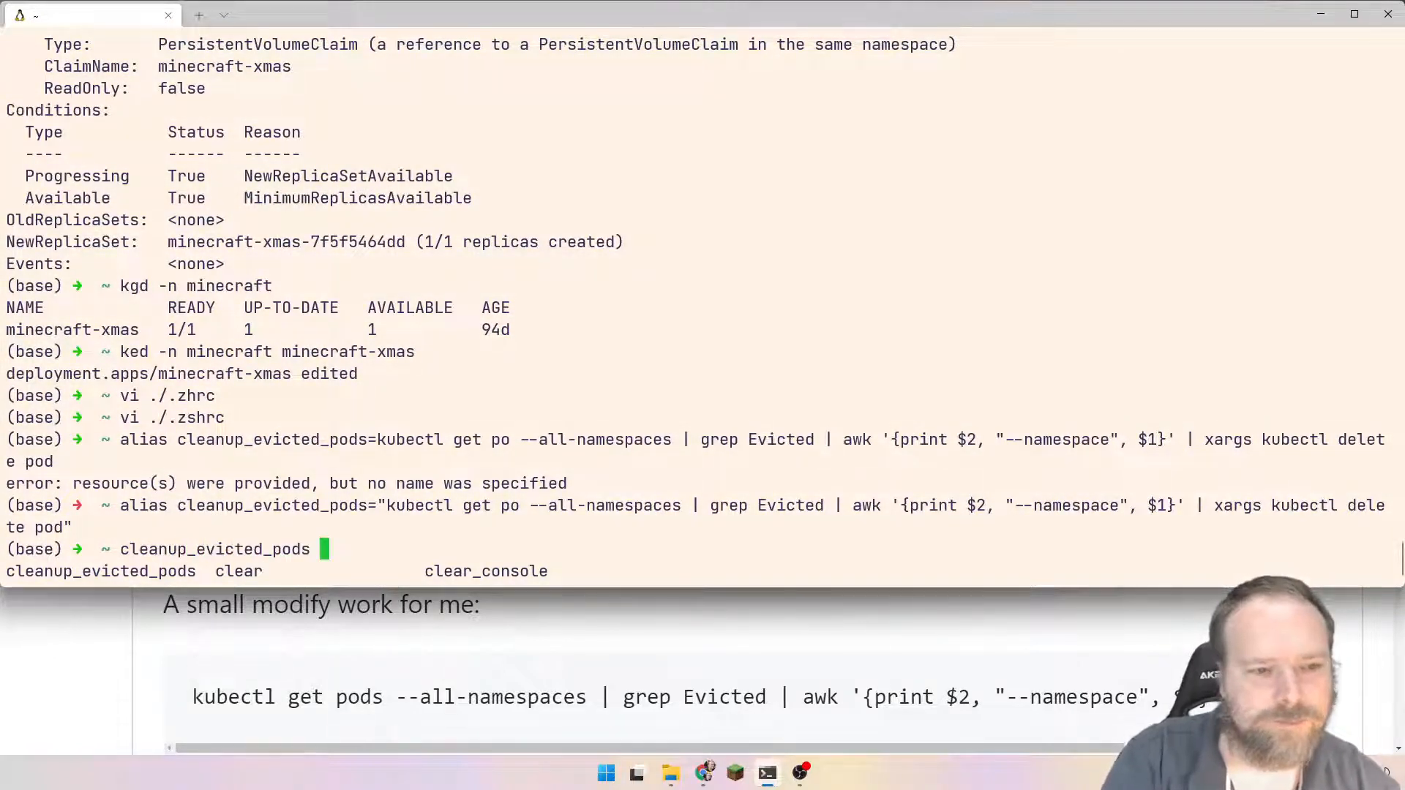
key("Return")
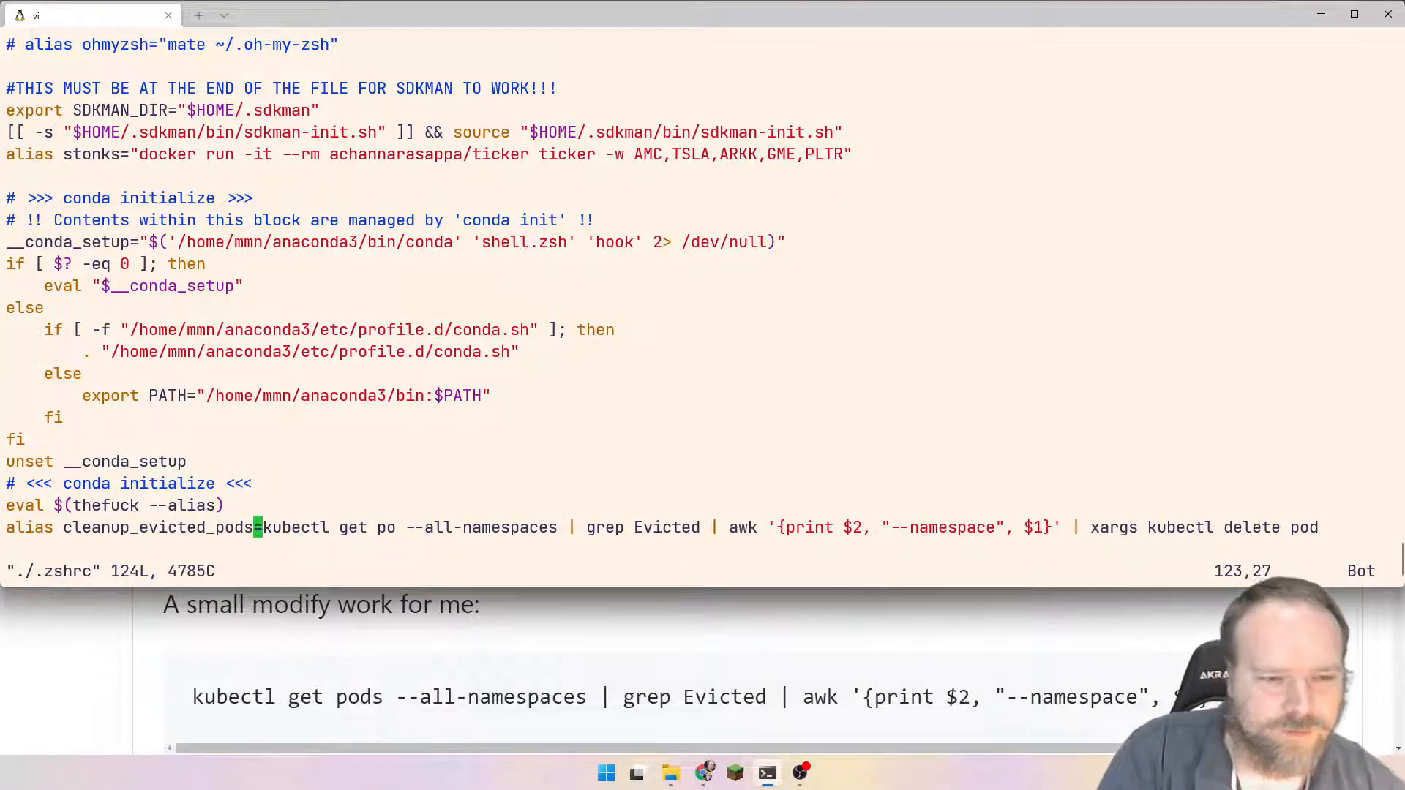
Wrap the alias value in double quotes and backslash-escape the quotes around --namespace
key("i")
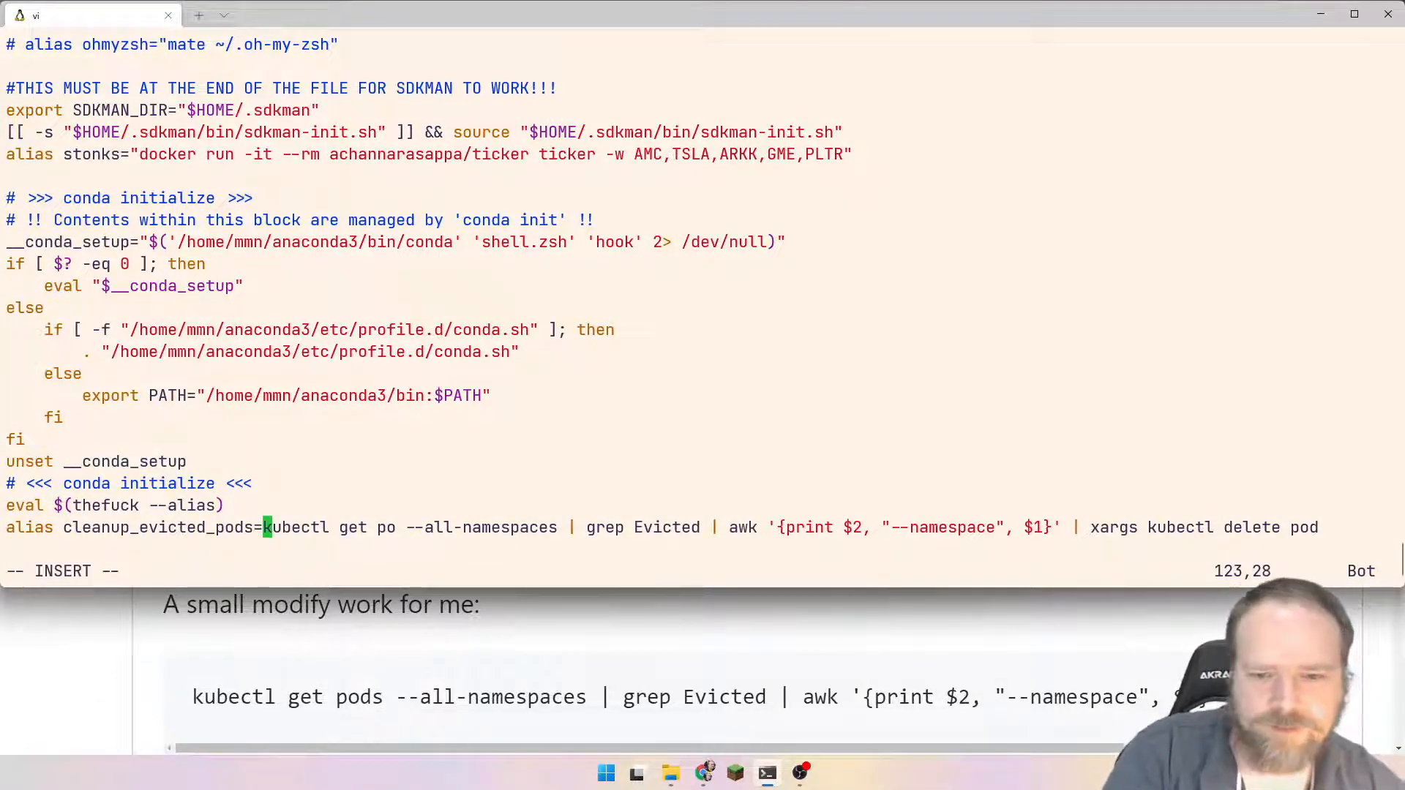
type("\"")
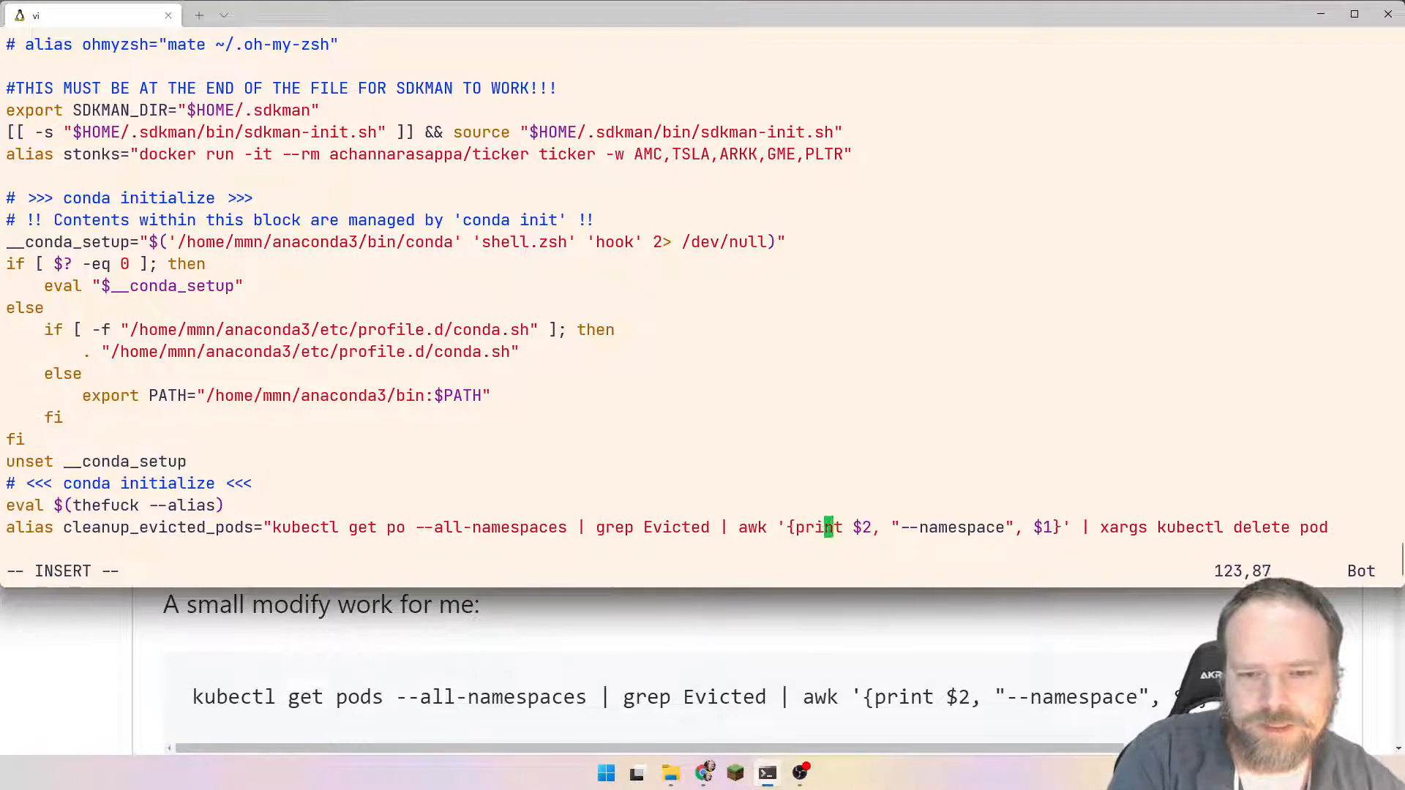
type("\\")
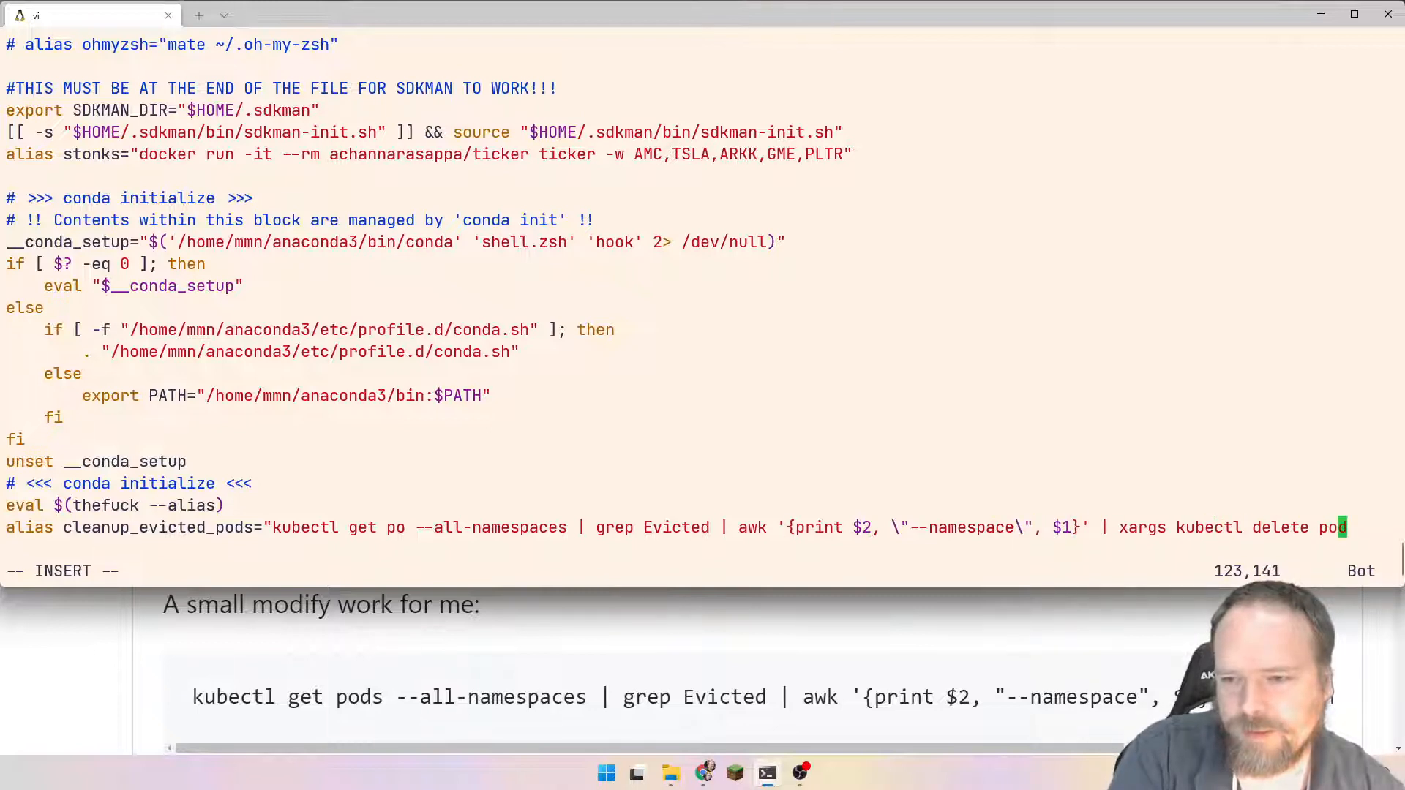
type("d")
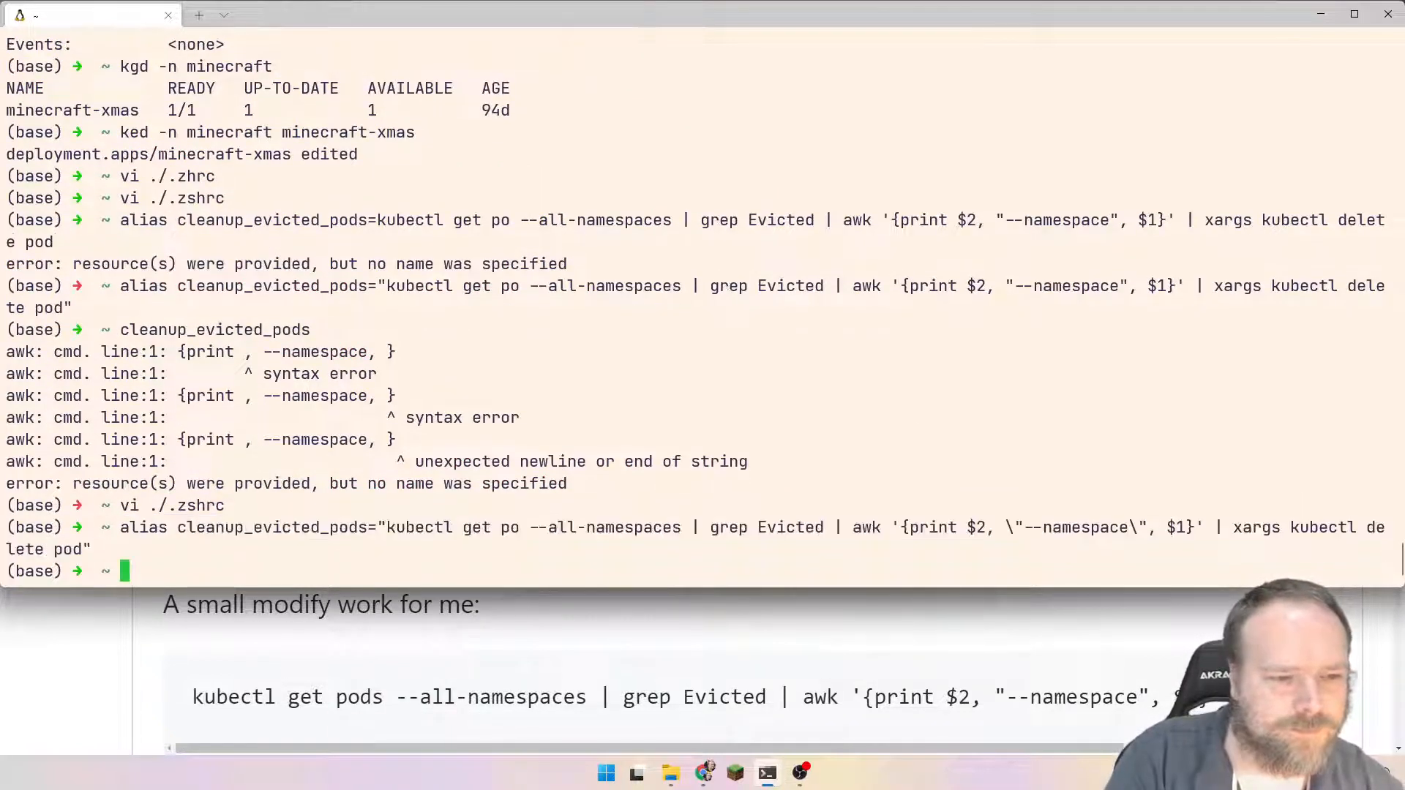
Run the quoted cleanup_evicted_pods alias again
type("cl")
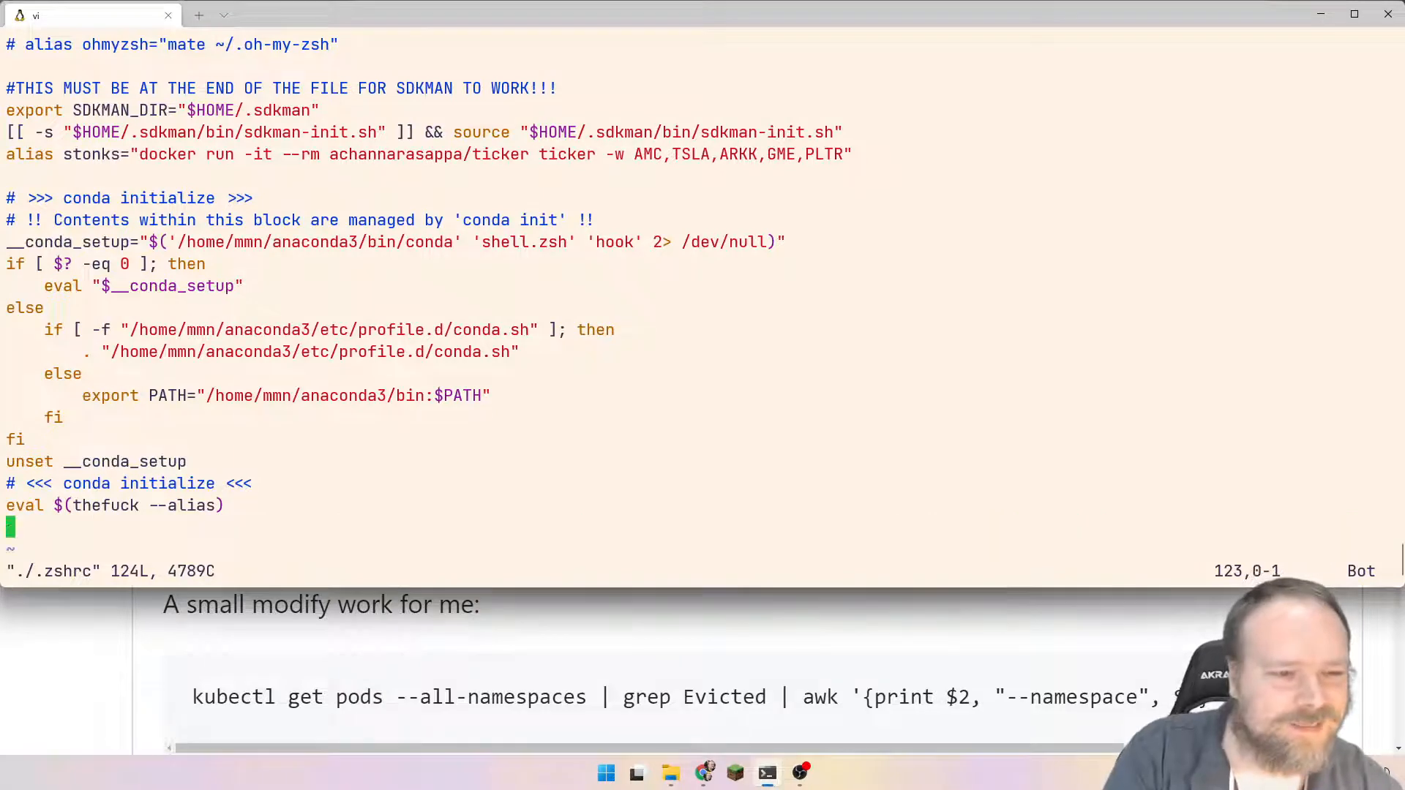
Save .zshrc without the alias line and exit vi with :wq
type(":wq")
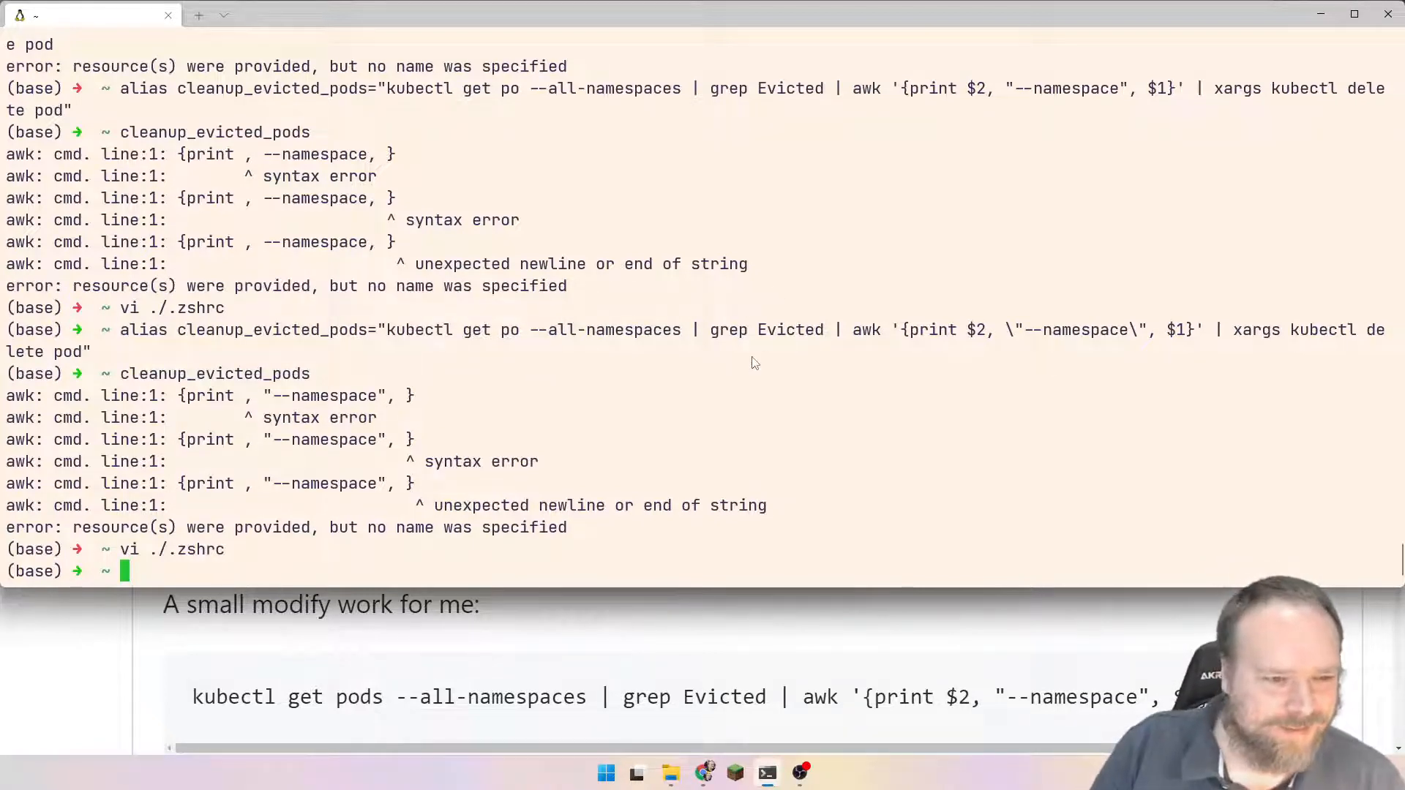
mouse_move(806, 387)
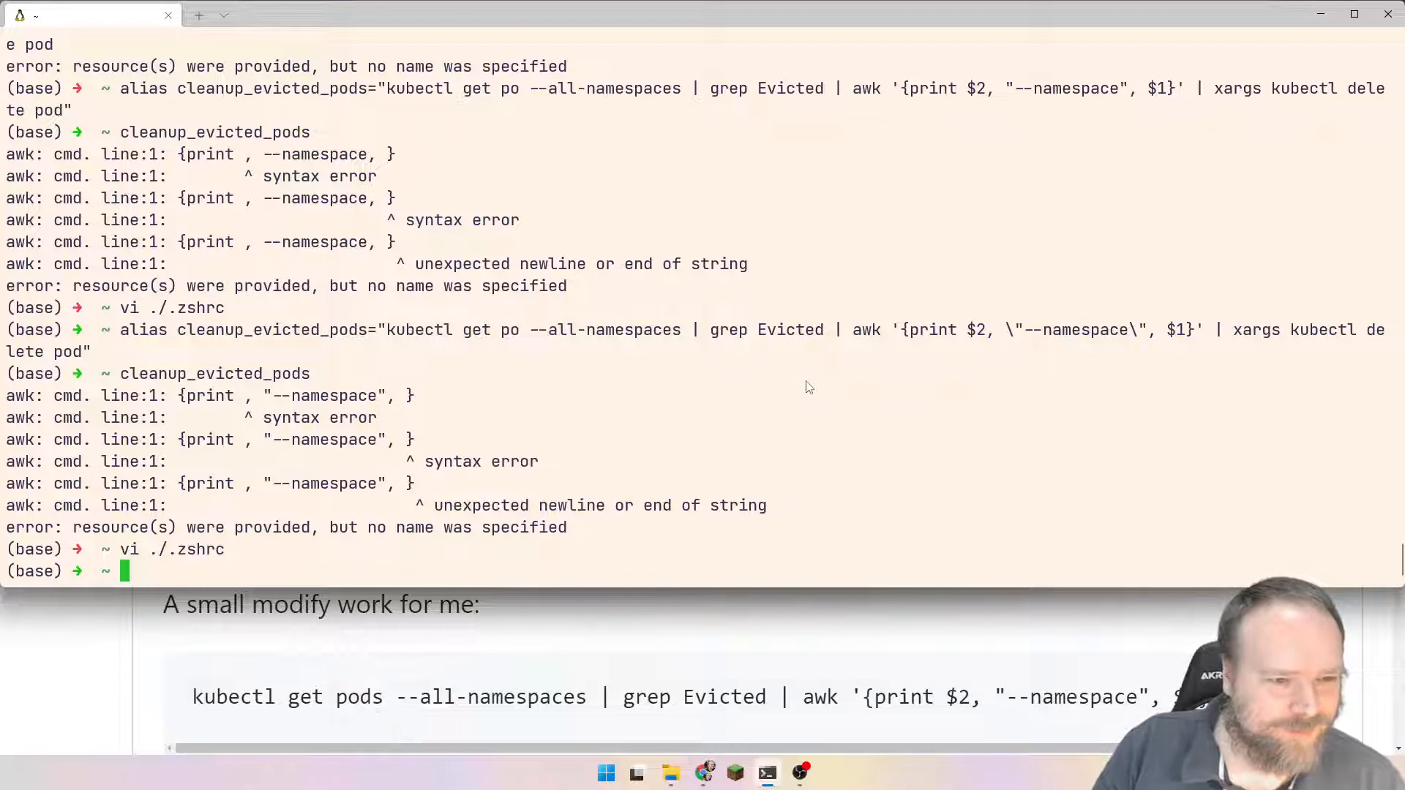
mouse_move(850, 363)
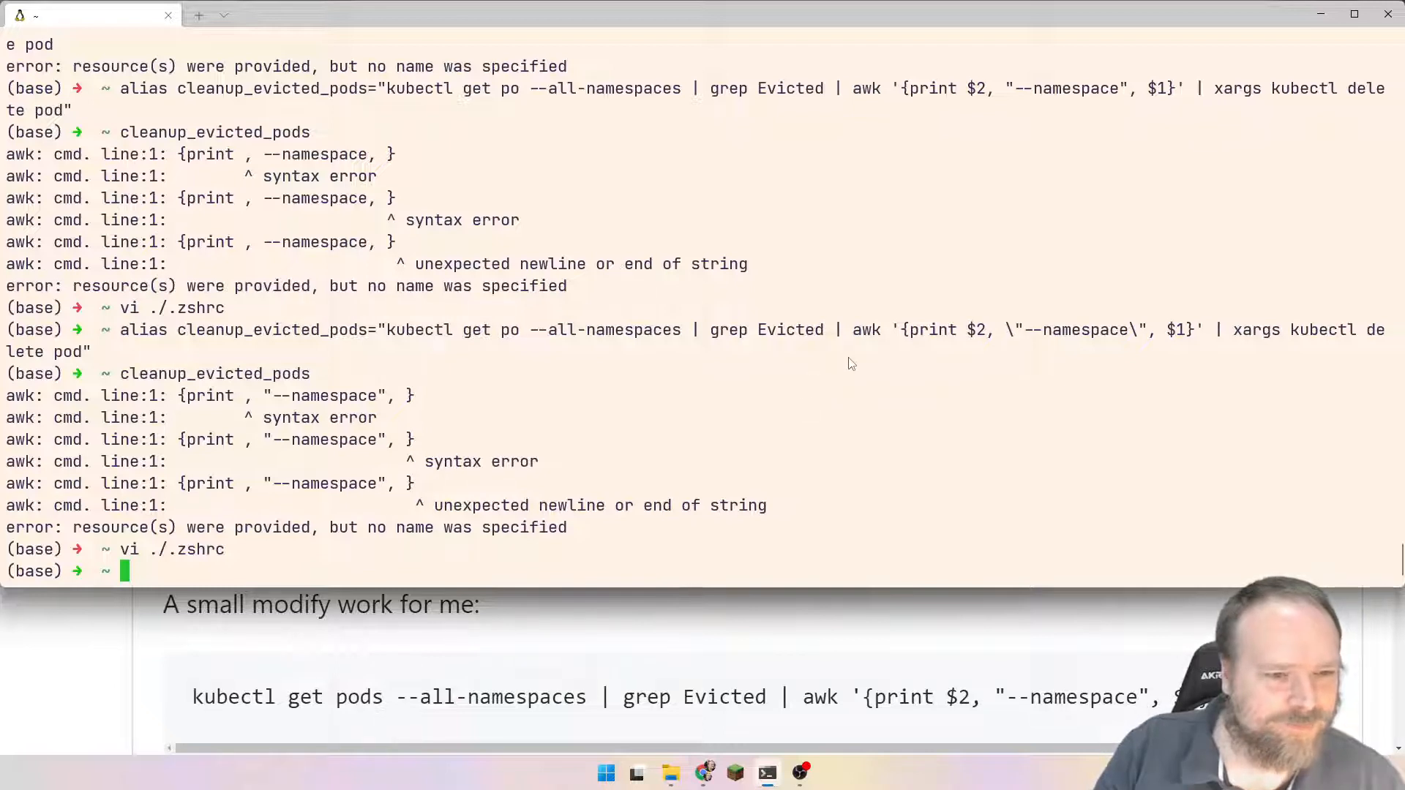
mouse_move(654, 419)
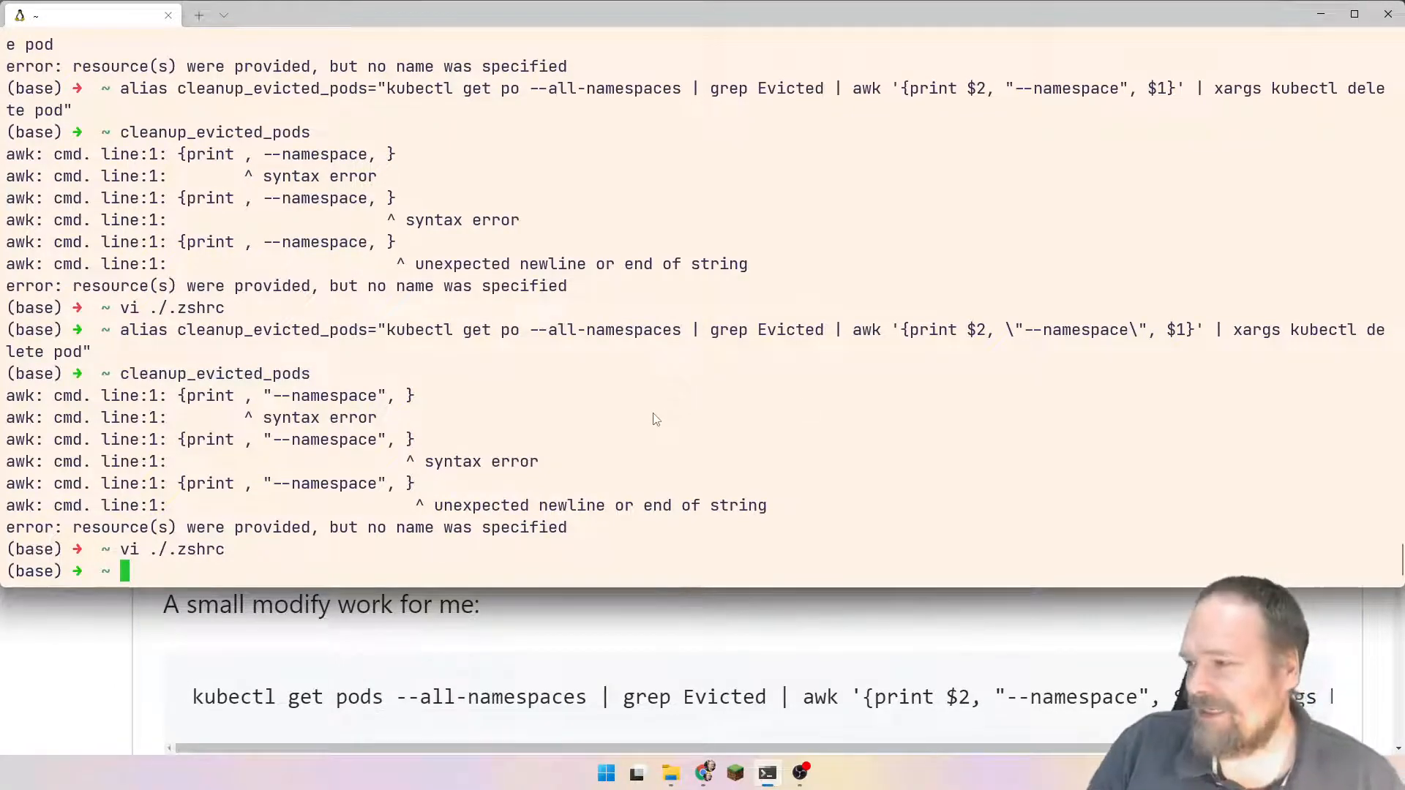